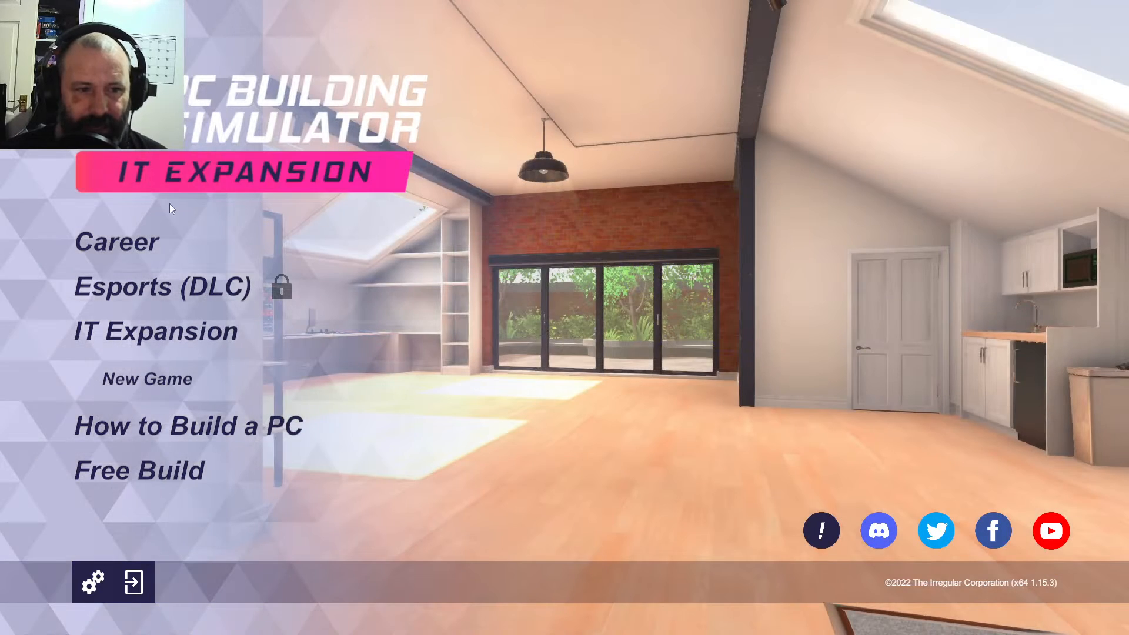
- Start a new IT Expansion game and wait for the Fixing the Printer tutorial
left_click(147, 378)
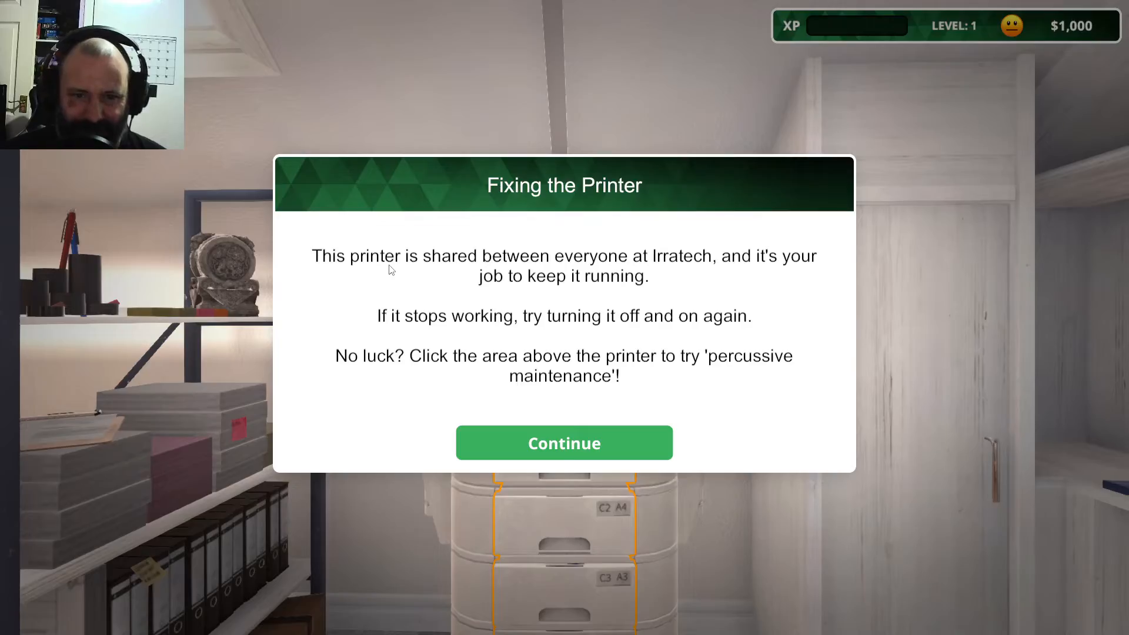
mouse_move(408, 289)
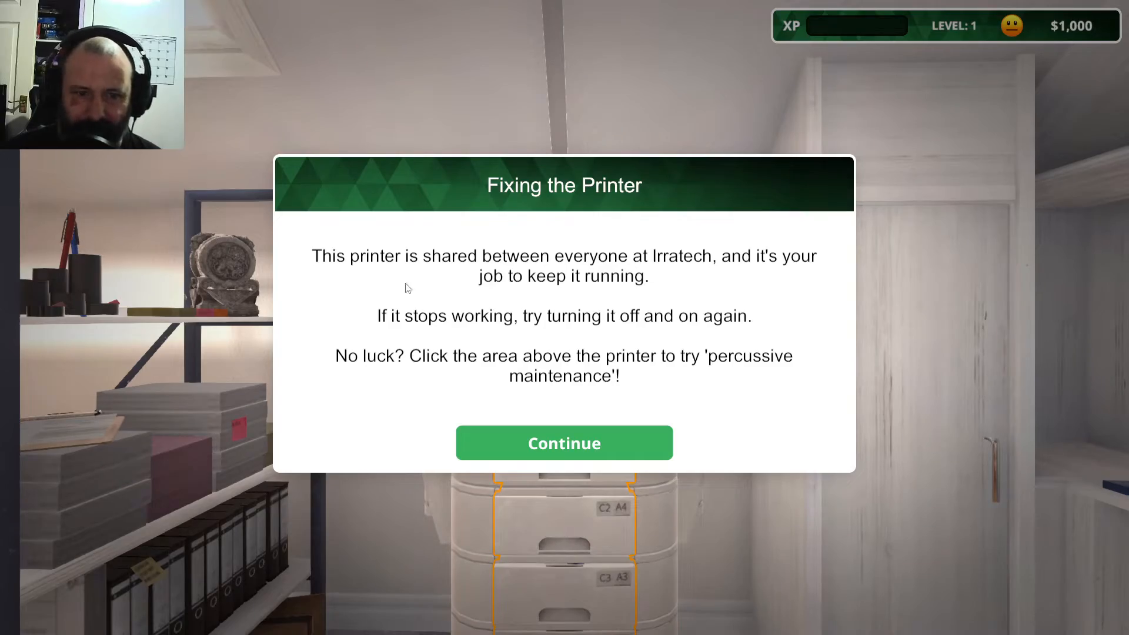
mouse_move(502, 312)
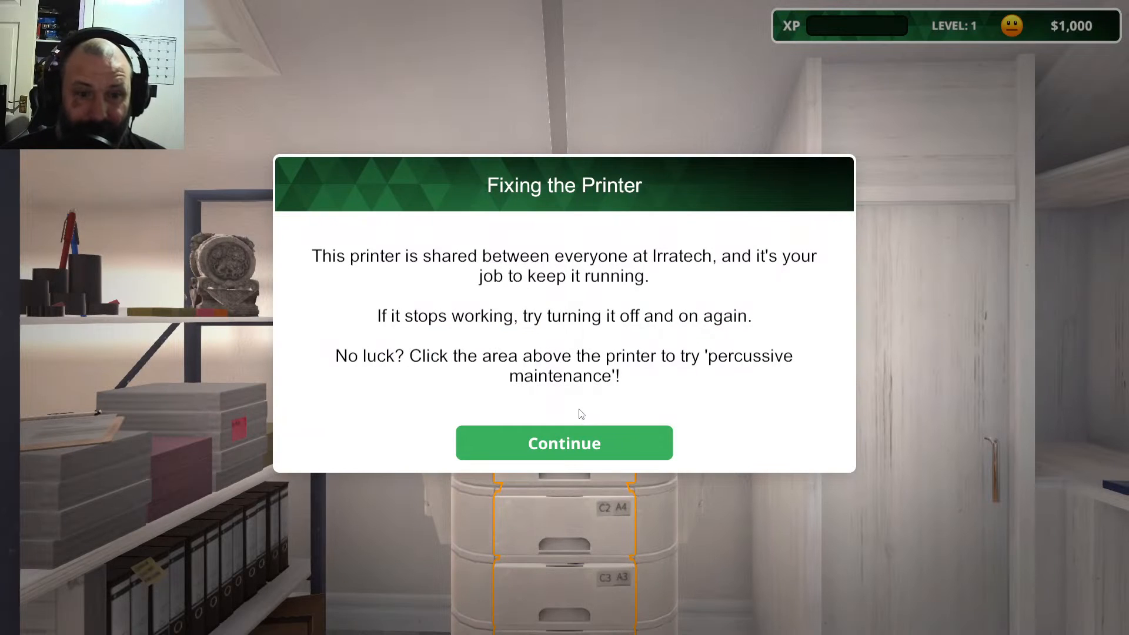
mouse_move(602, 438)
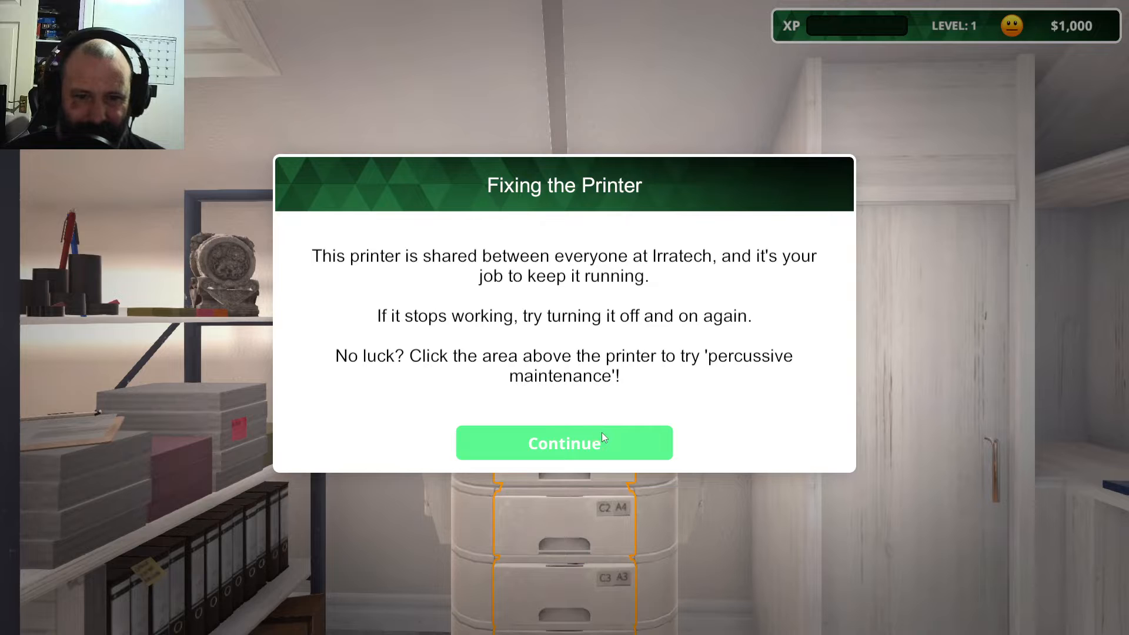
- Dismiss the printer introduction and thump the printer for percussive maintenance
left_click(565, 443)
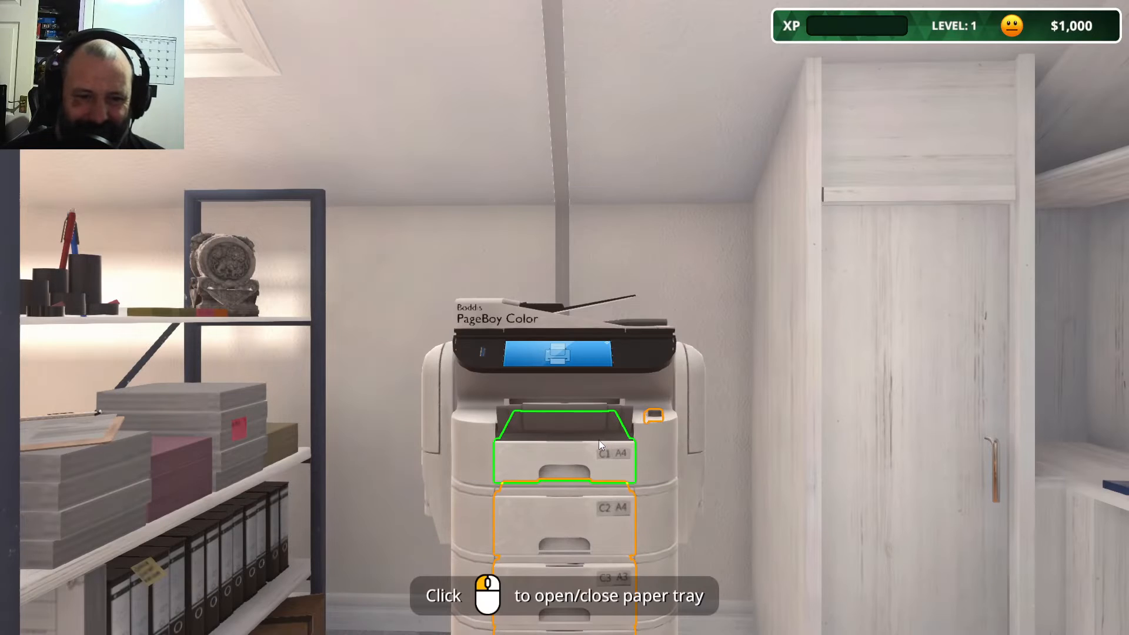
mouse_move(588, 424)
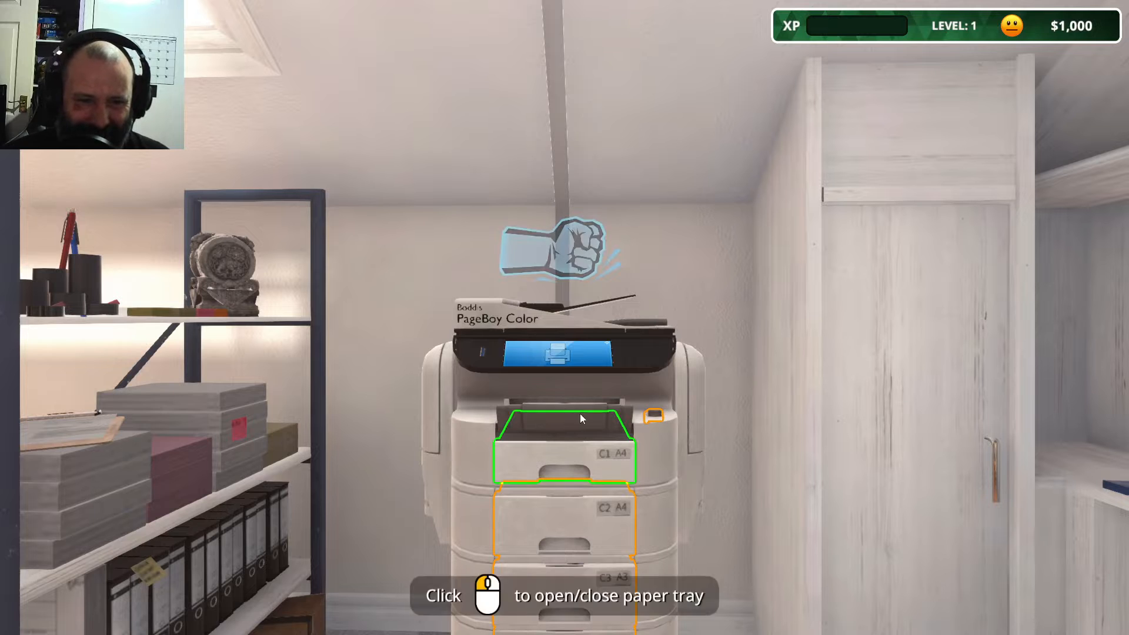
left_click(582, 418)
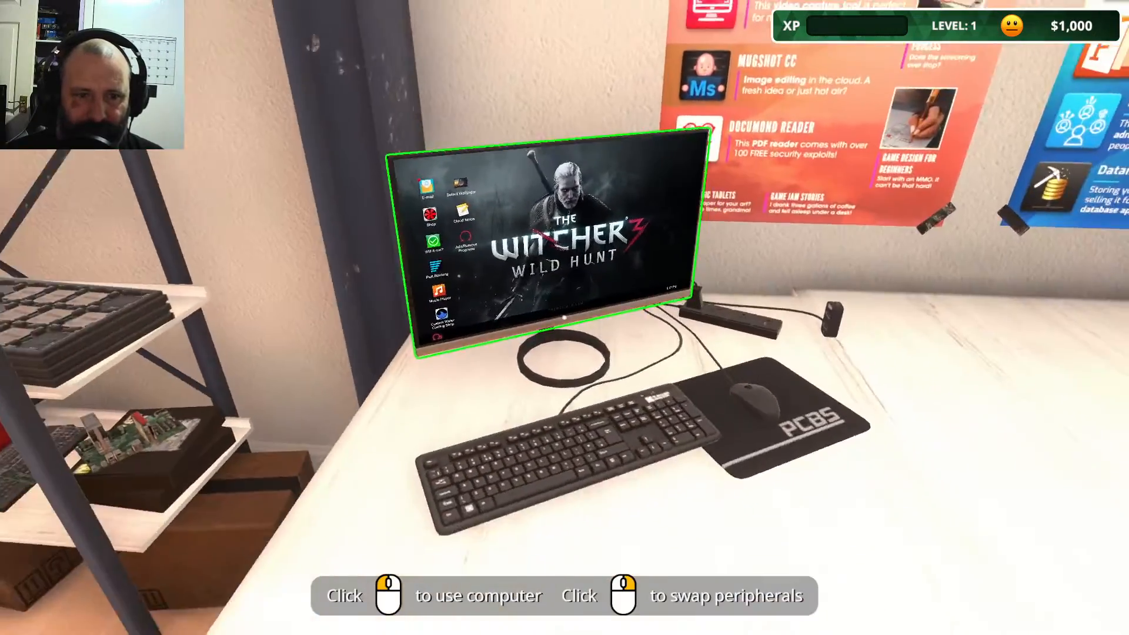
- Use the workshop computer and scroll through the Irratech welcome email
left_click(566, 246)
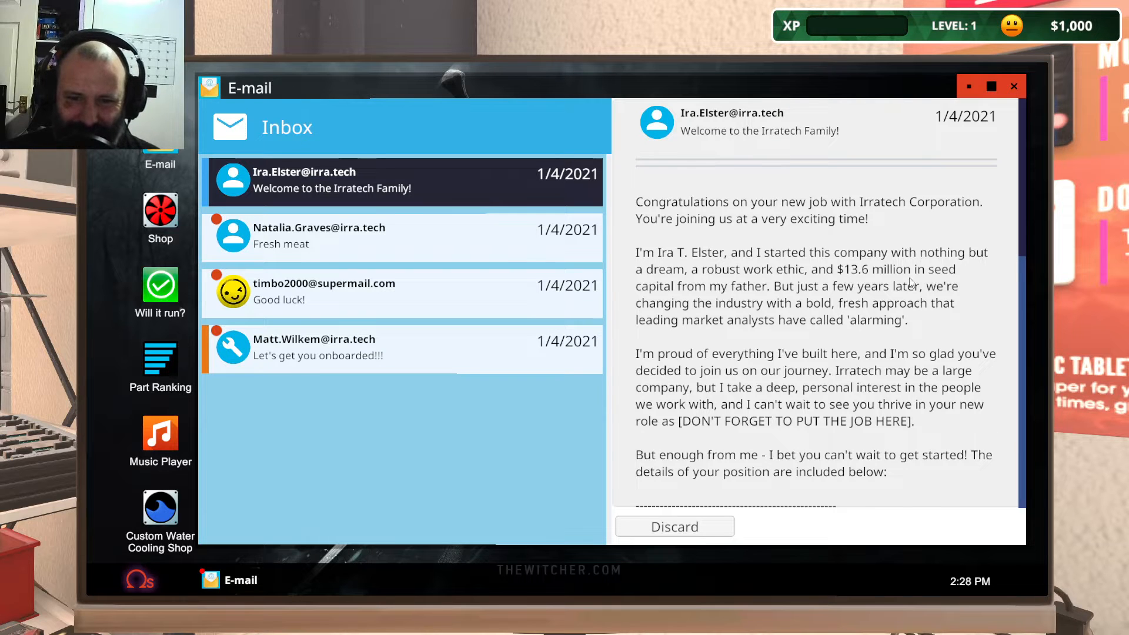
mouse_move(654, 325)
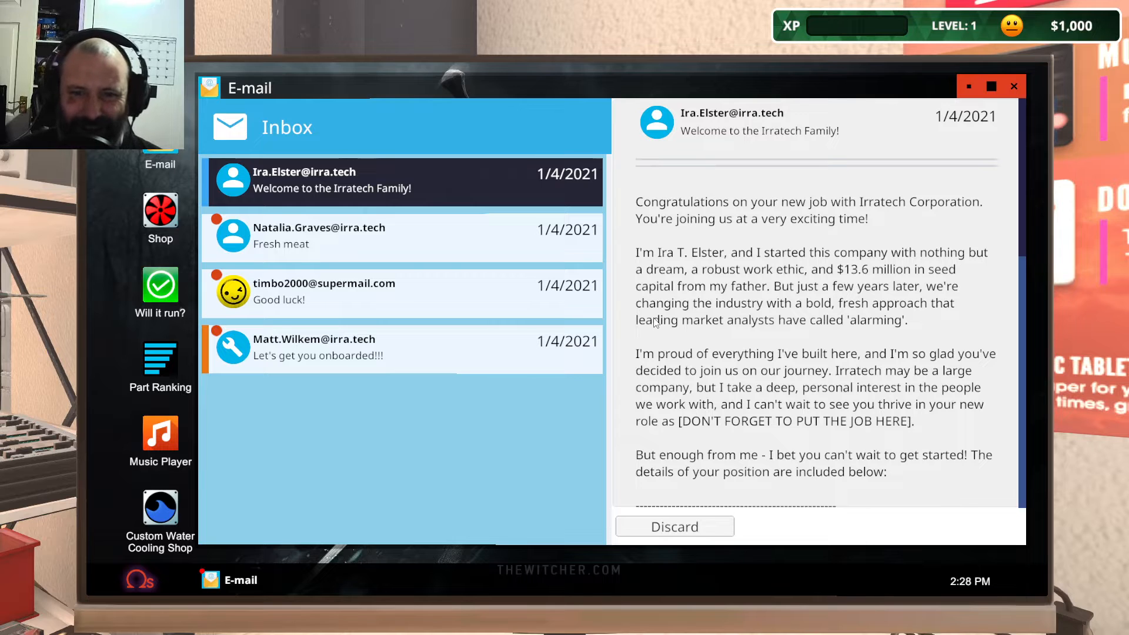
mouse_move(739, 345)
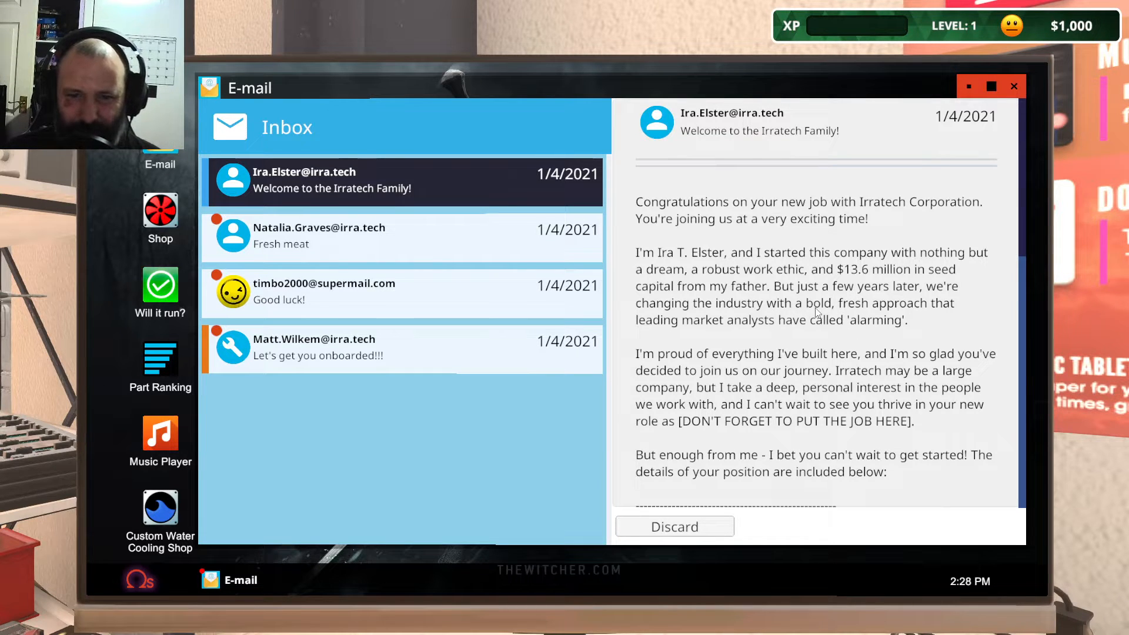
mouse_move(692, 349)
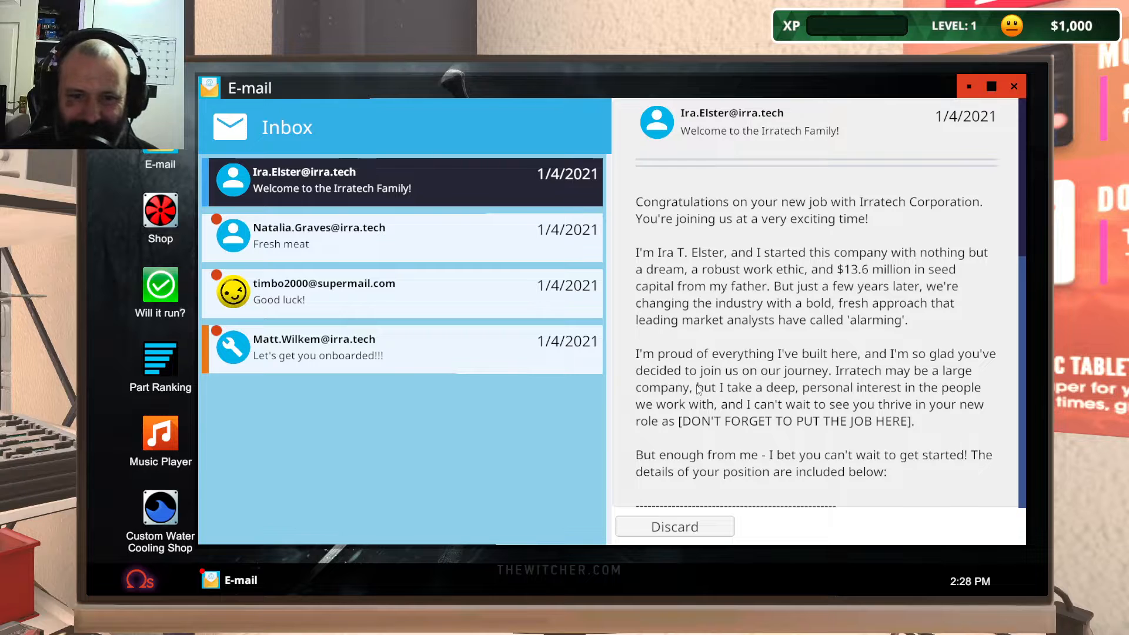
scroll("down", 3)
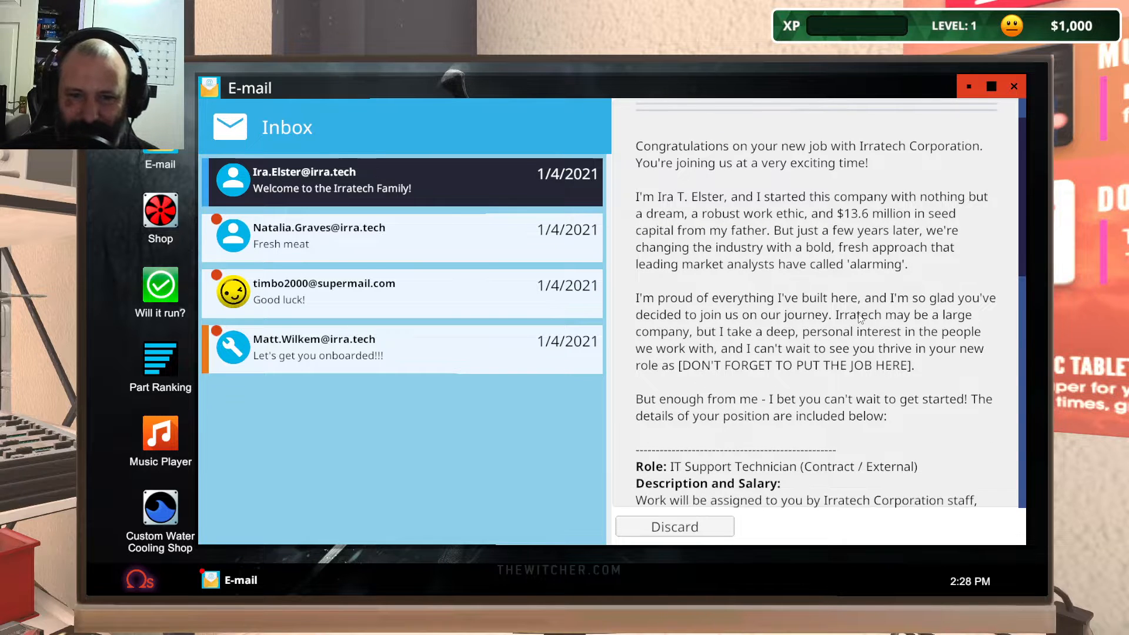
scroll("down", 3)
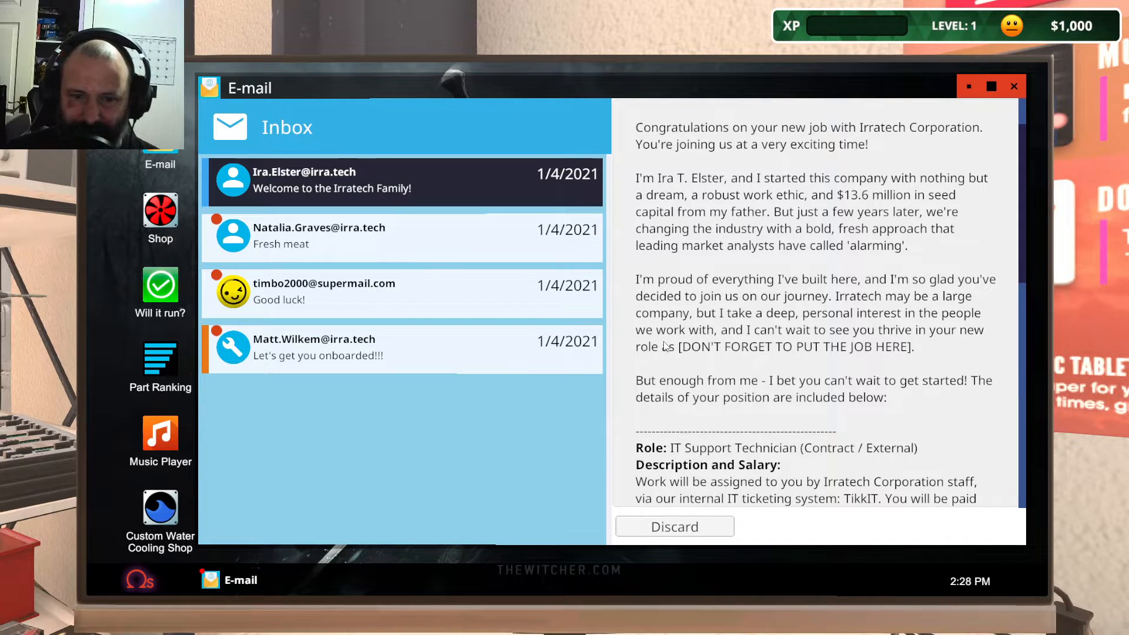
mouse_move(895, 306)
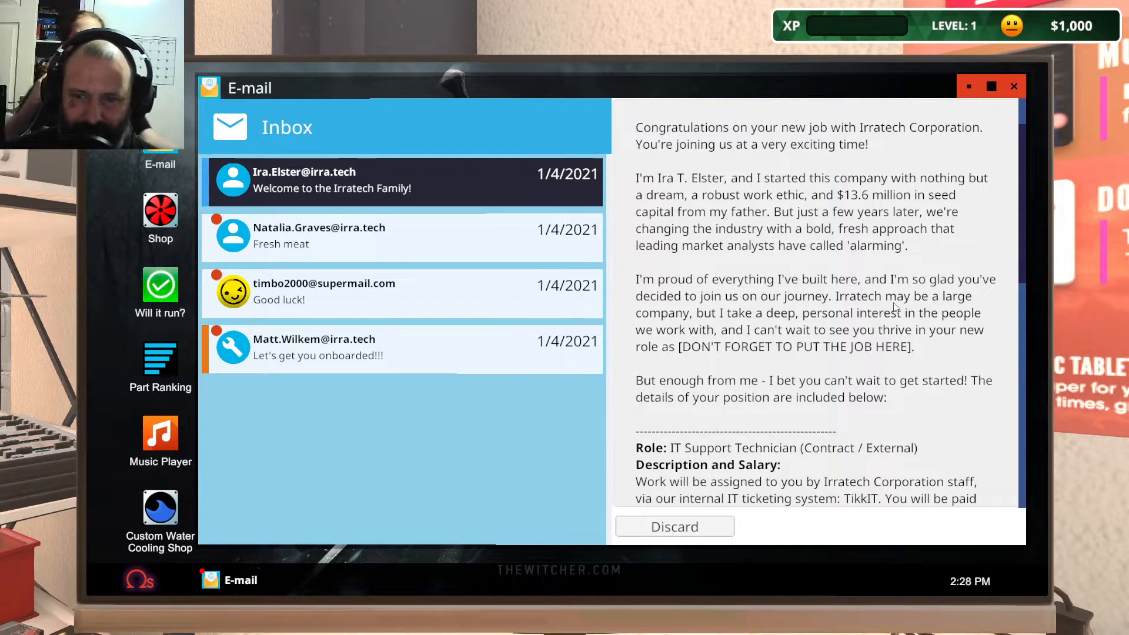
mouse_move(742, 288)
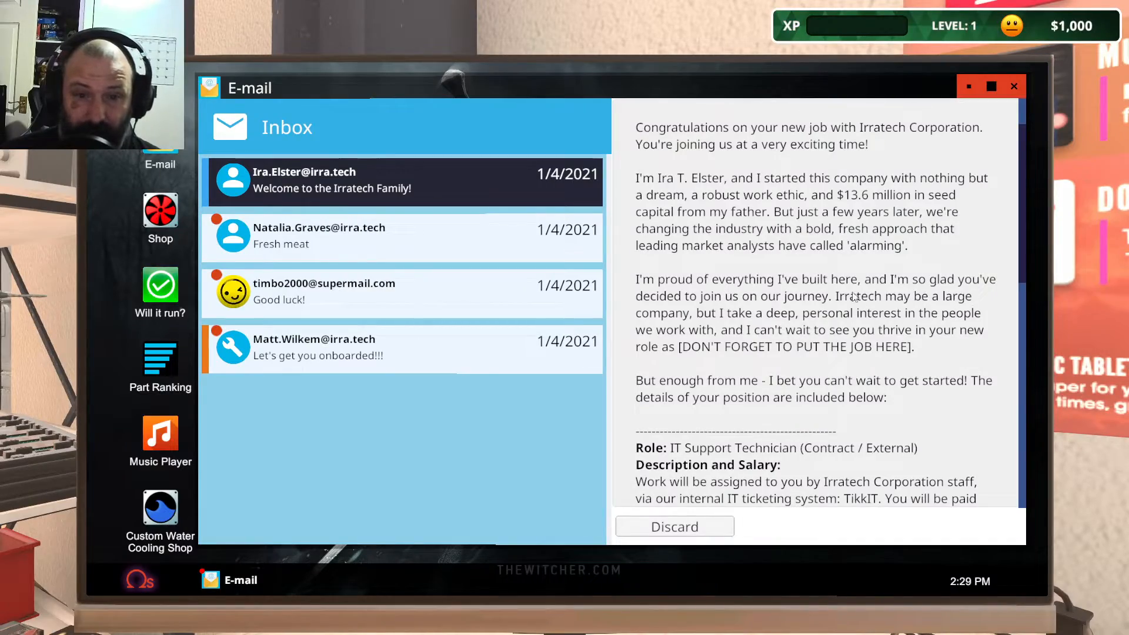
mouse_move(893, 312)
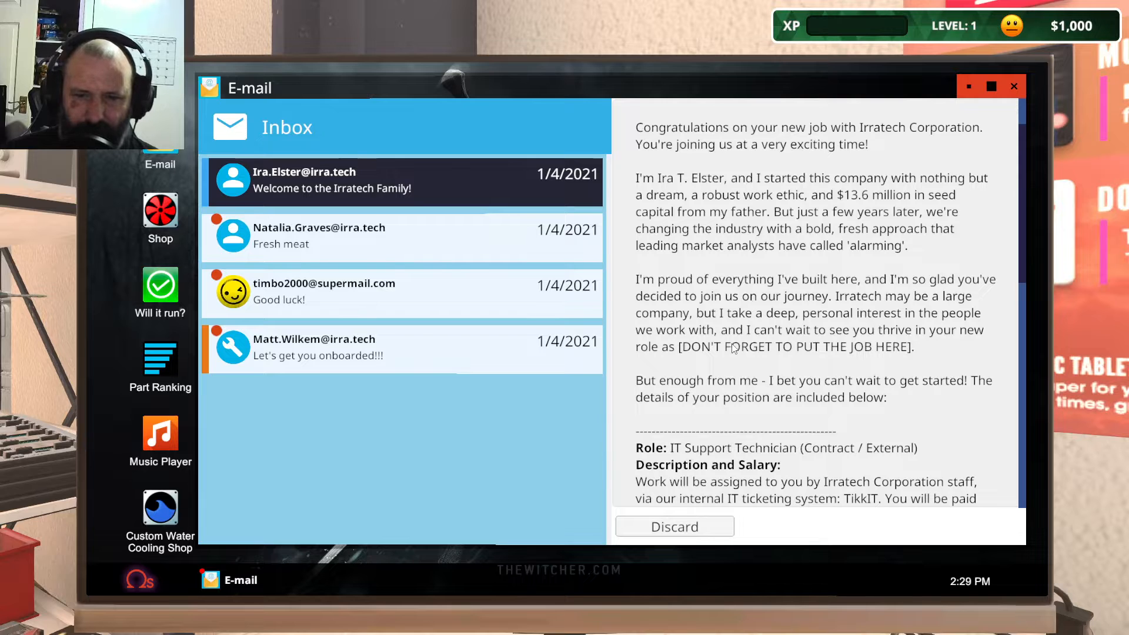
mouse_move(704, 388)
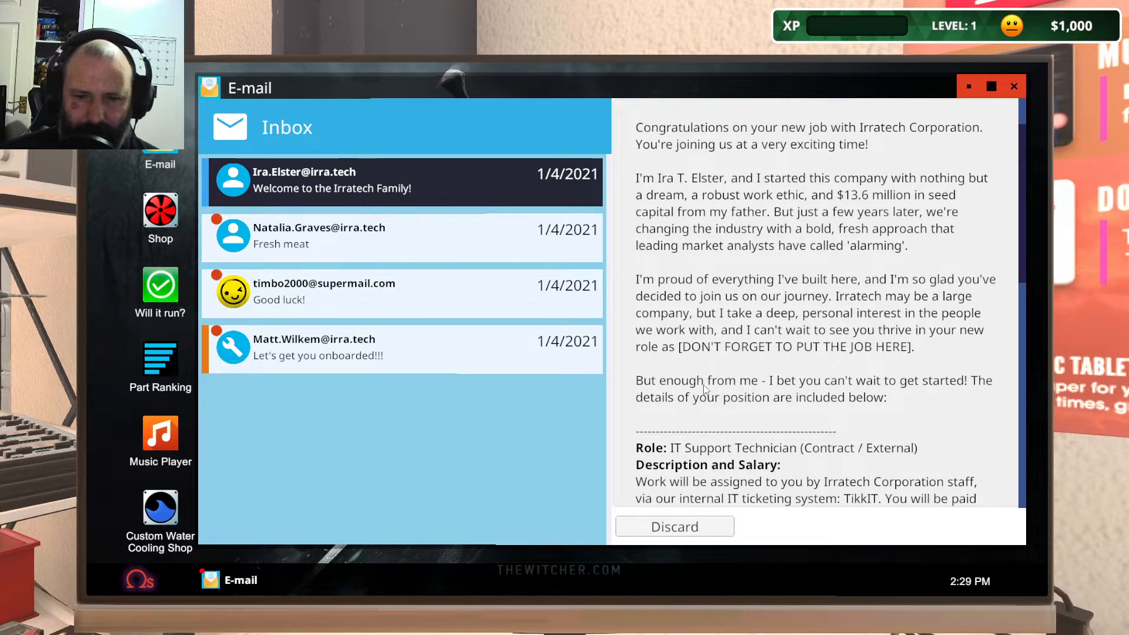
- Scroll the Irratech welcome email down to its sign-off, then close it
scroll("down", 3)
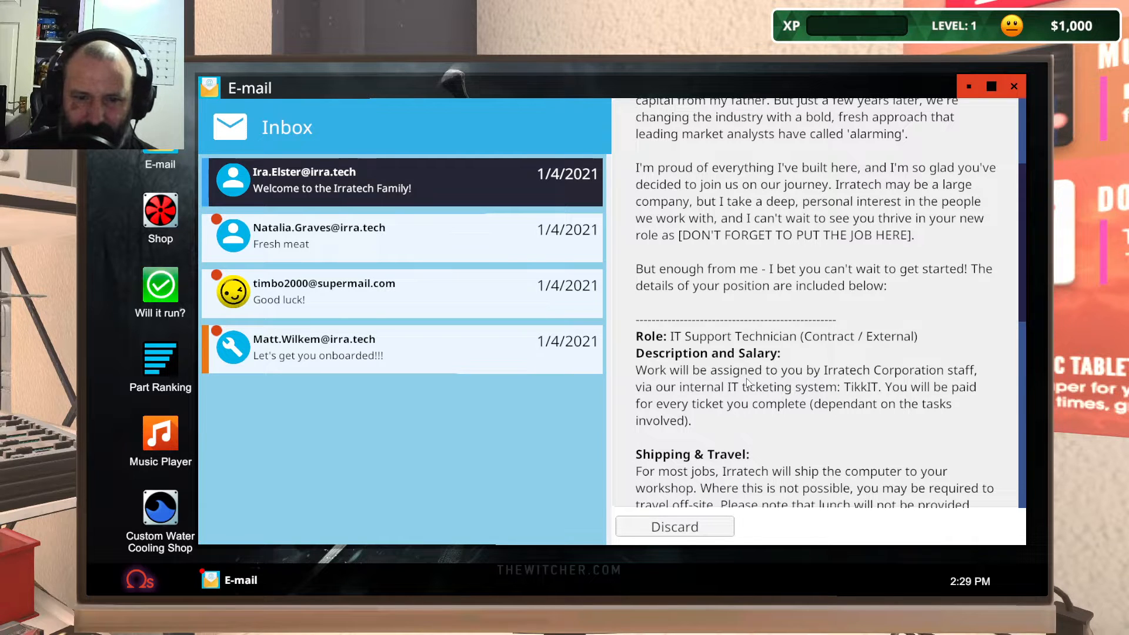
scroll("down", 3)
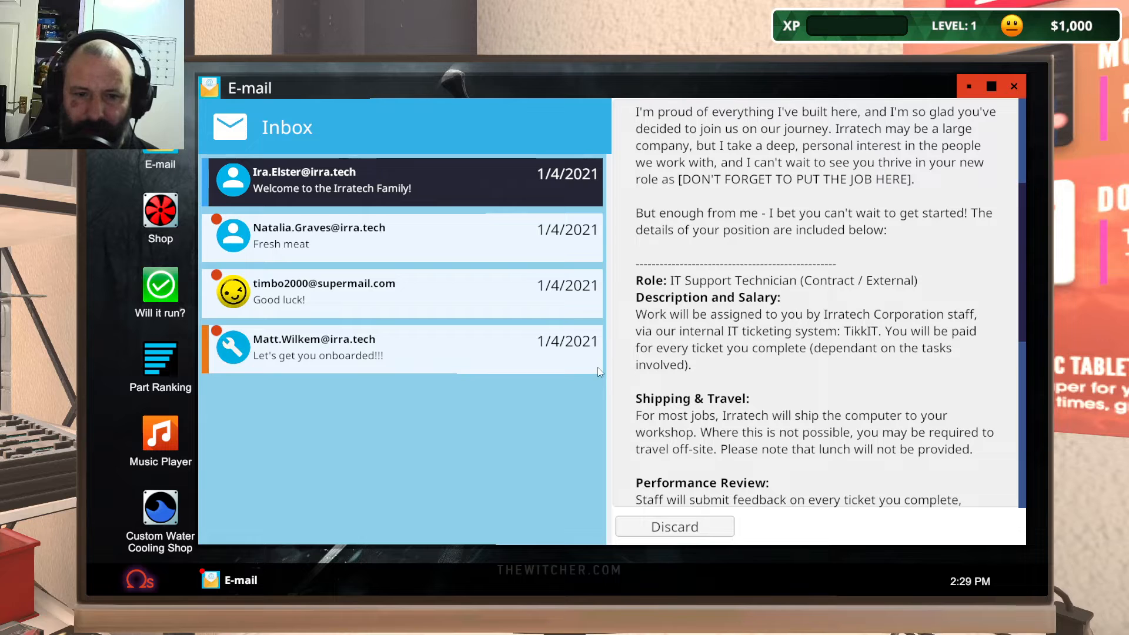
mouse_move(914, 365)
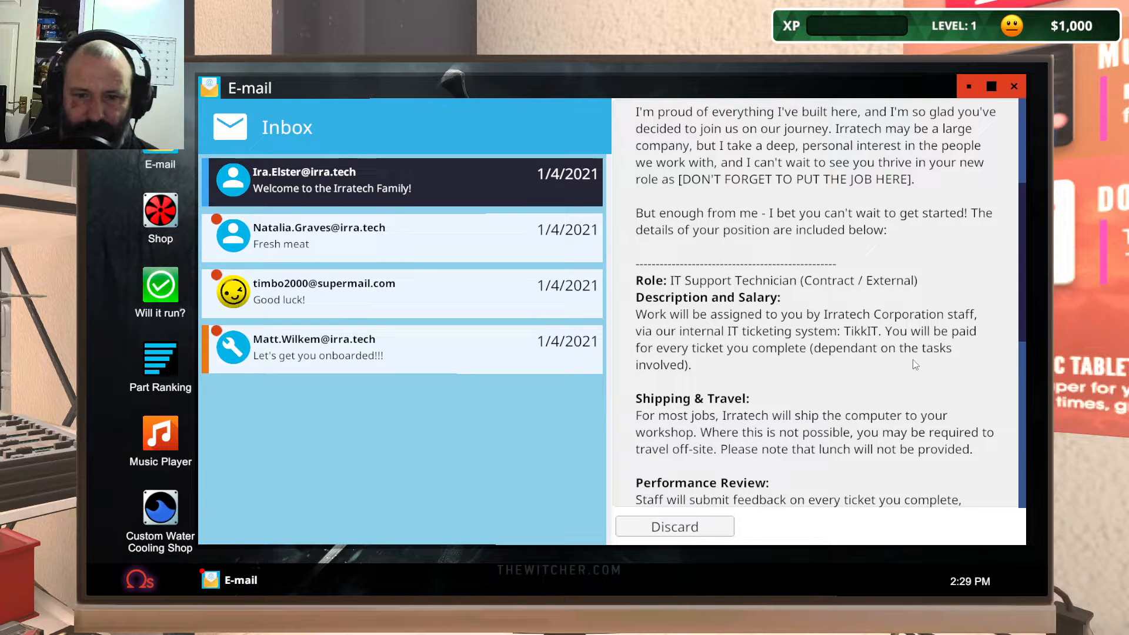
mouse_move(733, 420)
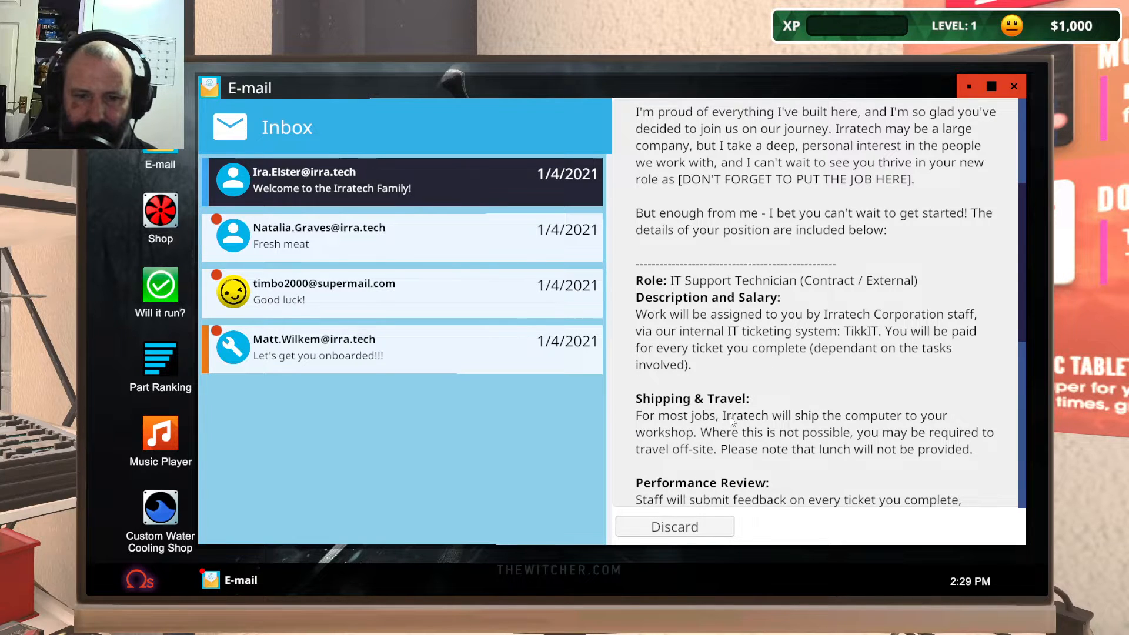
scroll("down", 3)
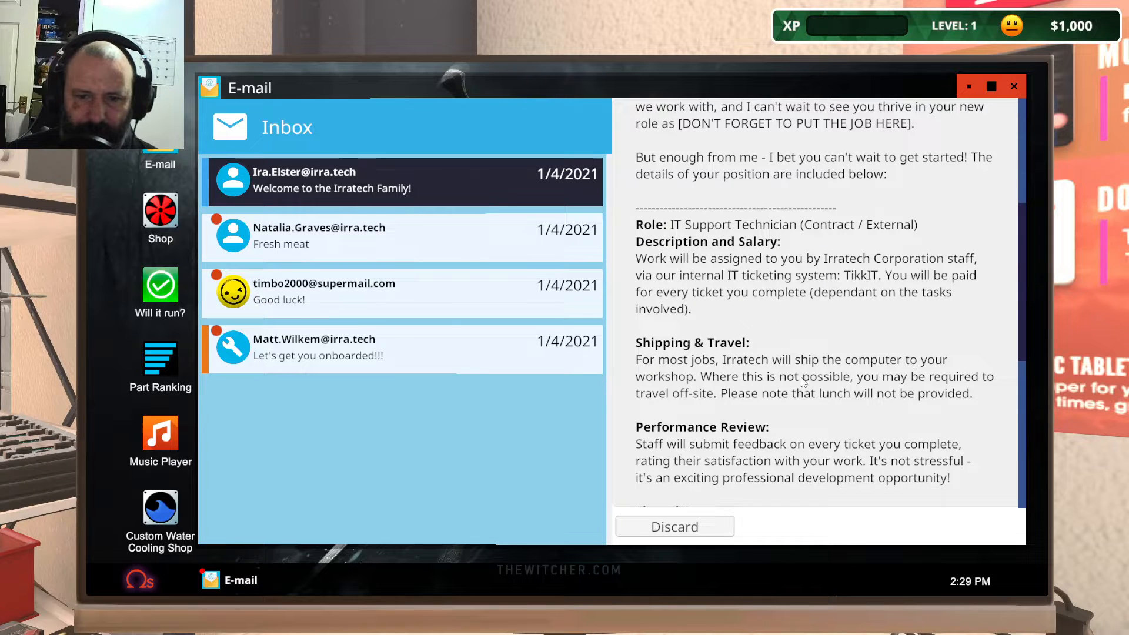
mouse_move(787, 382)
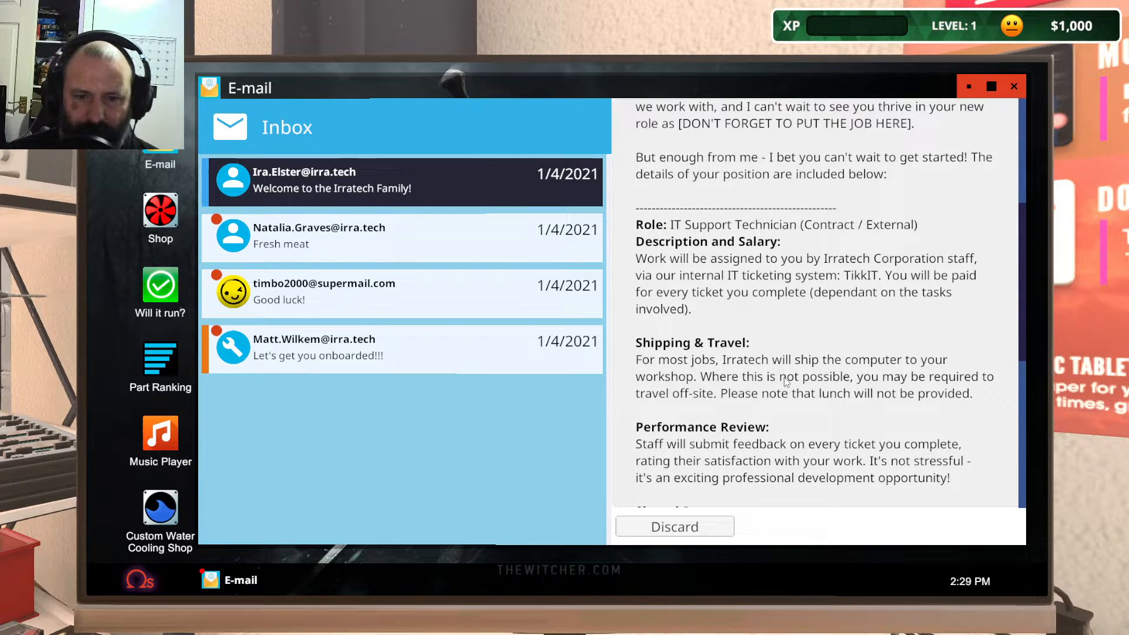
mouse_move(716, 397)
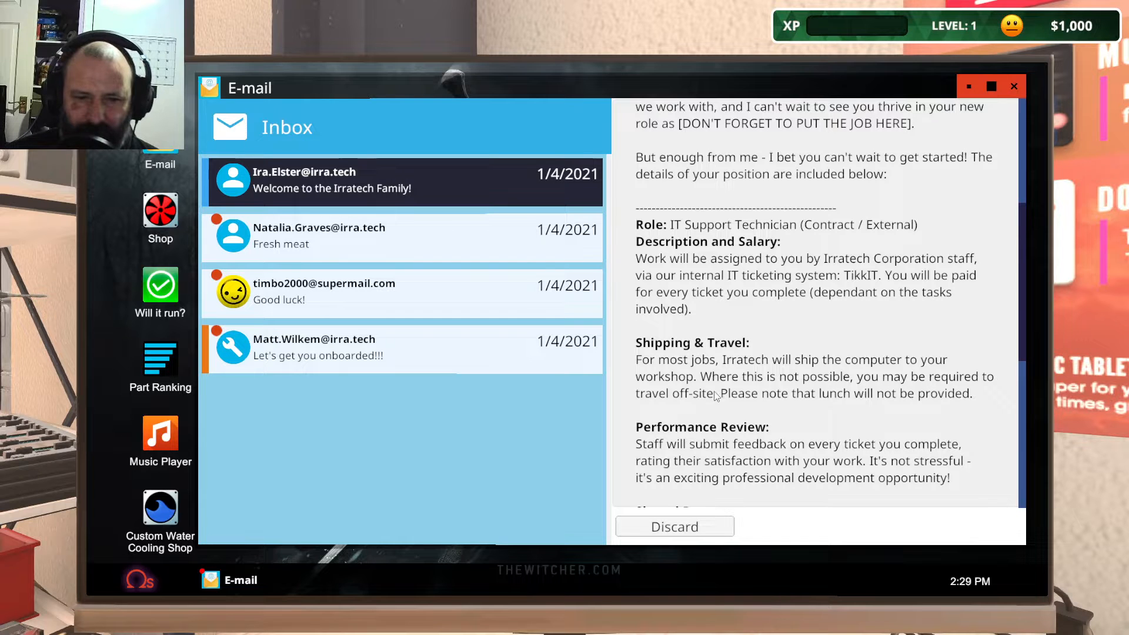
mouse_move(798, 405)
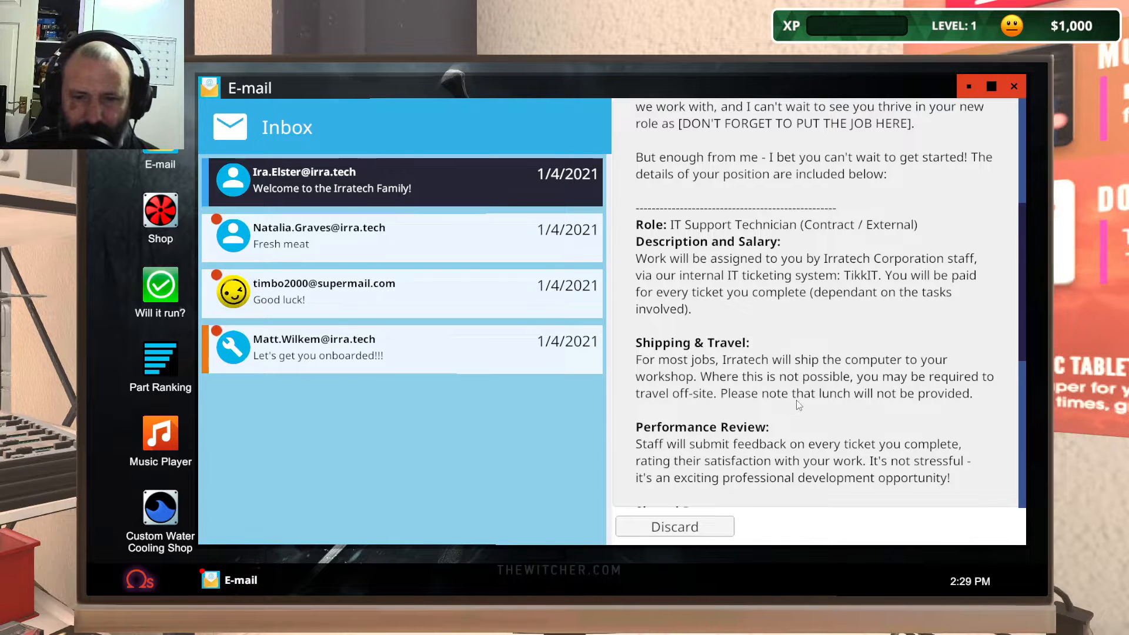
scroll("down", 3)
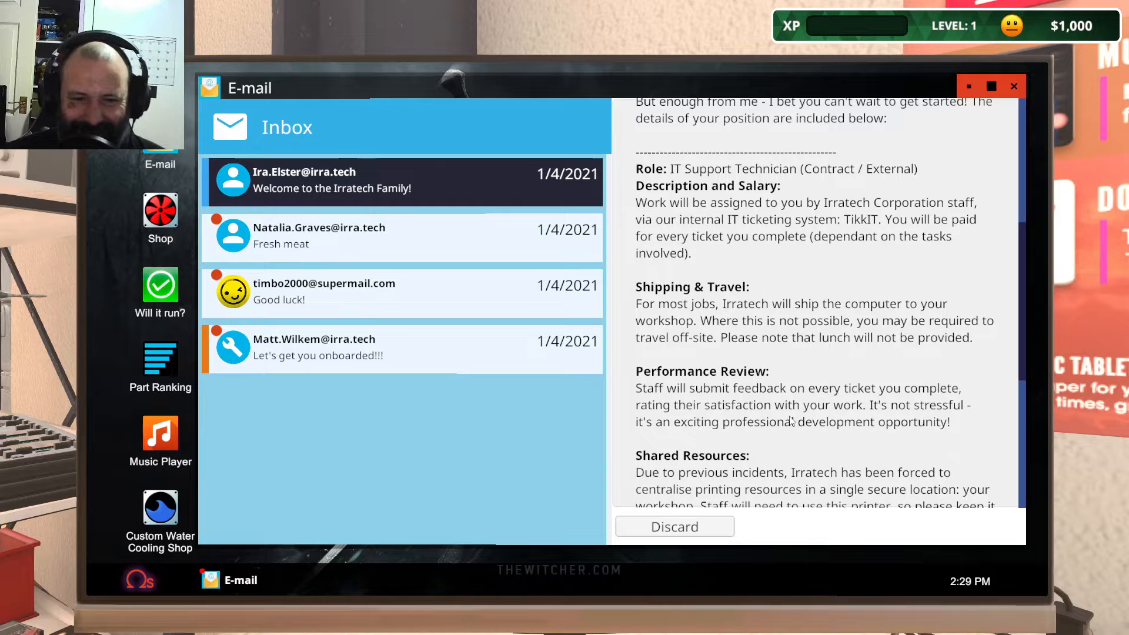
scroll("down", 3)
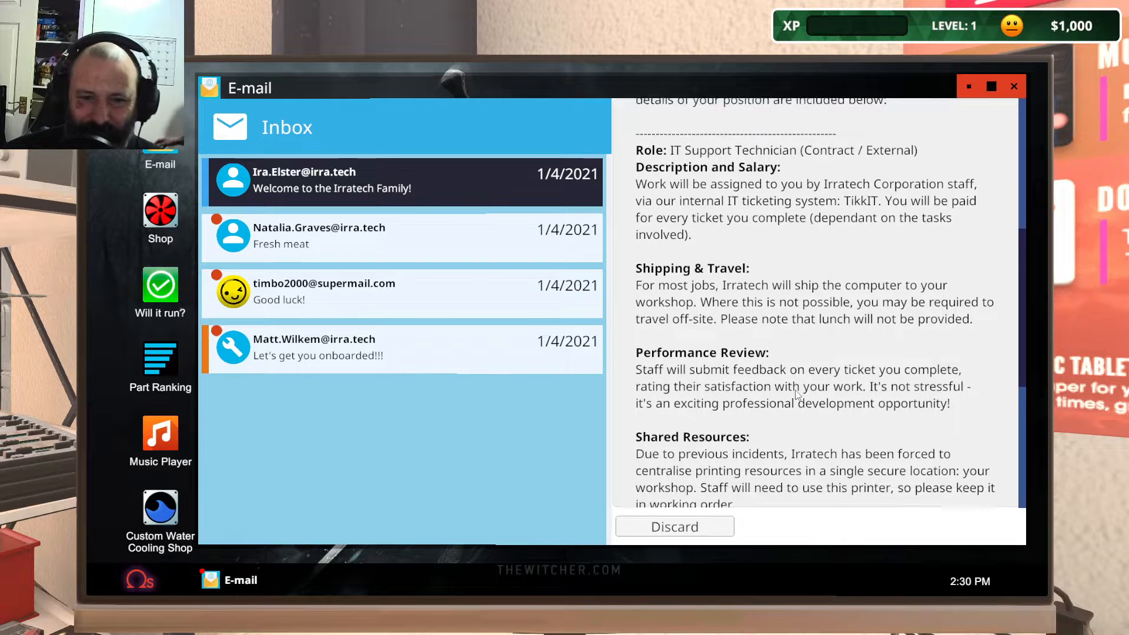
scroll("down", 3)
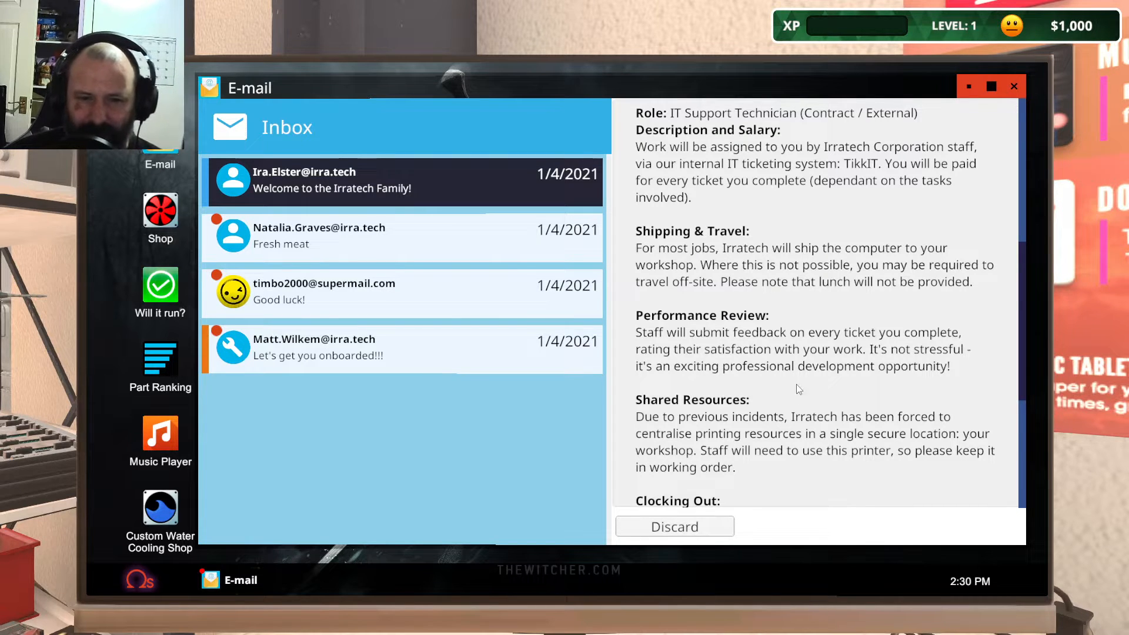
scroll("down", 3)
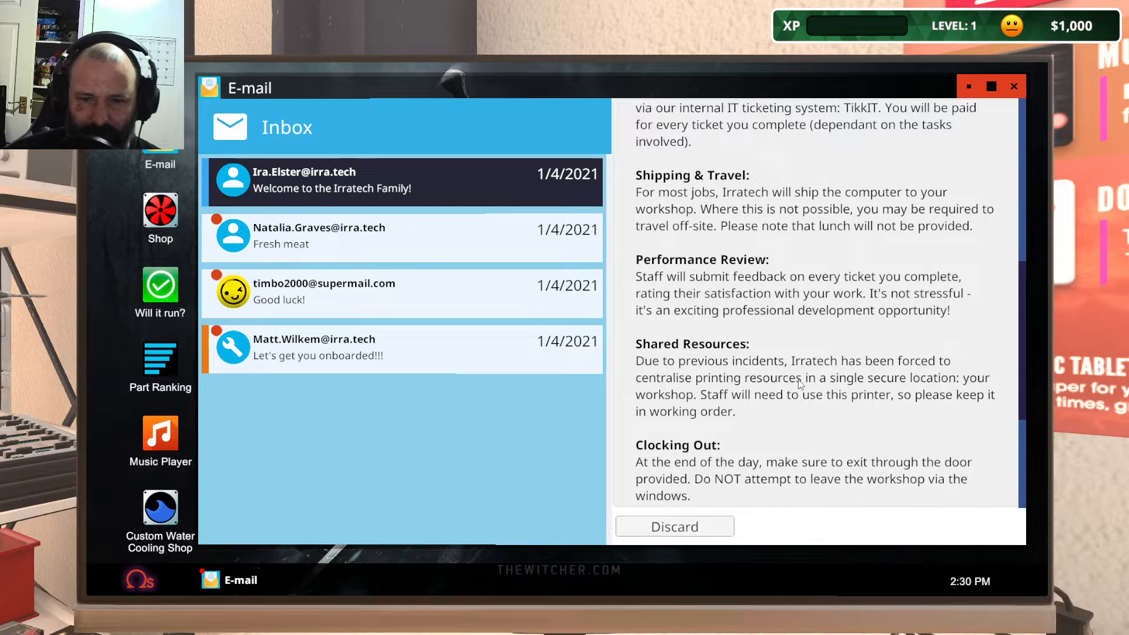
scroll("down", 3)
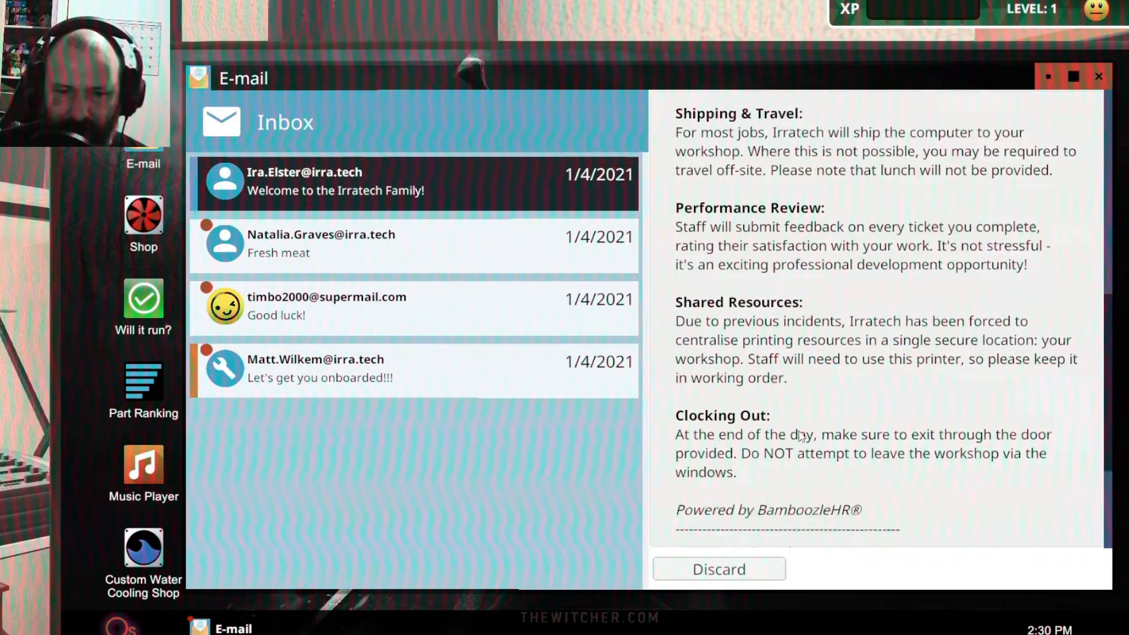
scroll("down", 3)
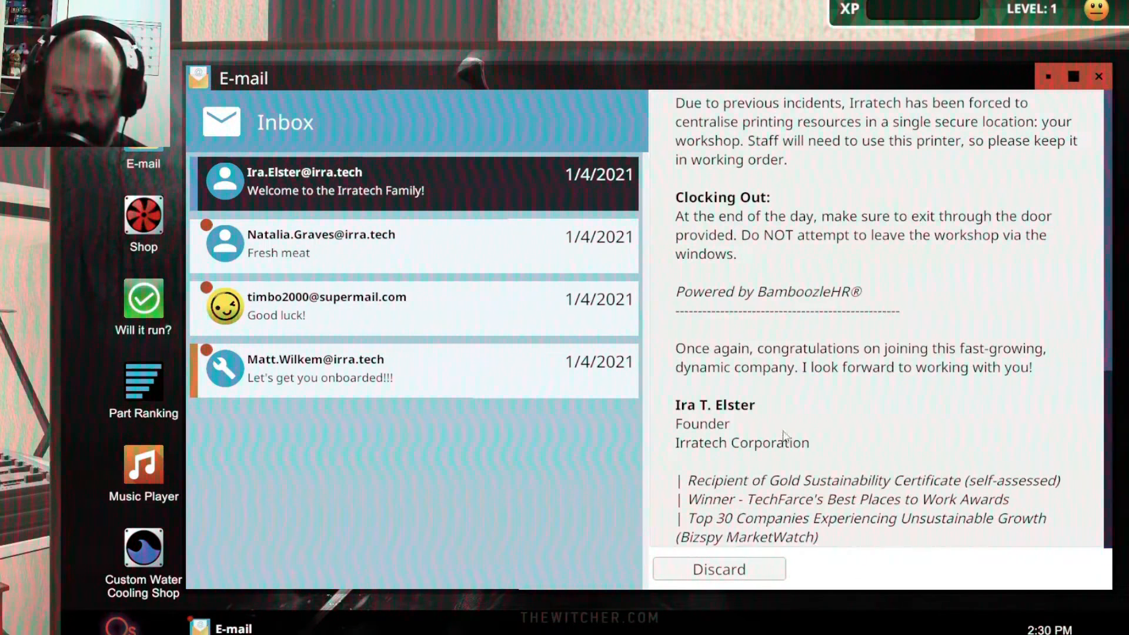
left_click(338, 369)
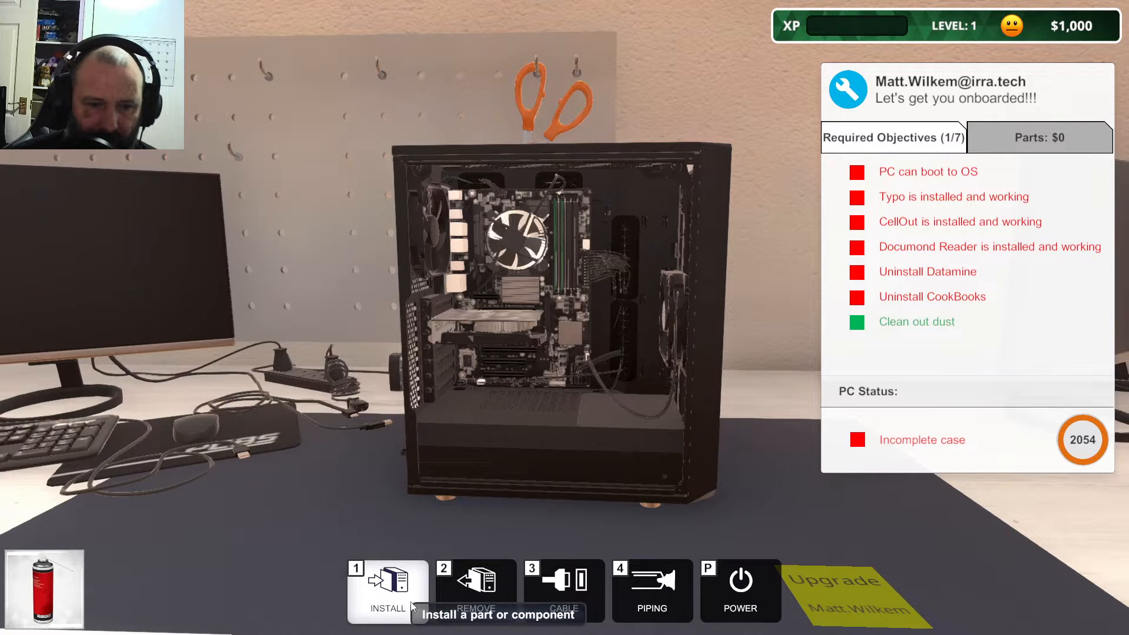
- Browse the inventory's Cables and CPU/Processors categories, then close the inventory
left_click(389, 587)
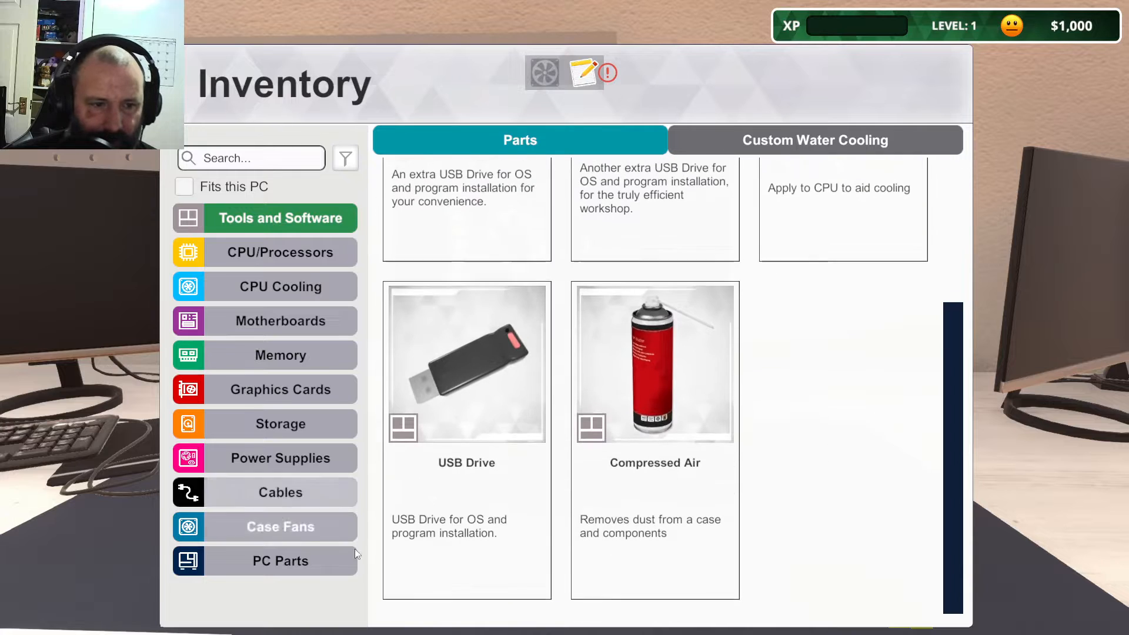
left_click(281, 492)
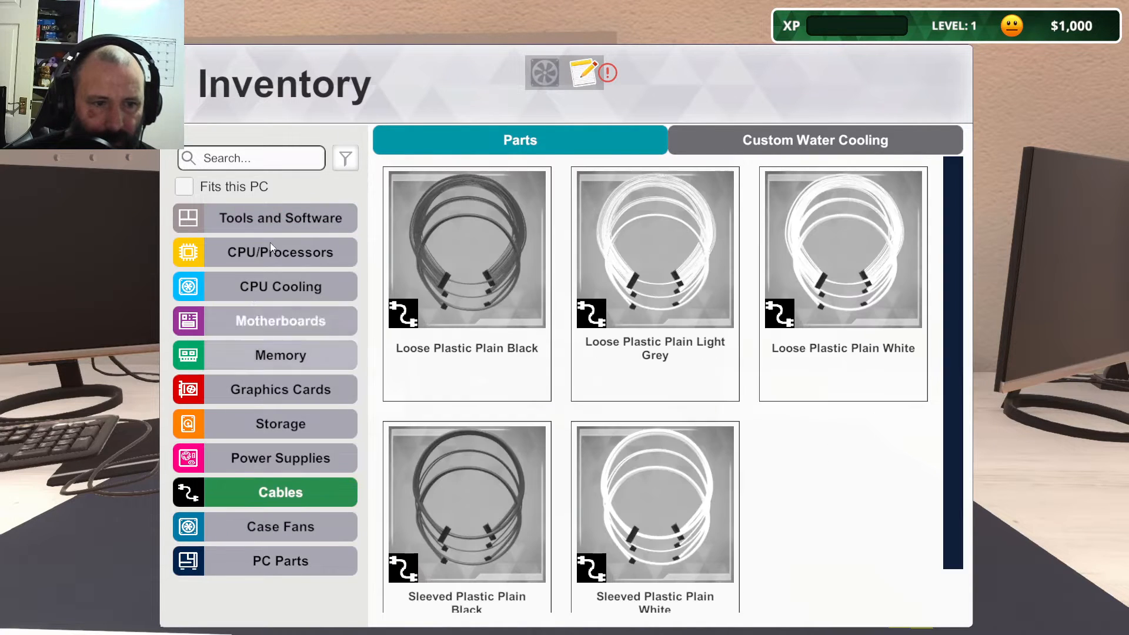
left_click(280, 252)
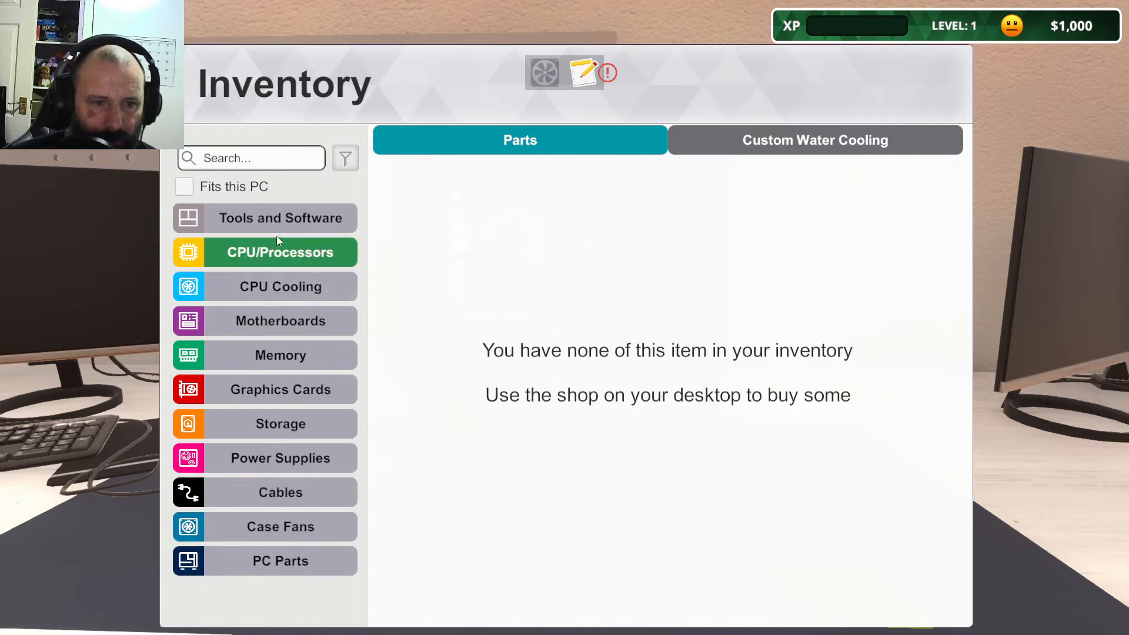
left_click(280, 287)
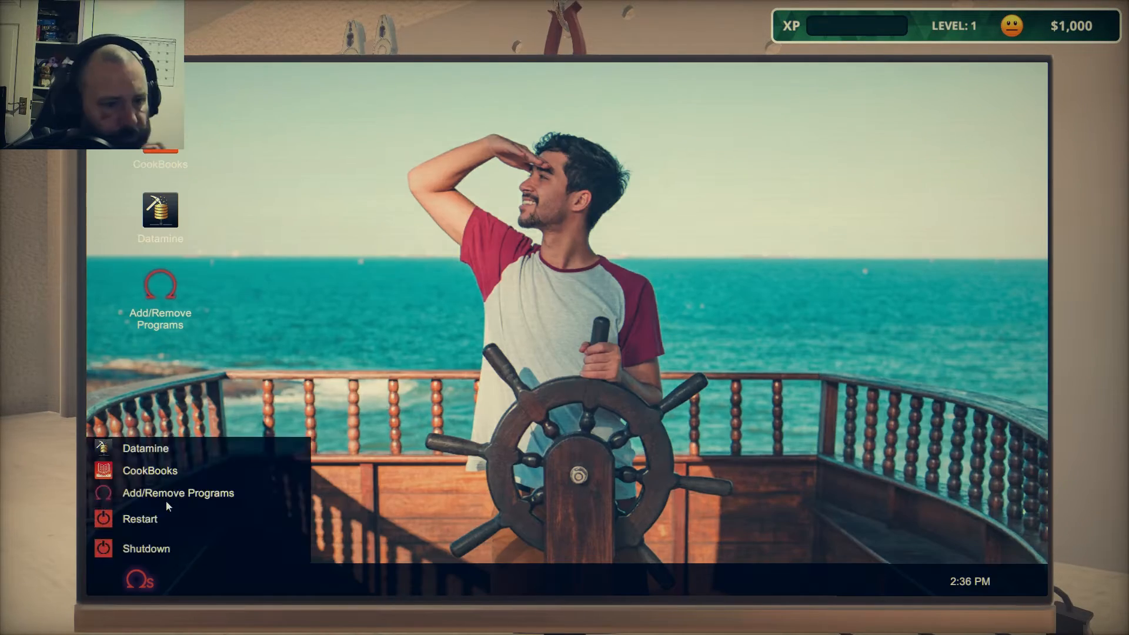
- Open Add/Remove Programs and select Kleenit Pro from the program list
left_click(177, 493)
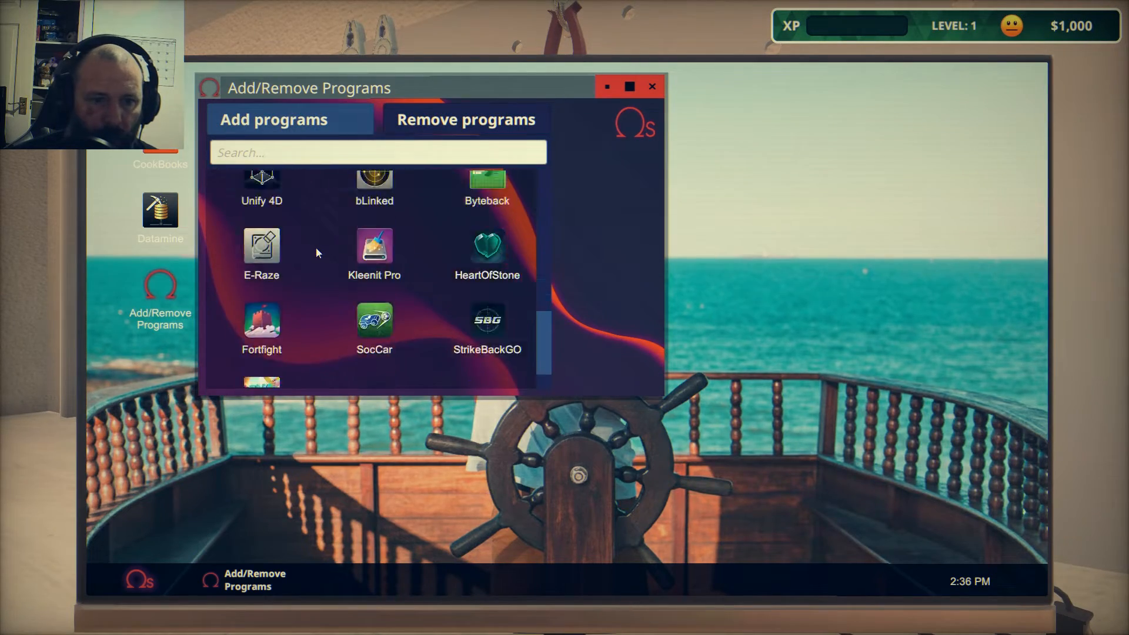
scroll("down", 3)
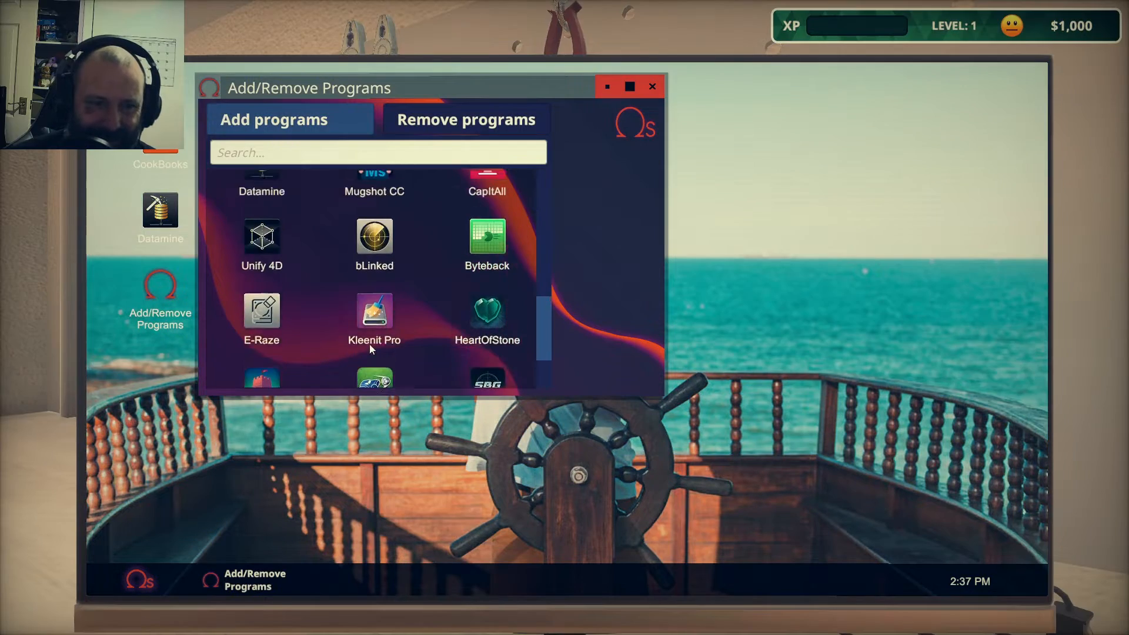
left_click(652, 86)
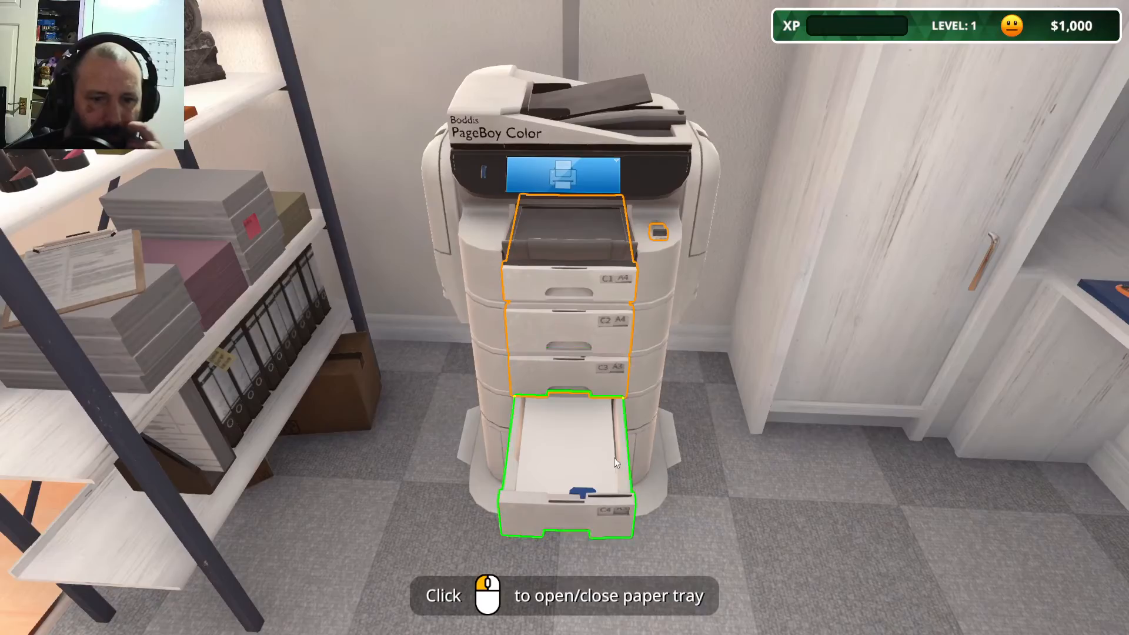
- Close the printer tray, collect the $250 onboarding payment, and scroll to the notes
left_click(616, 464)
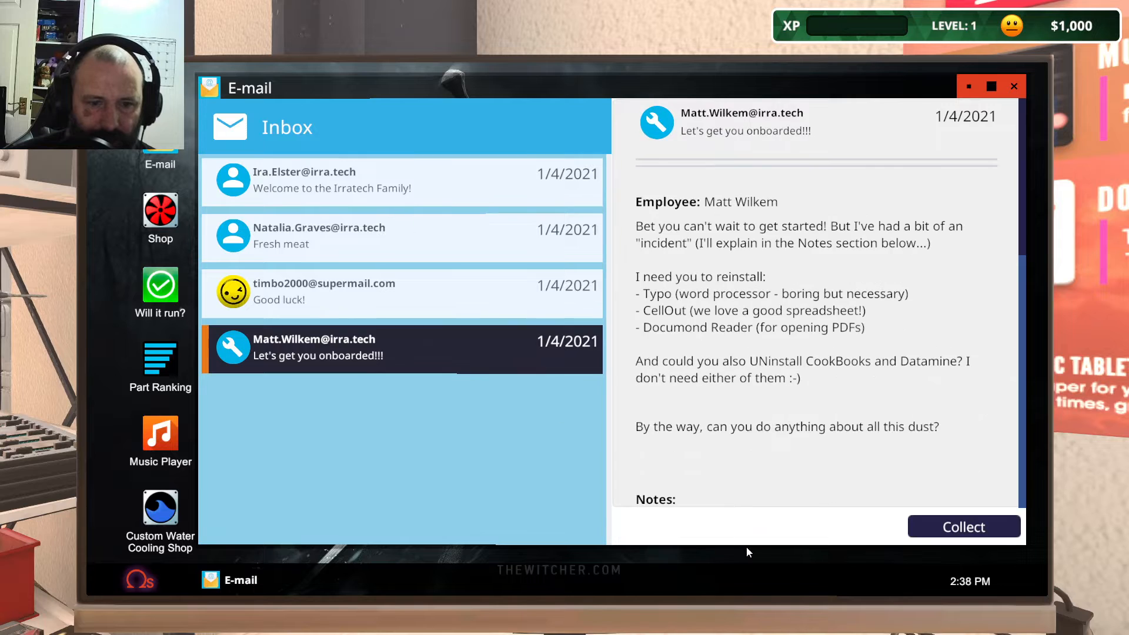
left_click(964, 527)
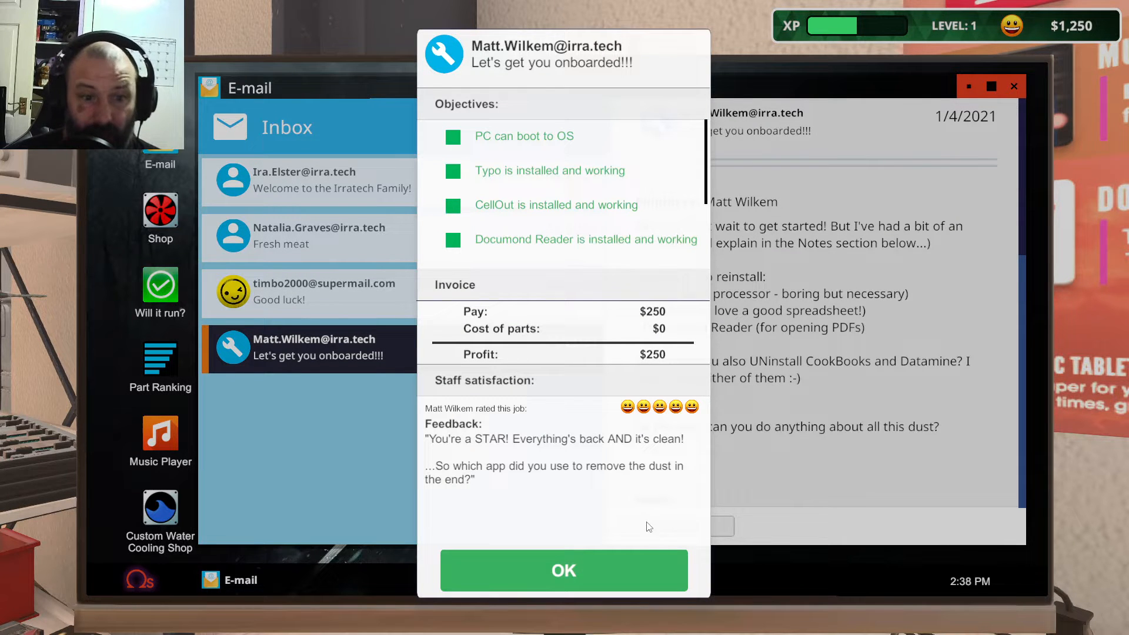
mouse_move(619, 561)
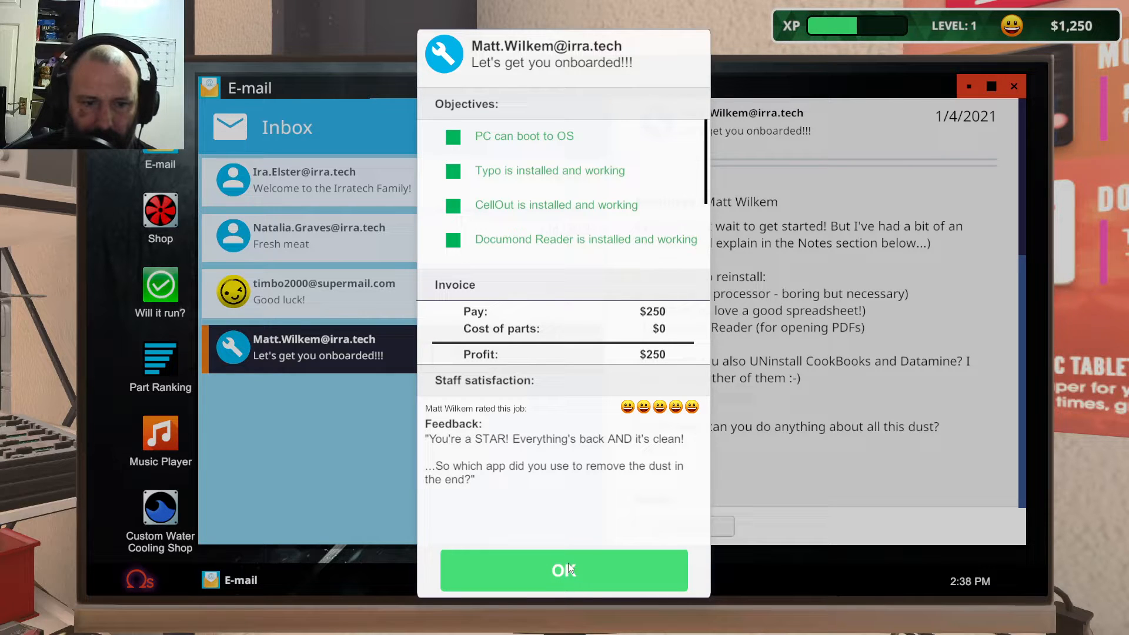
mouse_move(542, 574)
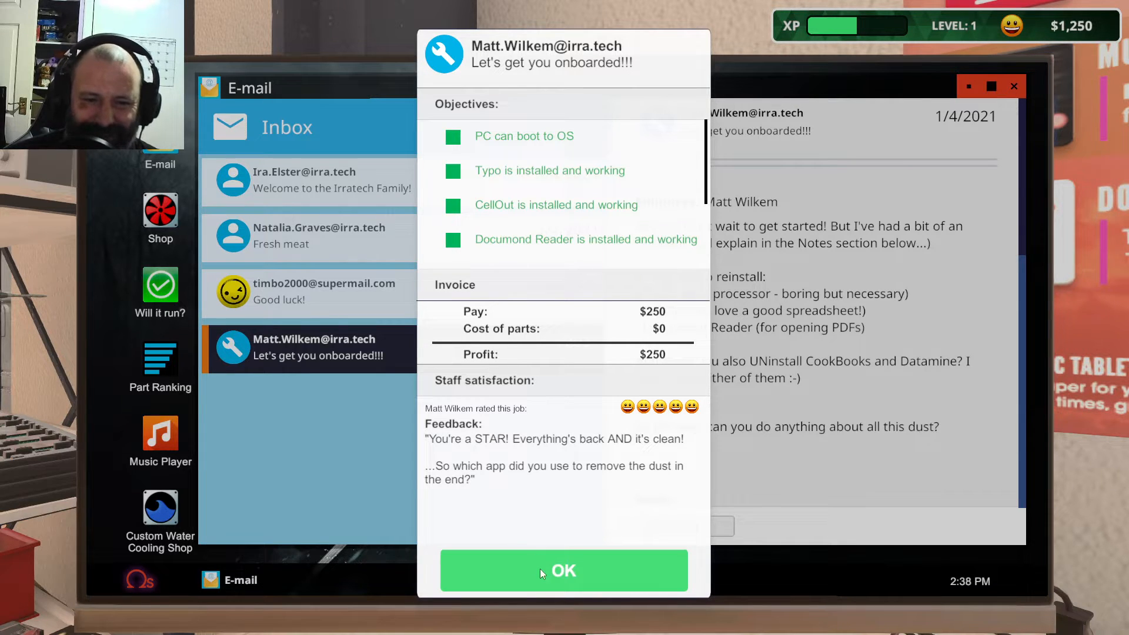
left_click(564, 571)
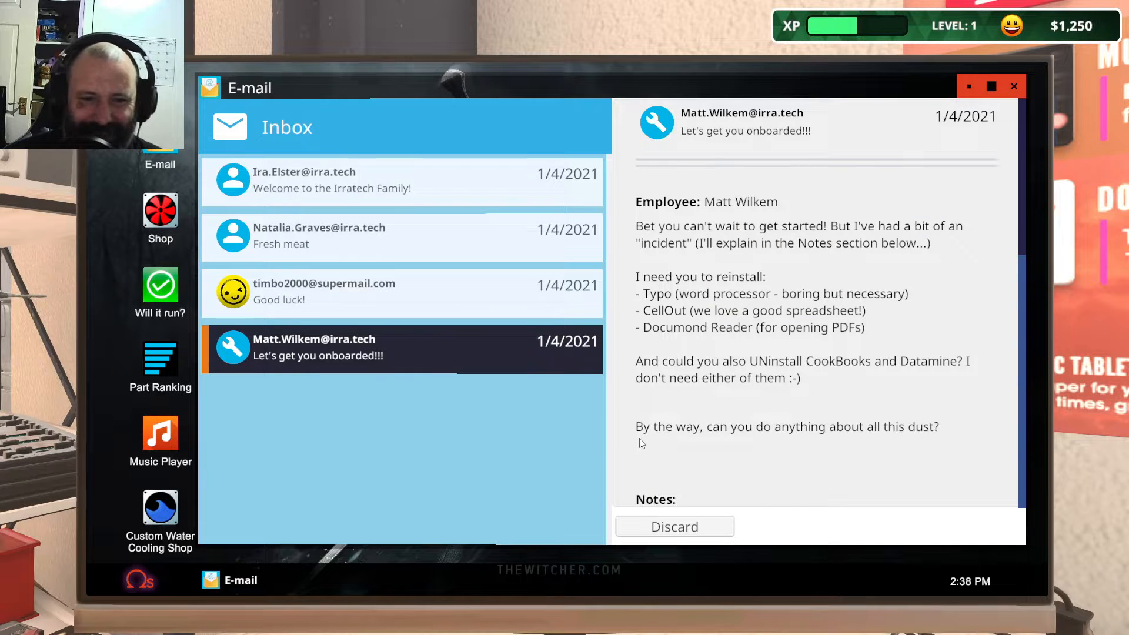
scroll("down", 3)
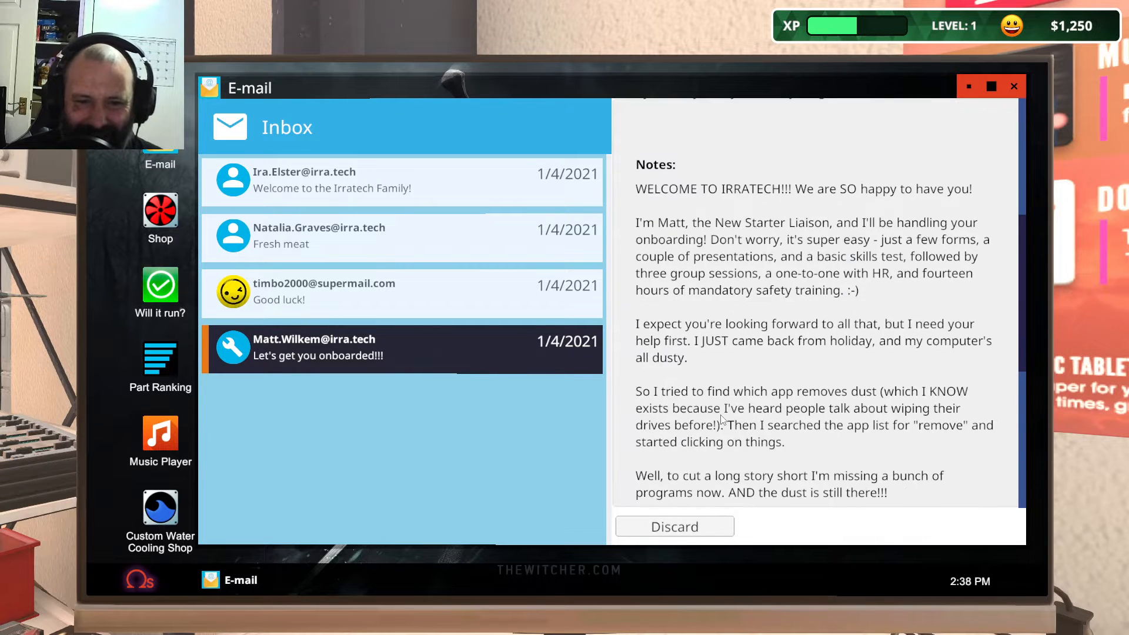
- Check Doom, Euro Truck Simulator 2, F1 2017 and Feudal Fantasy XIII in Will it run?
left_click(160, 285)
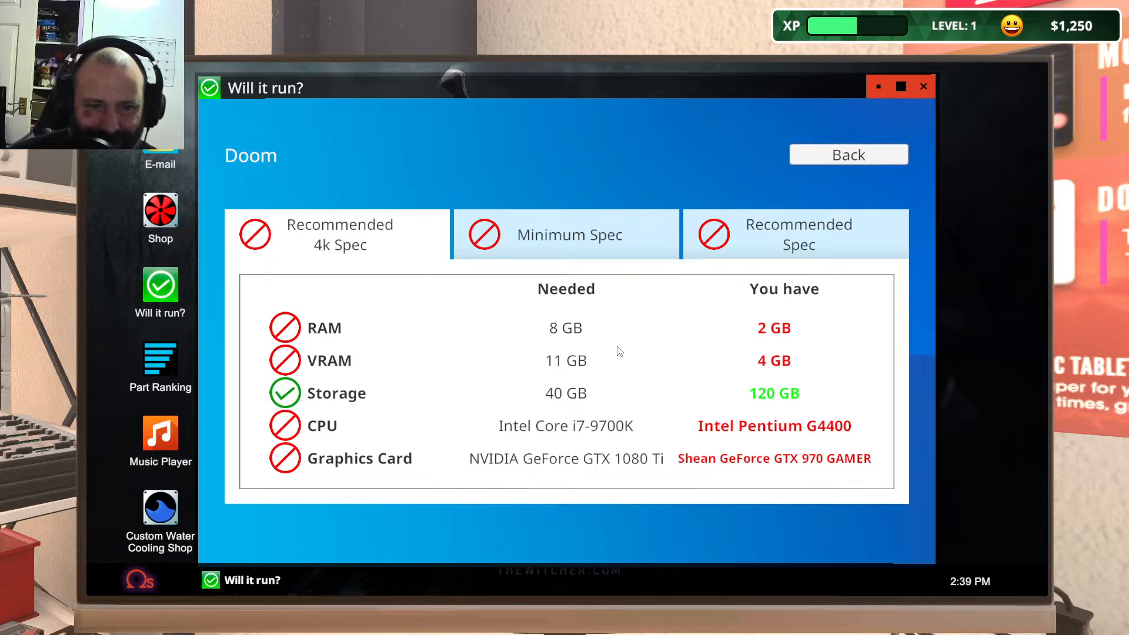
mouse_move(897, 166)
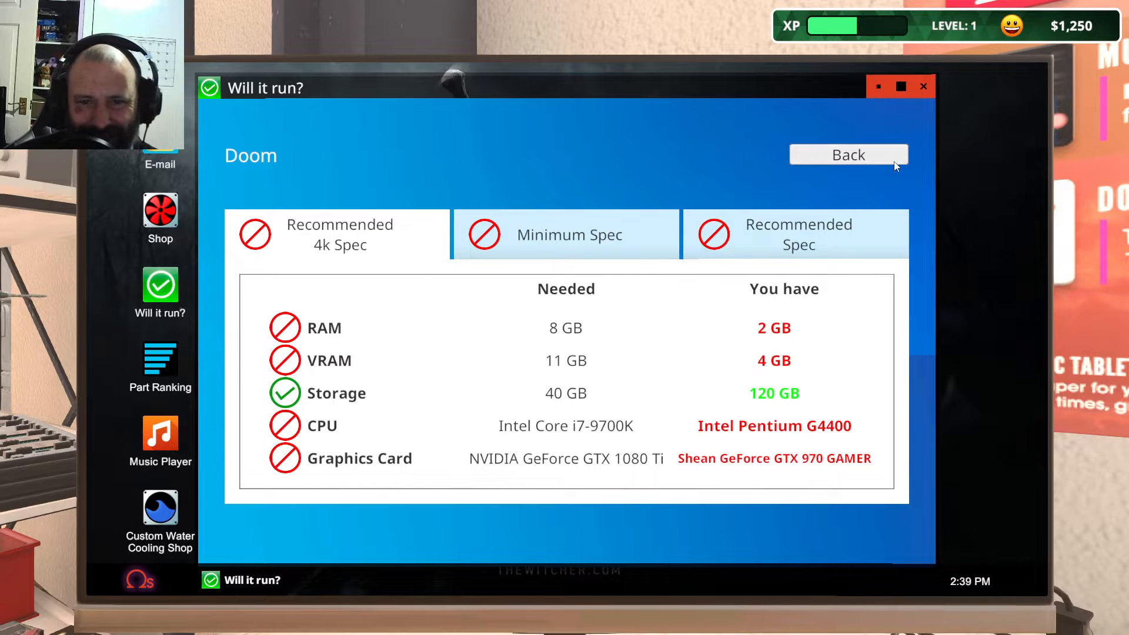
left_click(849, 155)
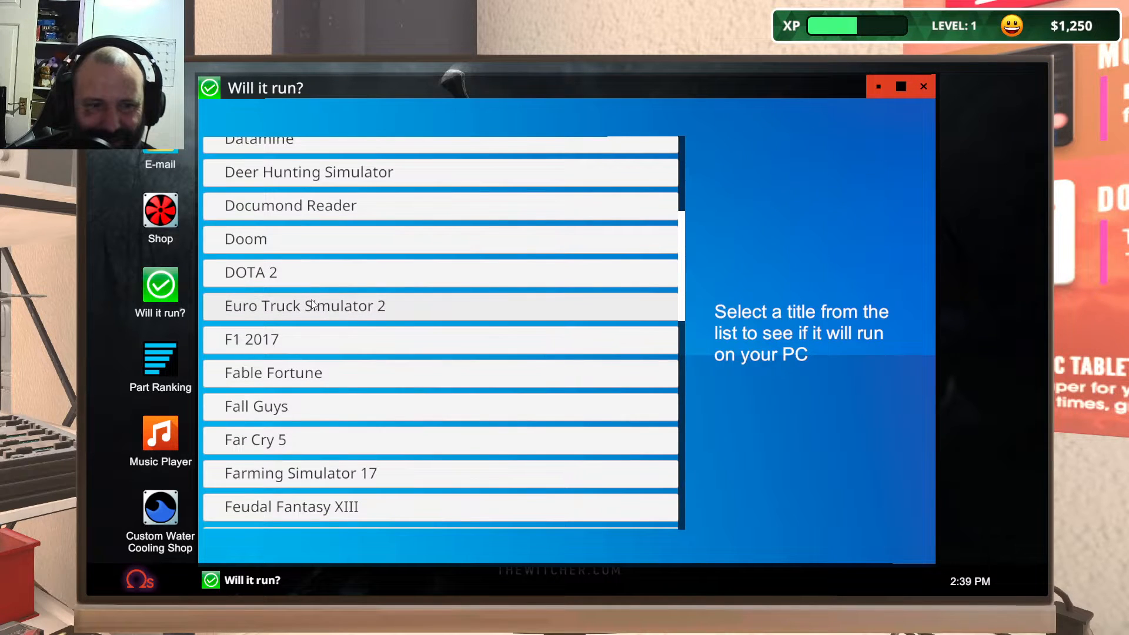
left_click(306, 306)
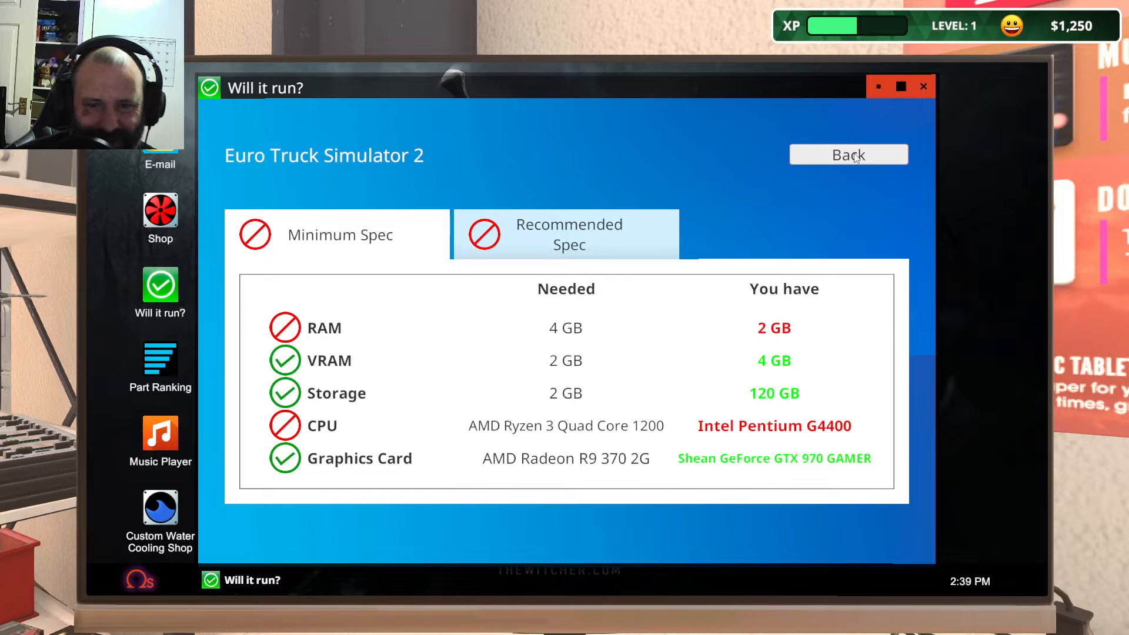
mouse_move(869, 203)
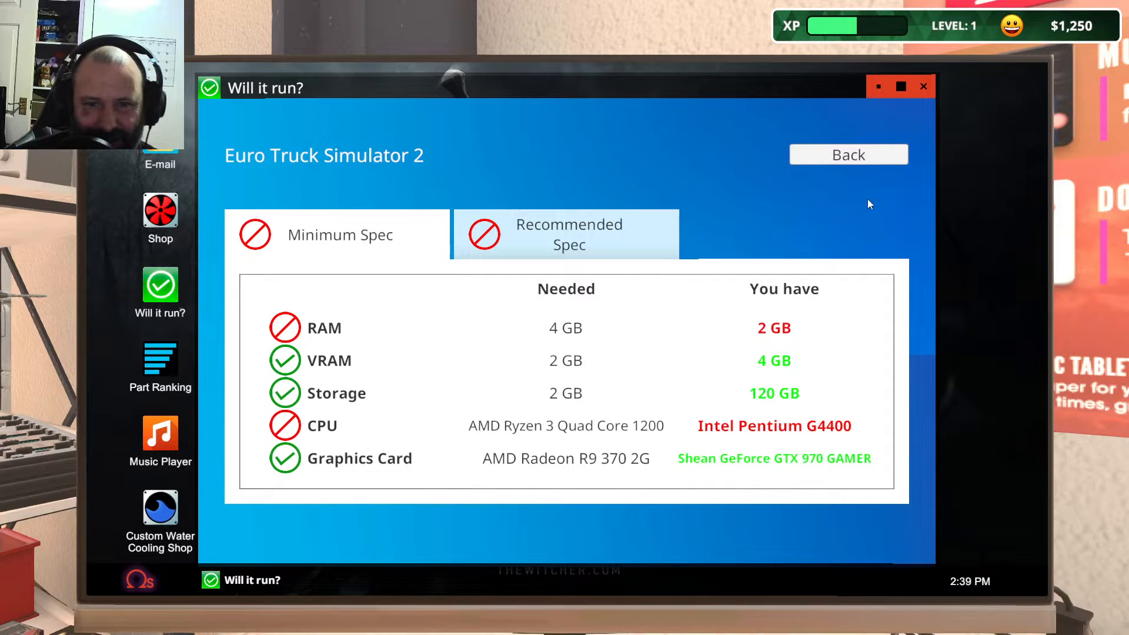
left_click(849, 154)
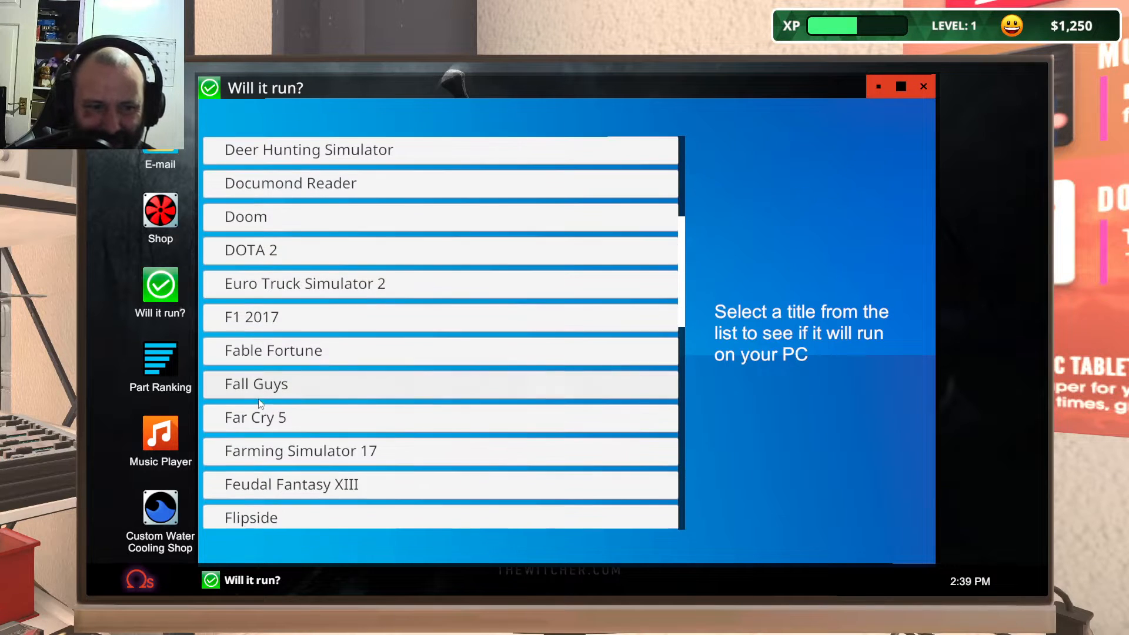
left_click(252, 317)
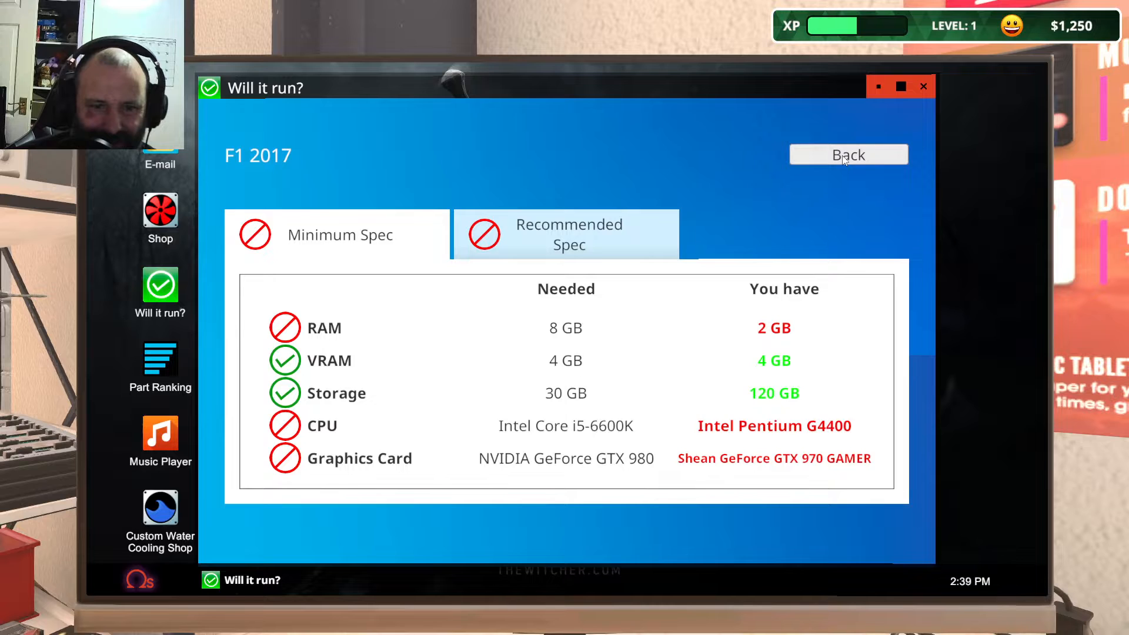
left_click(848, 155)
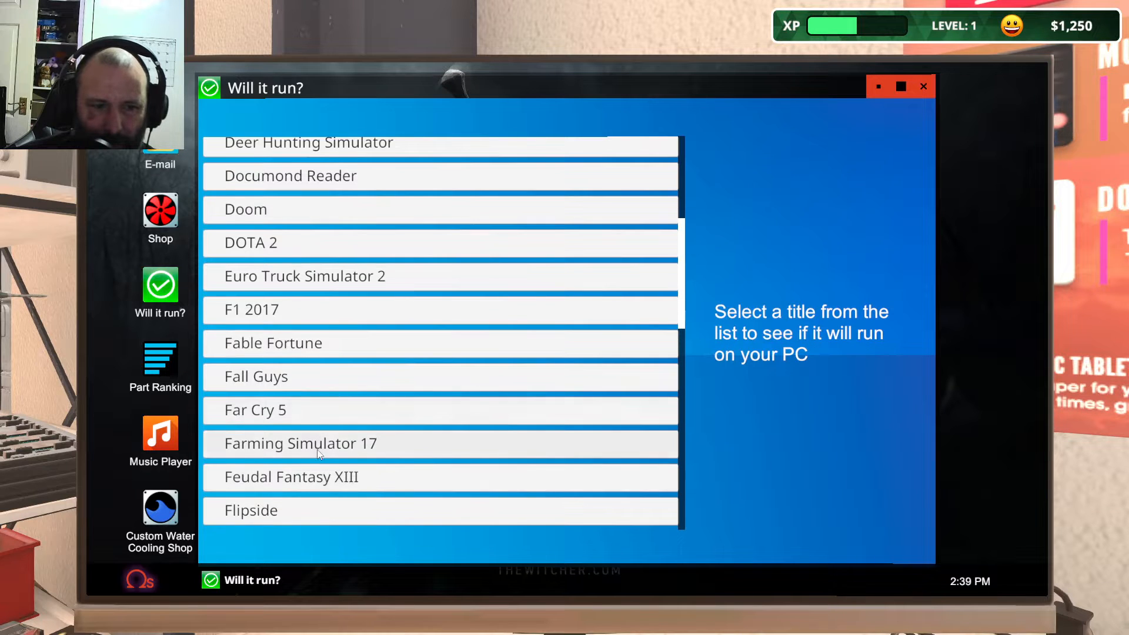
left_click(291, 477)
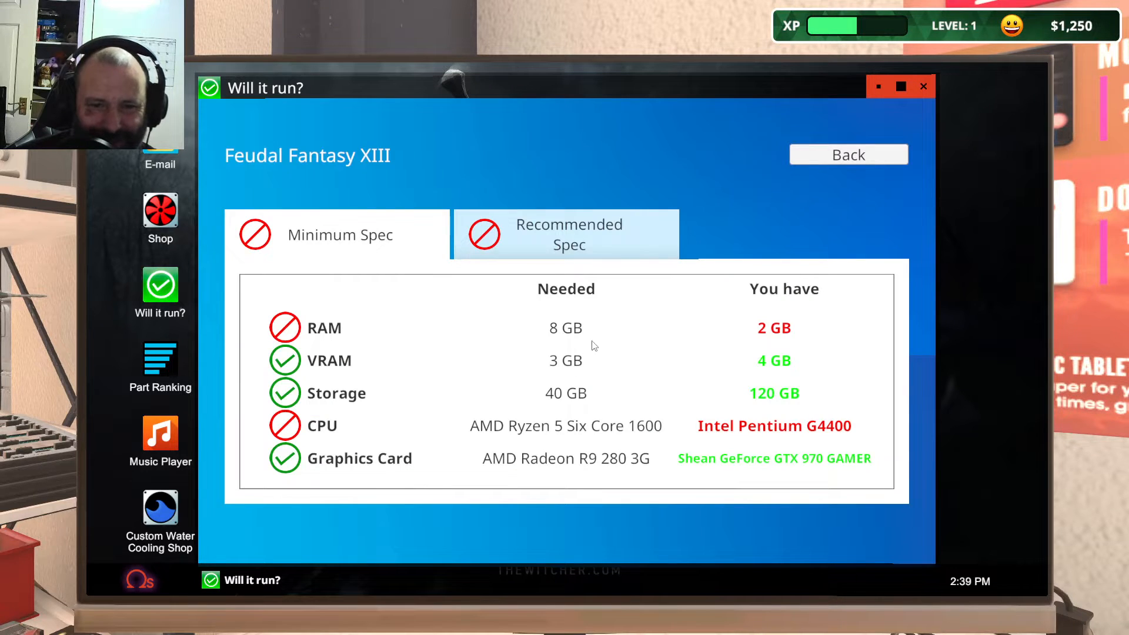
left_click(848, 154)
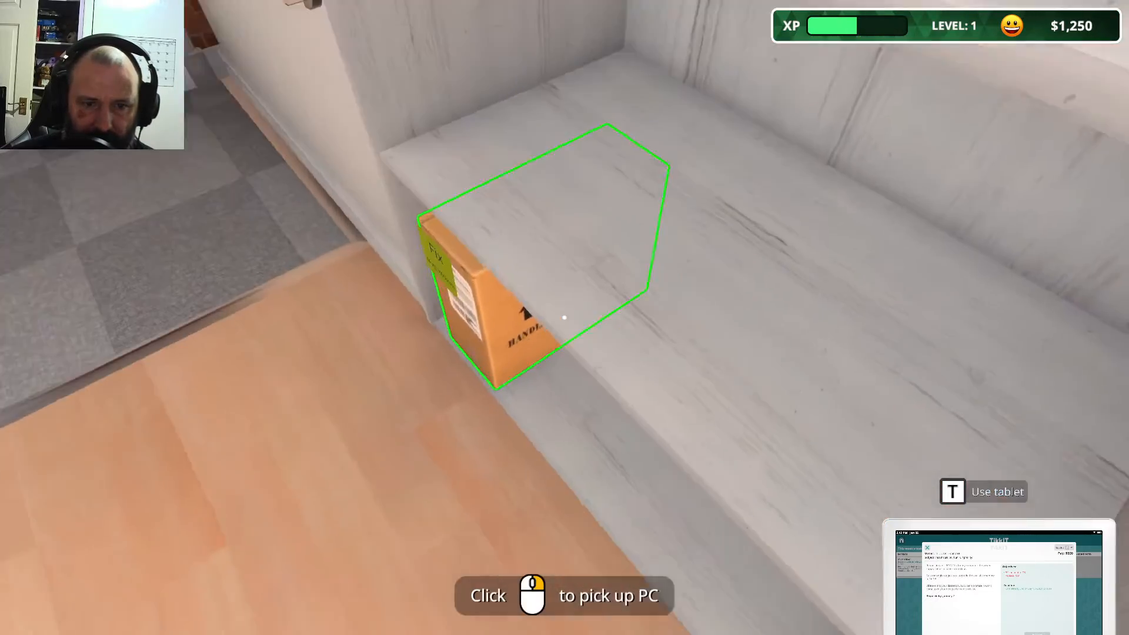
- Take the delivered PC out of its box and place it on the workbench mat
left_click(562, 317)
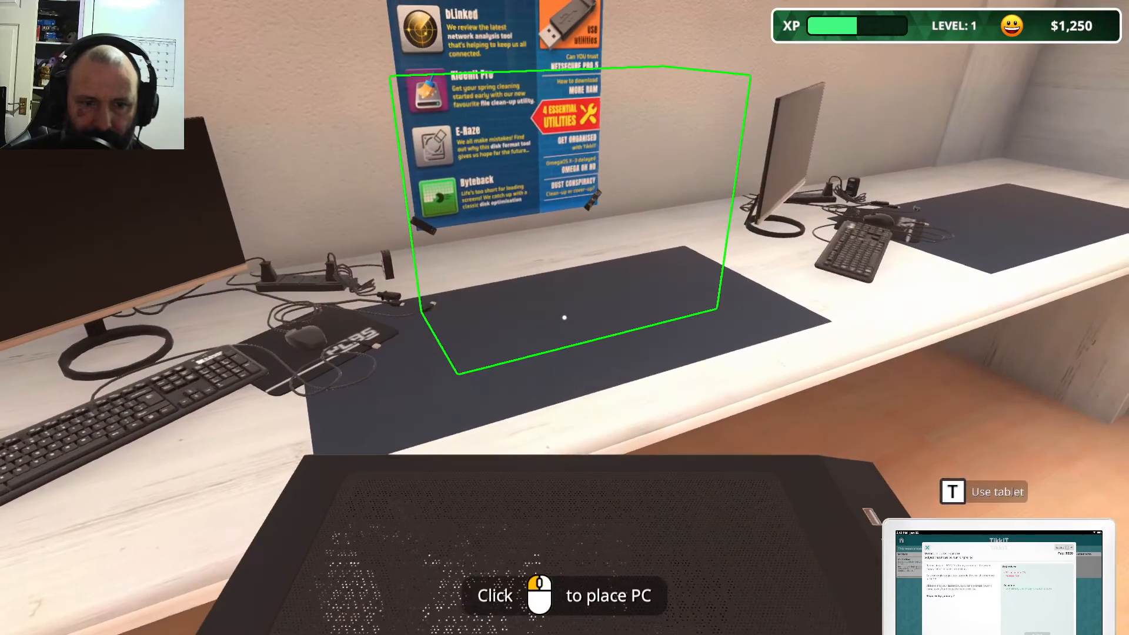
left_click(564, 315)
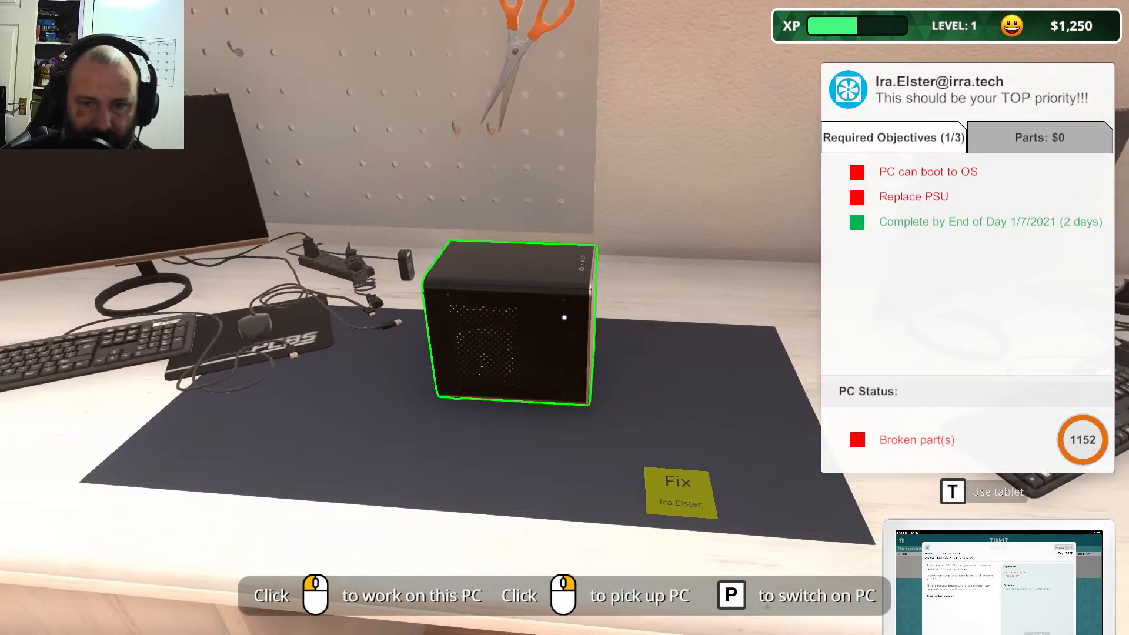
key("t")
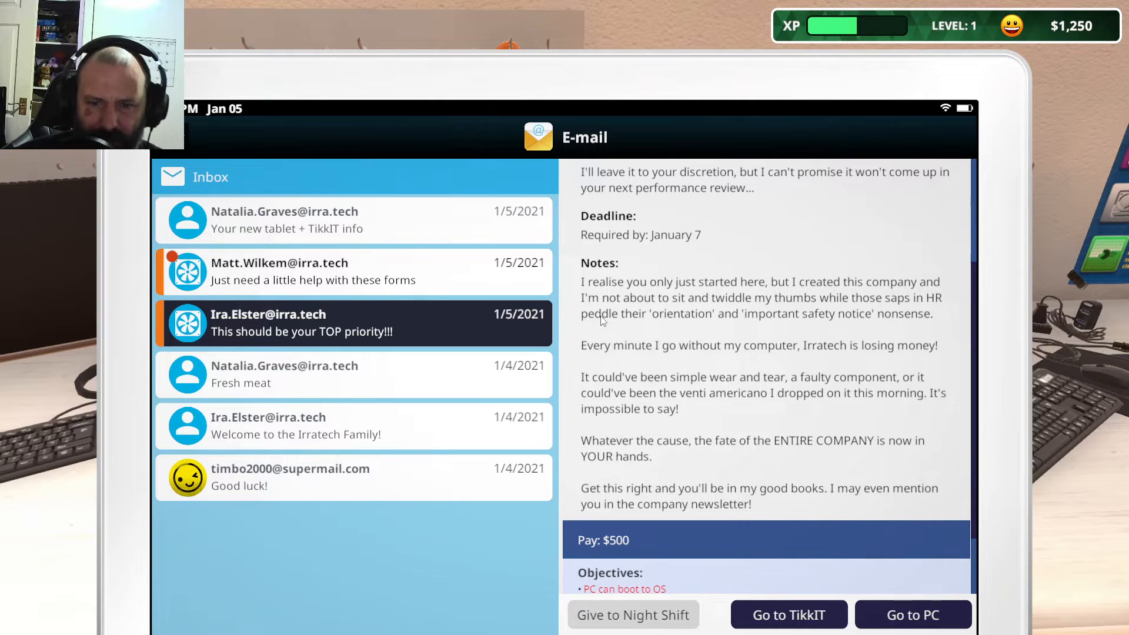
- Open Ira Elster's top-priority PC, remove its side panel, and bring up the tablet
left_click(913, 614)
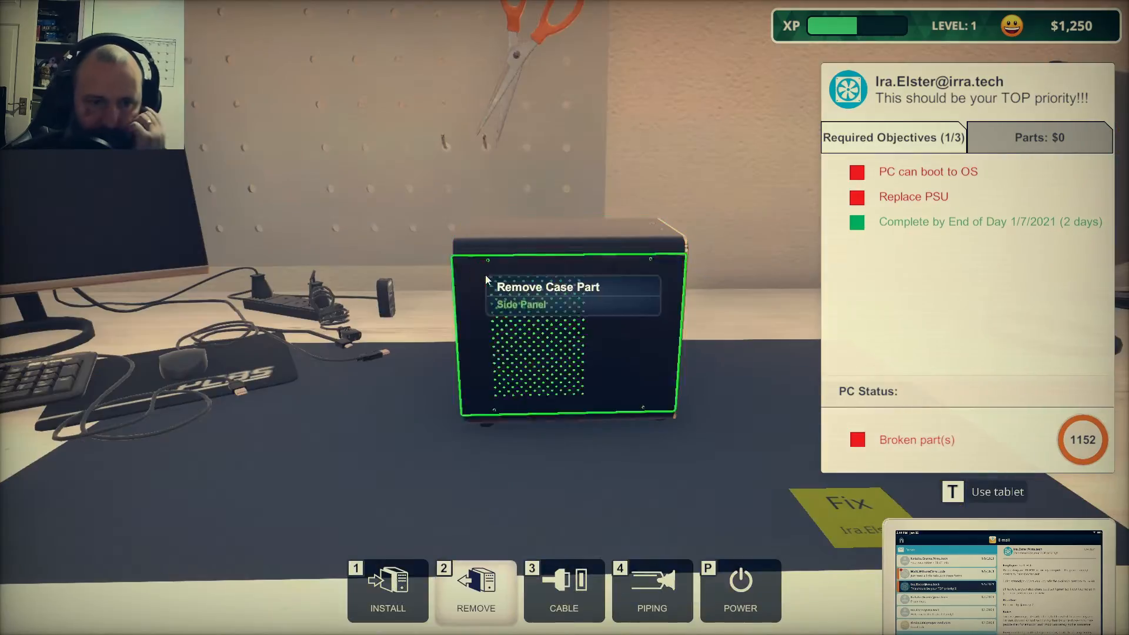
left_click(517, 306)
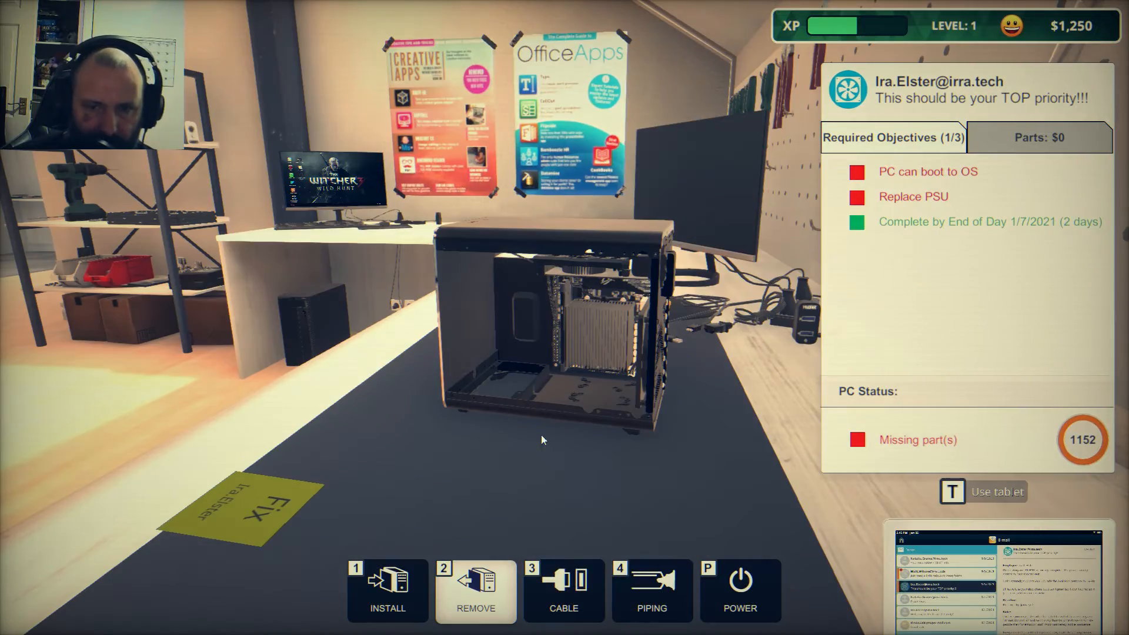
left_click(982, 492)
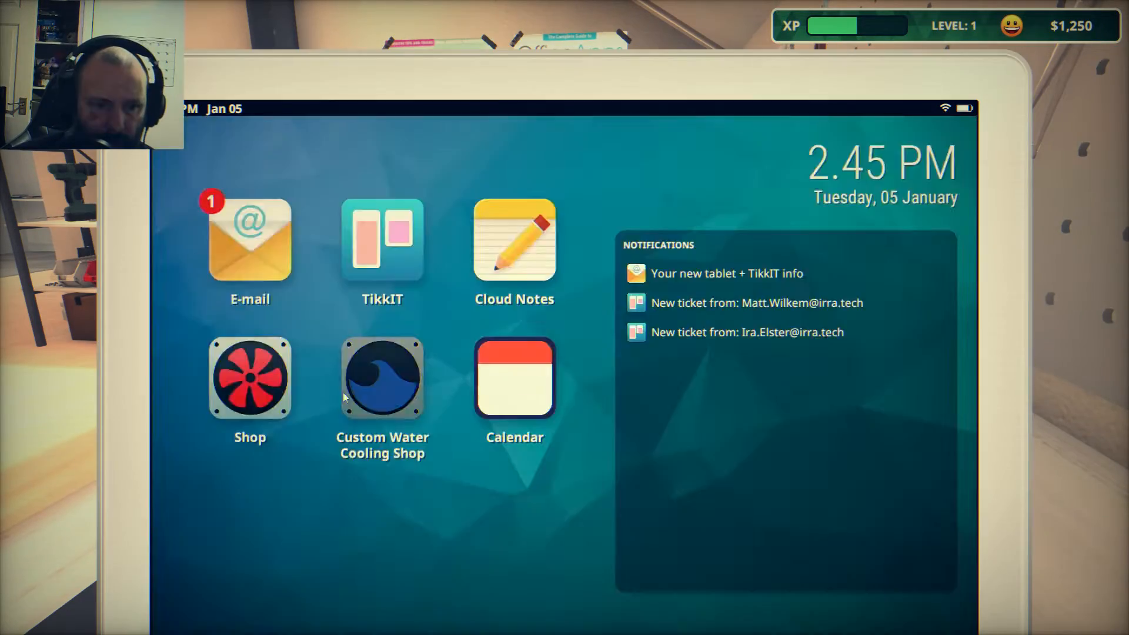
- Open Matt Wilkem's TikkIT ticket listing the boot and Kleenit Pro objectives
left_click(250, 380)
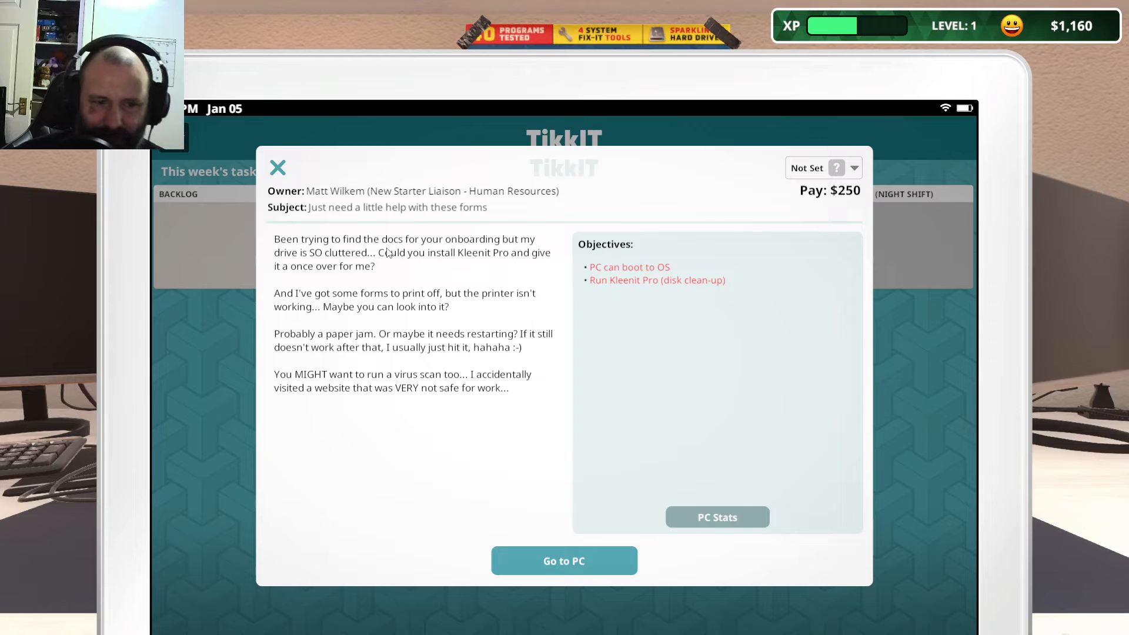
mouse_move(689, 550)
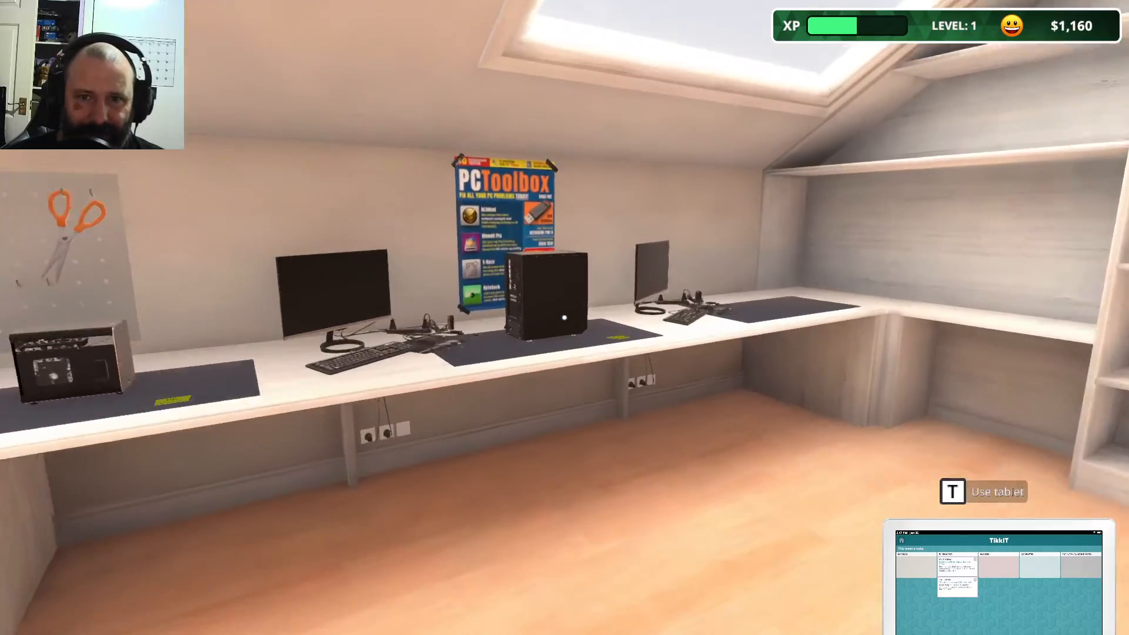
- Select the disk clean-up tower PC to view its rear and loose cables
left_click(542, 302)
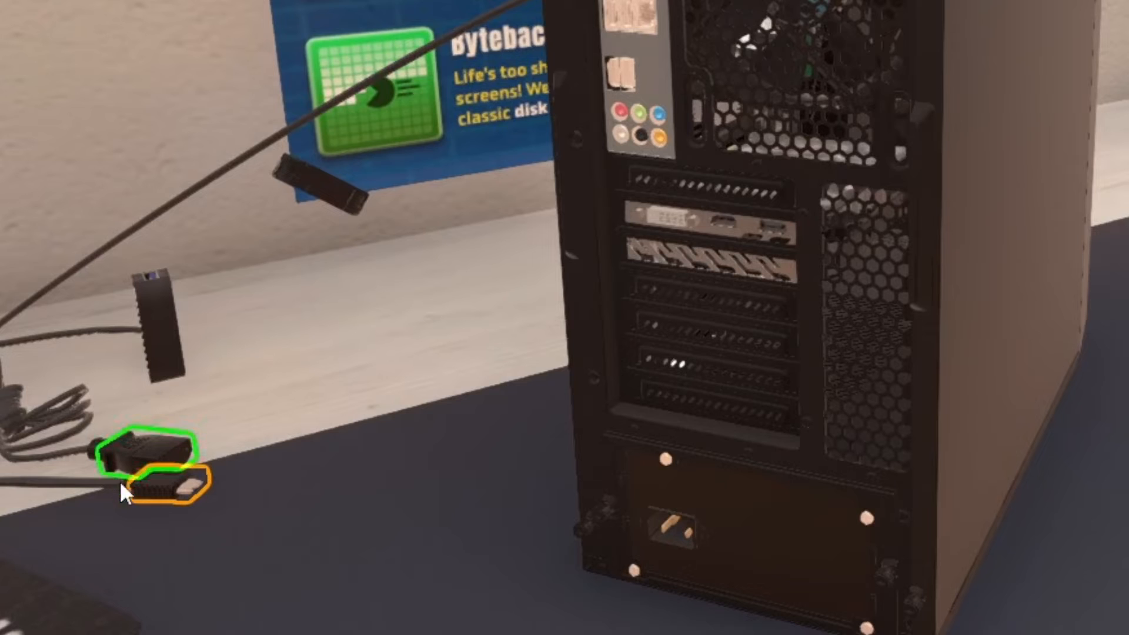
mouse_move(729, 233)
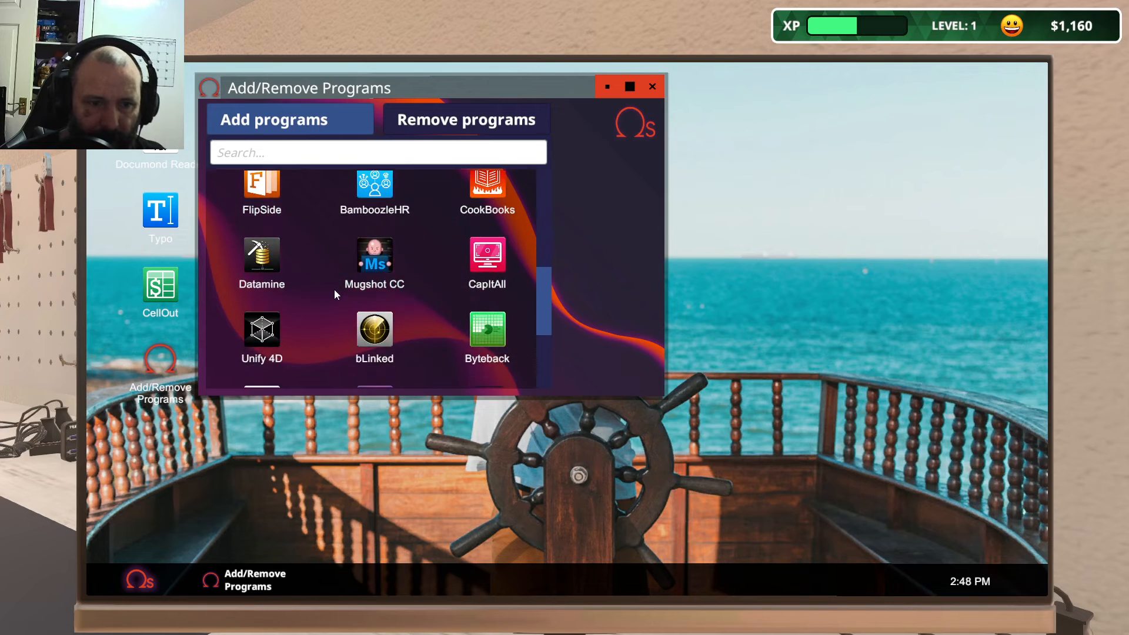
- Install Kleenit Pro, close the clean virus-scan results, and reopen the program installer
scroll("down", 3)
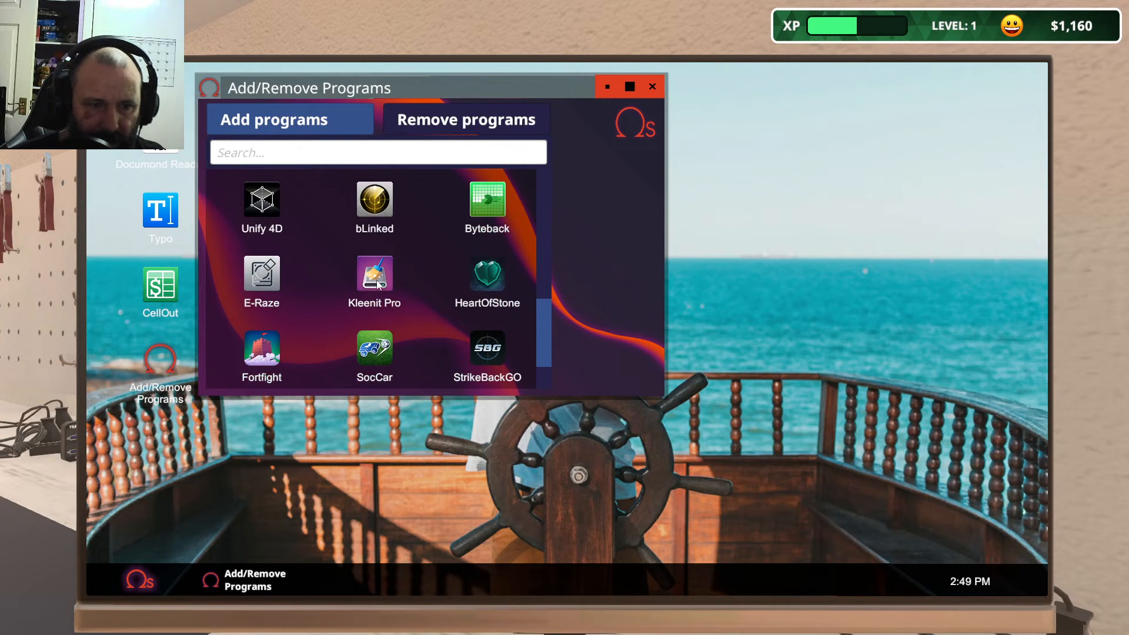
left_click(374, 274)
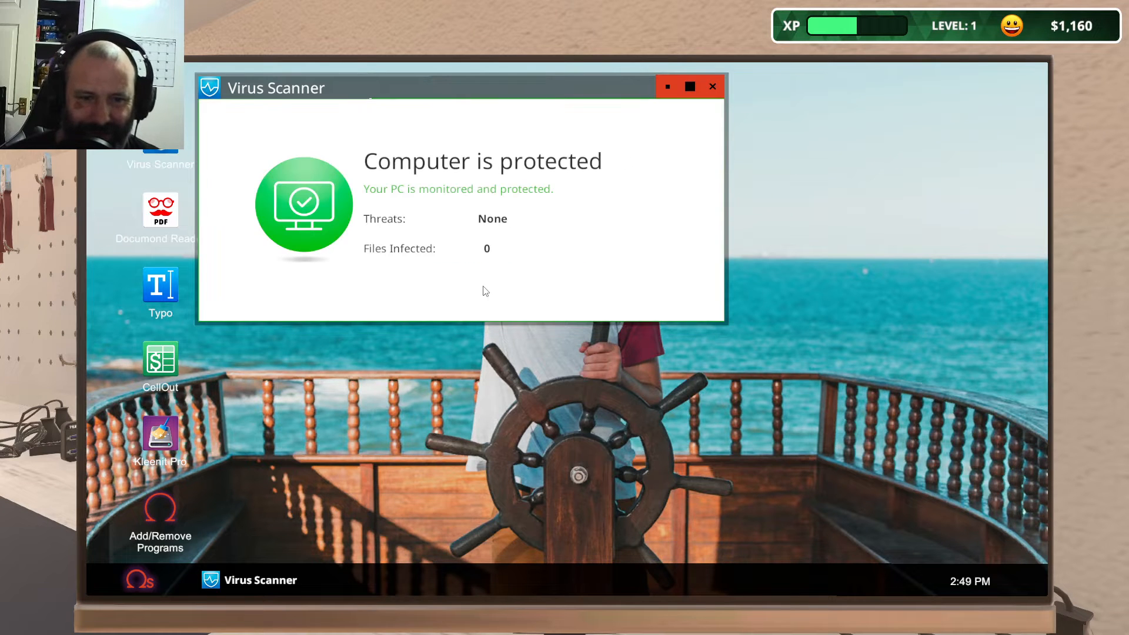
left_click(713, 85)
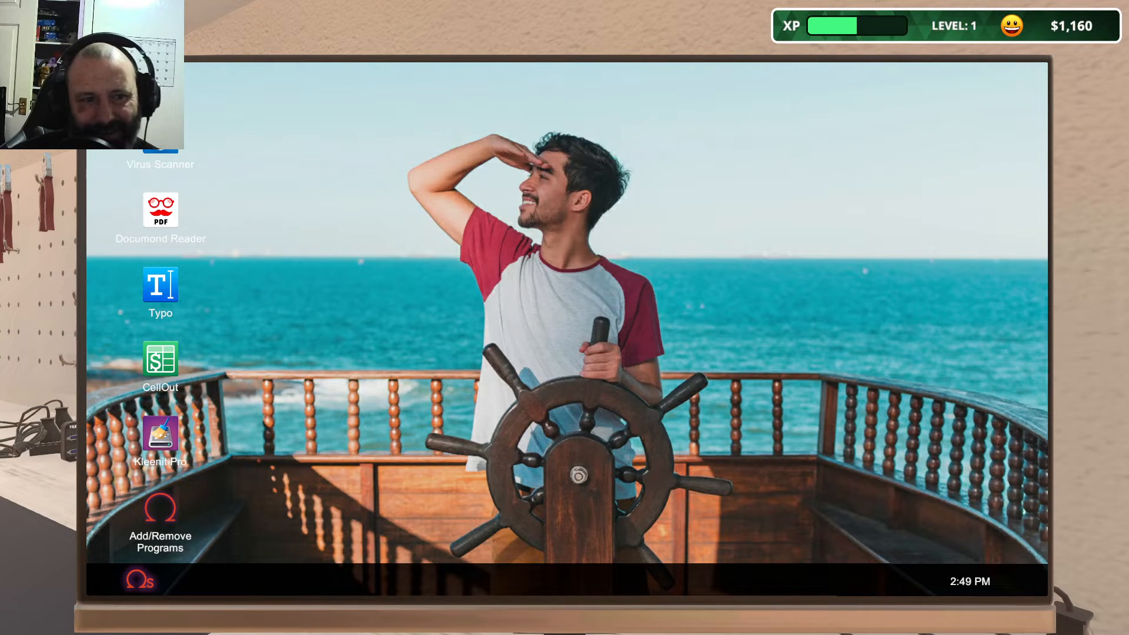
double_click(160, 433)
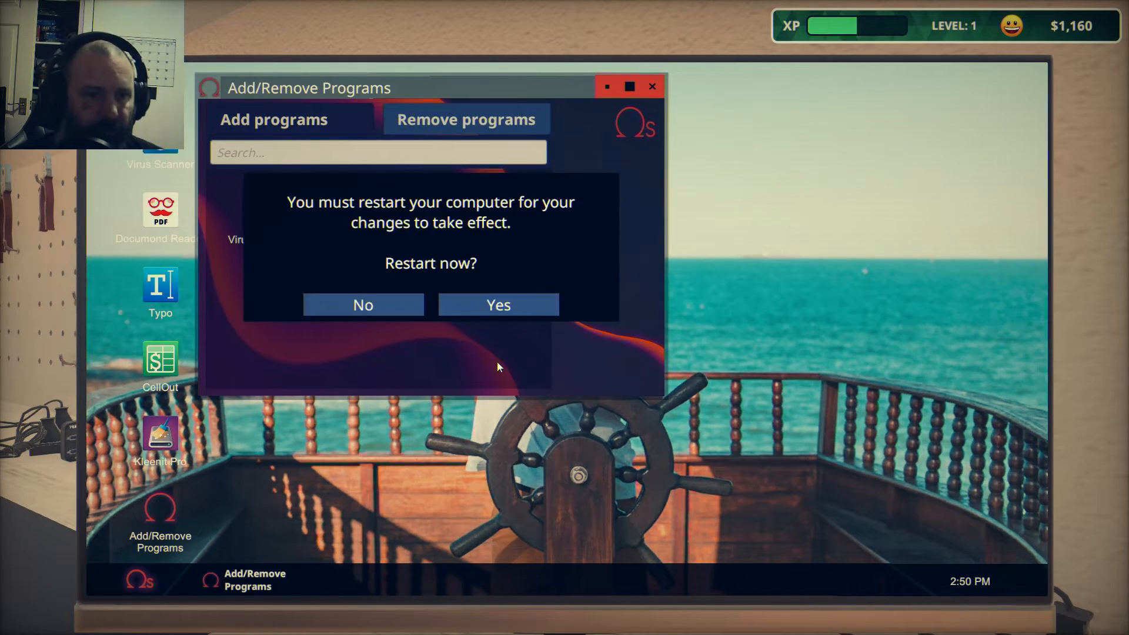
- Confirm the restart to reach level 2 with $1,410, then select the PSU-replacement PC
left_click(498, 304)
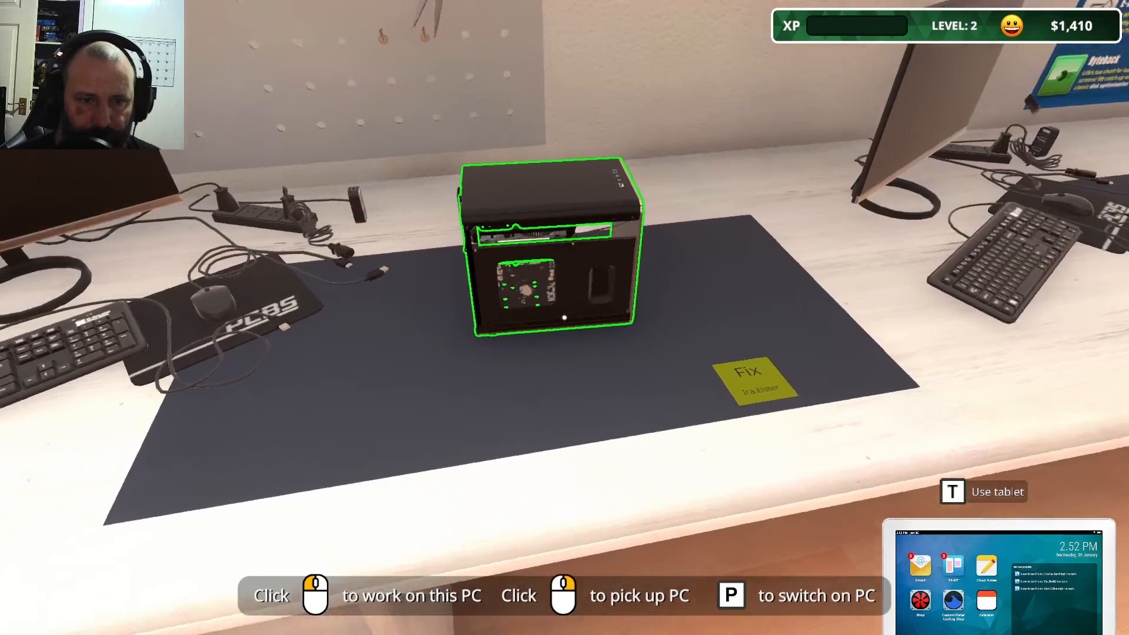
left_click(548, 252)
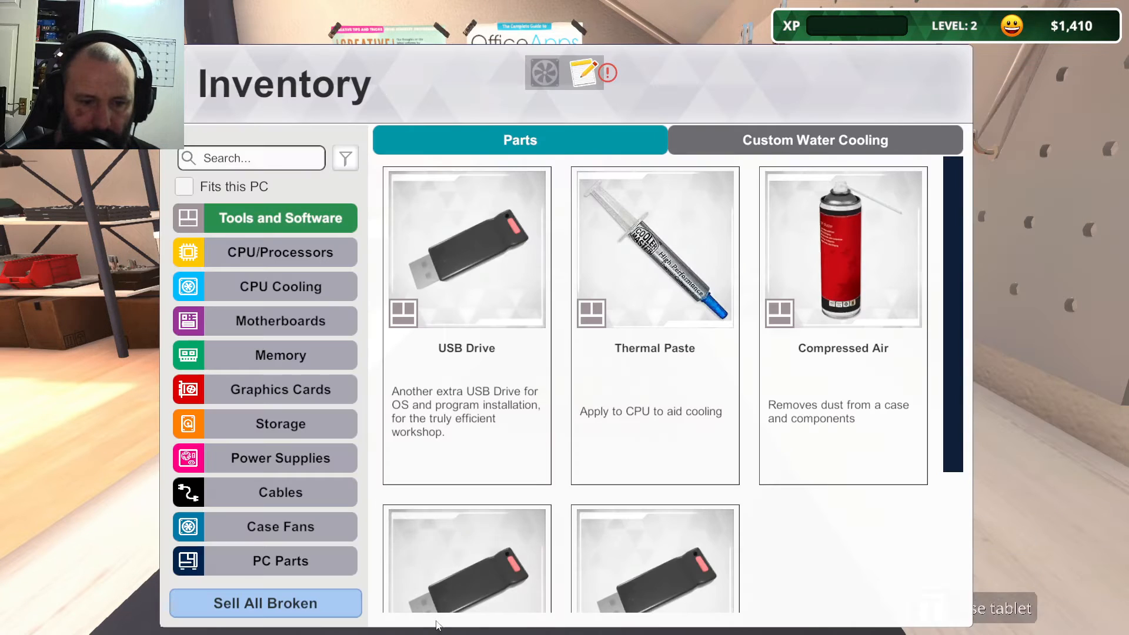
left_click(280, 459)
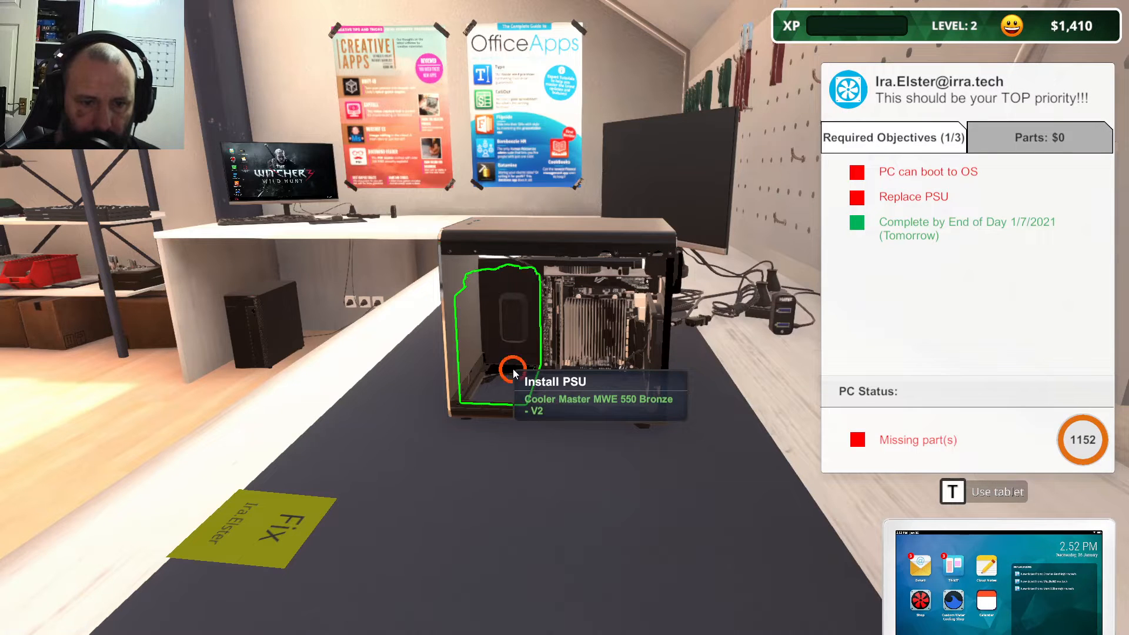
left_click(510, 374)
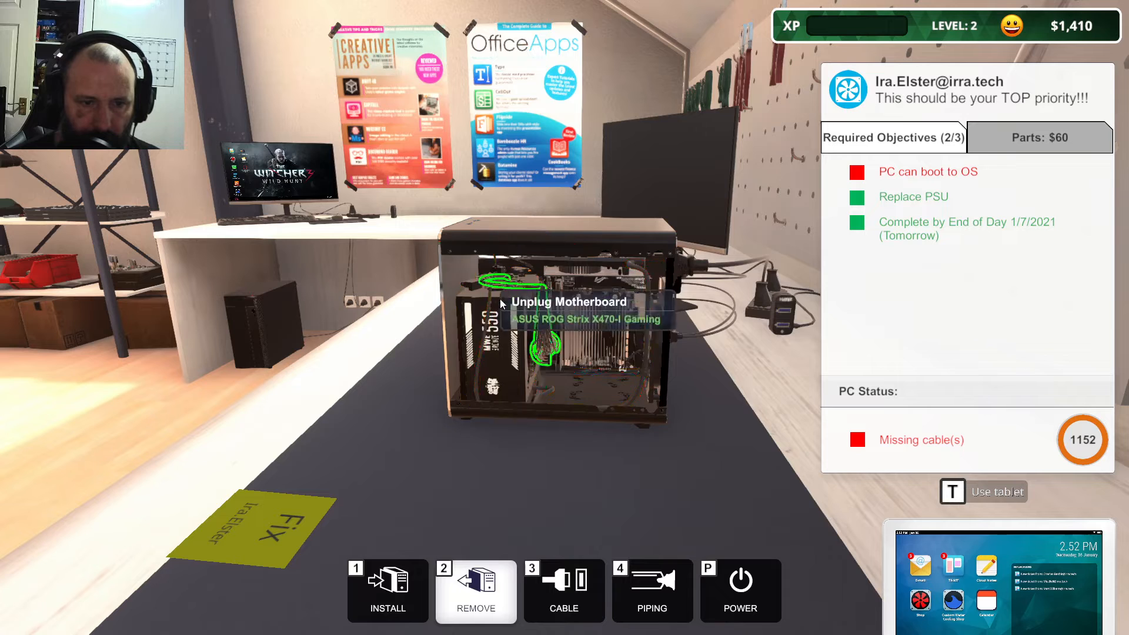
mouse_move(627, 553)
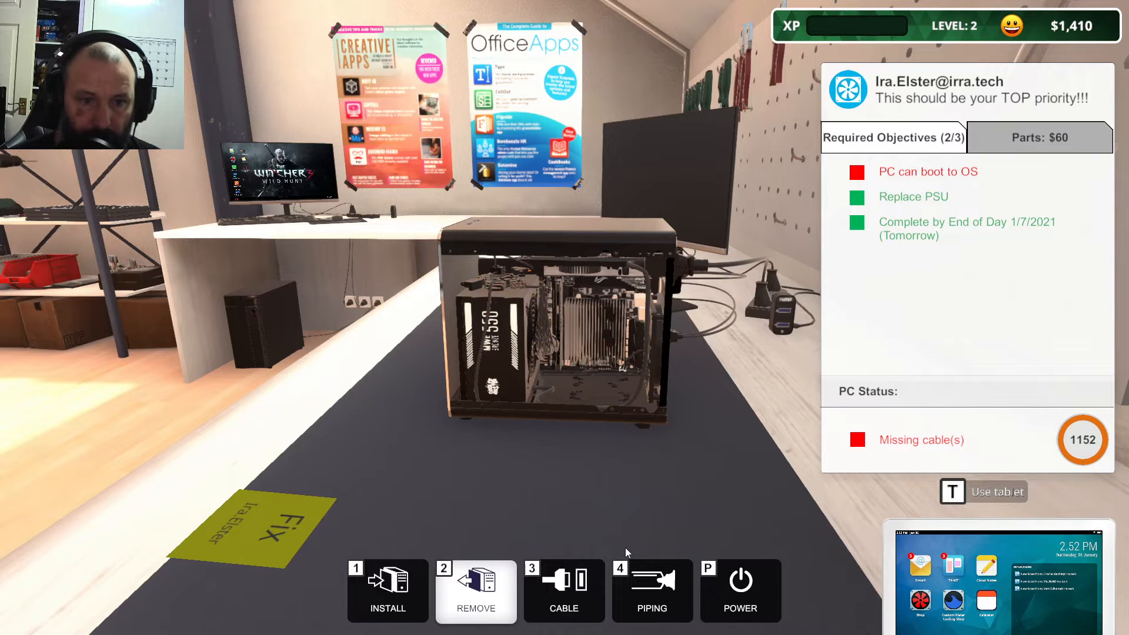
mouse_move(590, 476)
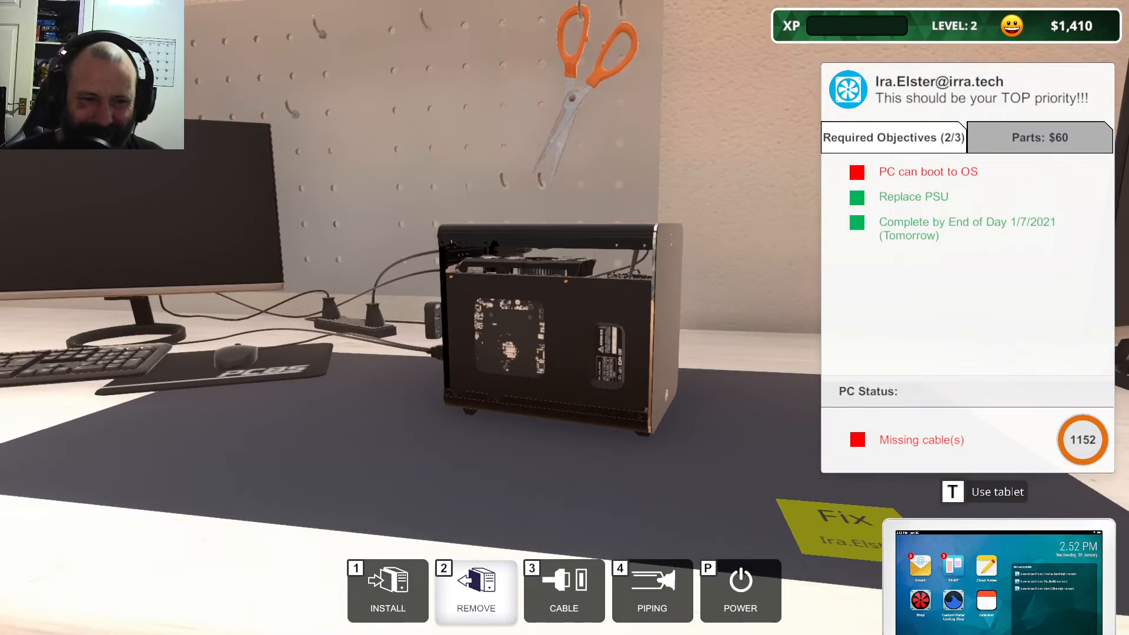
left_click(740, 588)
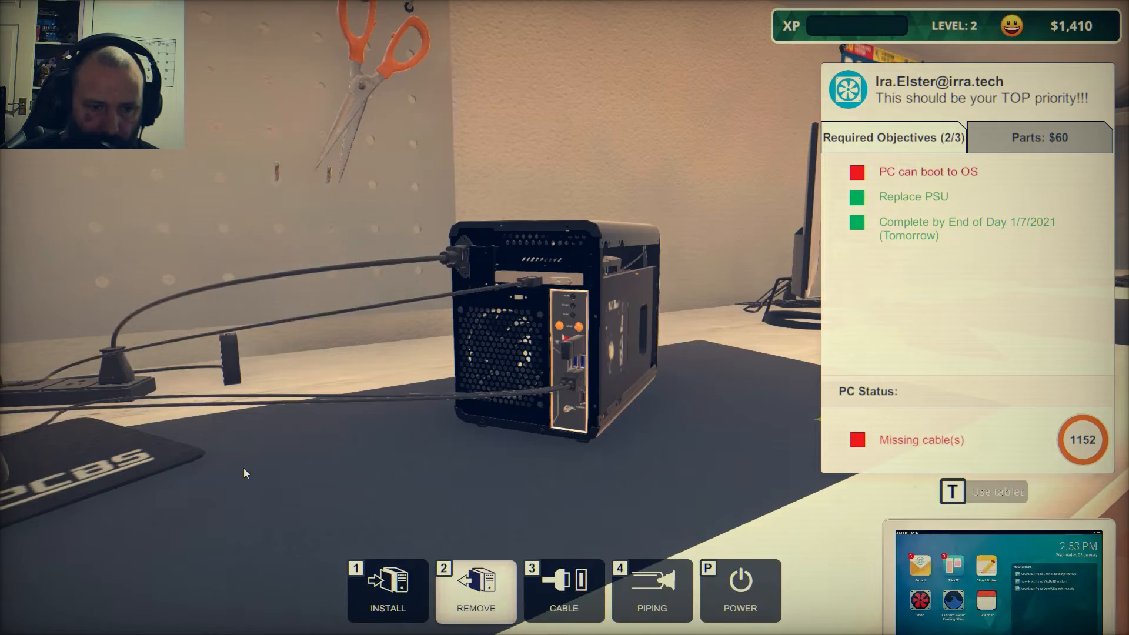
left_click(739, 590)
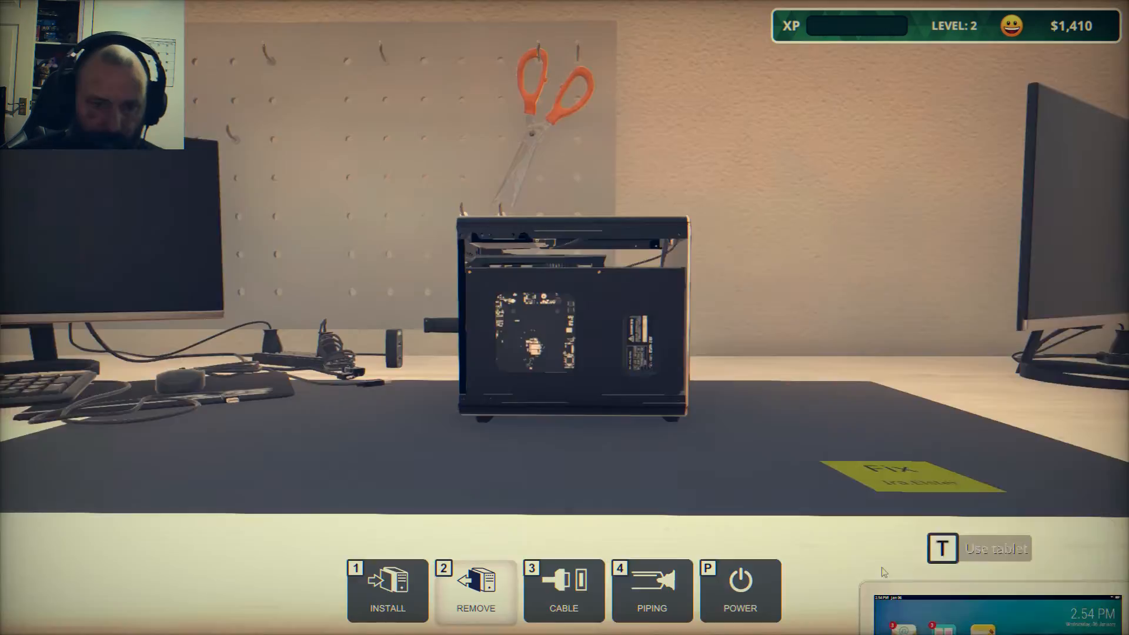
left_click(942, 548)
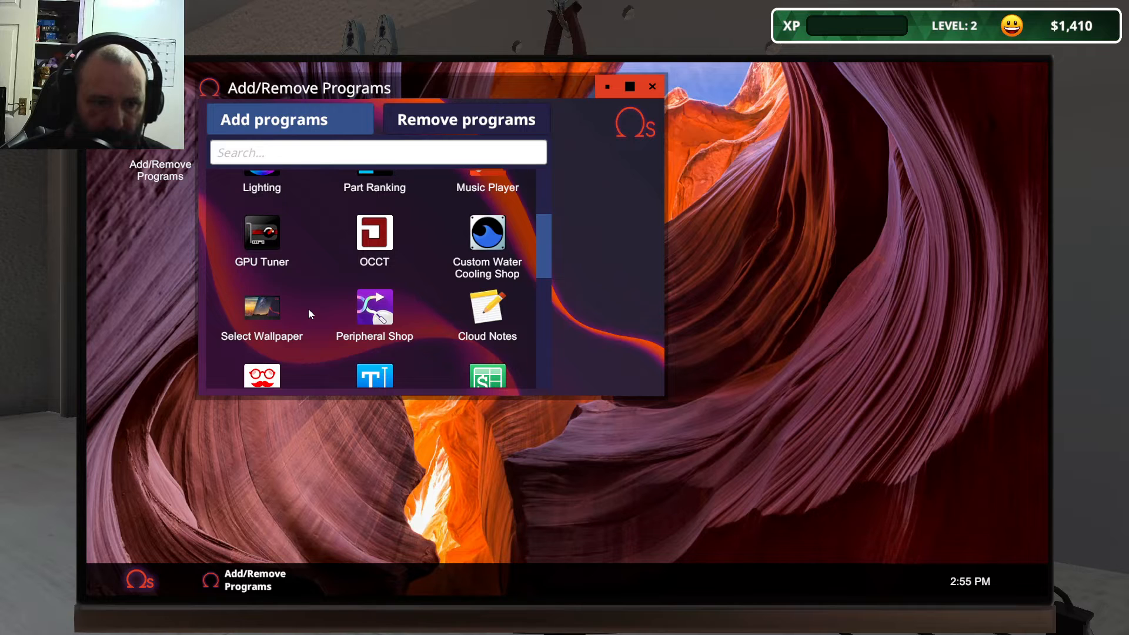
- Scroll on the PC desktop before moving to the new shop with the Scan box
scroll("down", 3)
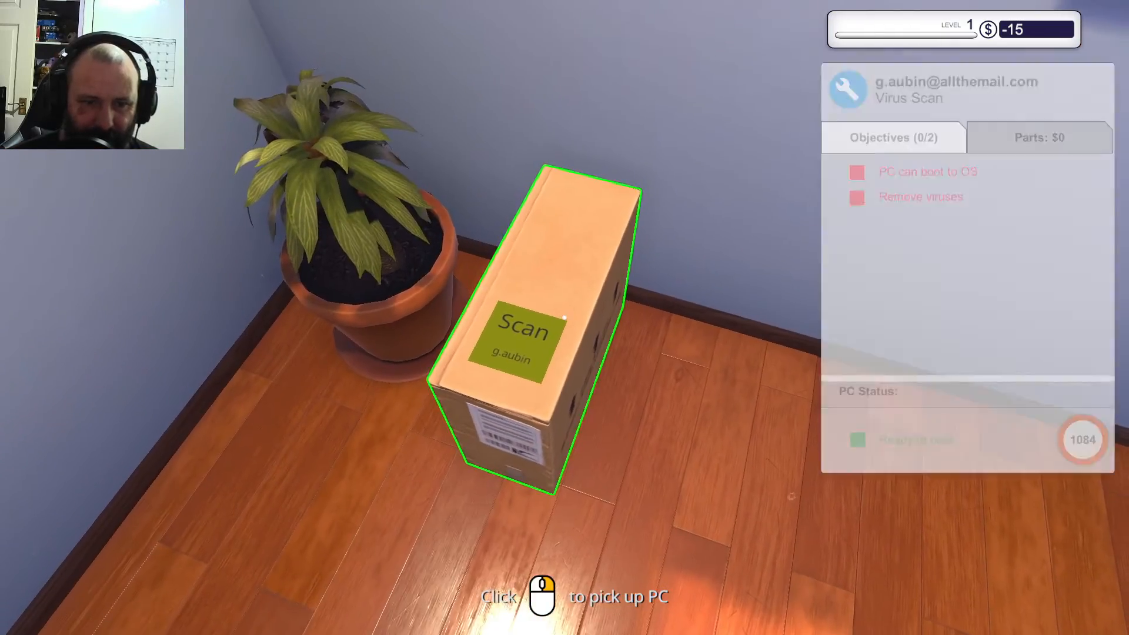
- Pick up the Scan delivery box, then read and discard Uncle Tim's welcome email
left_click(559, 323)
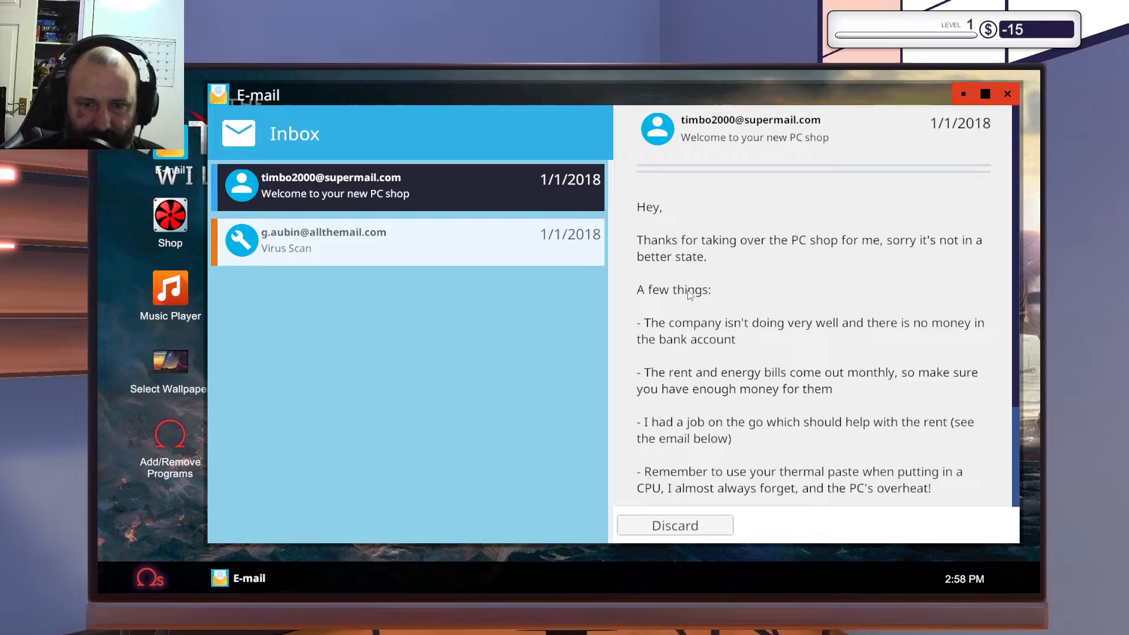
mouse_move(669, 280)
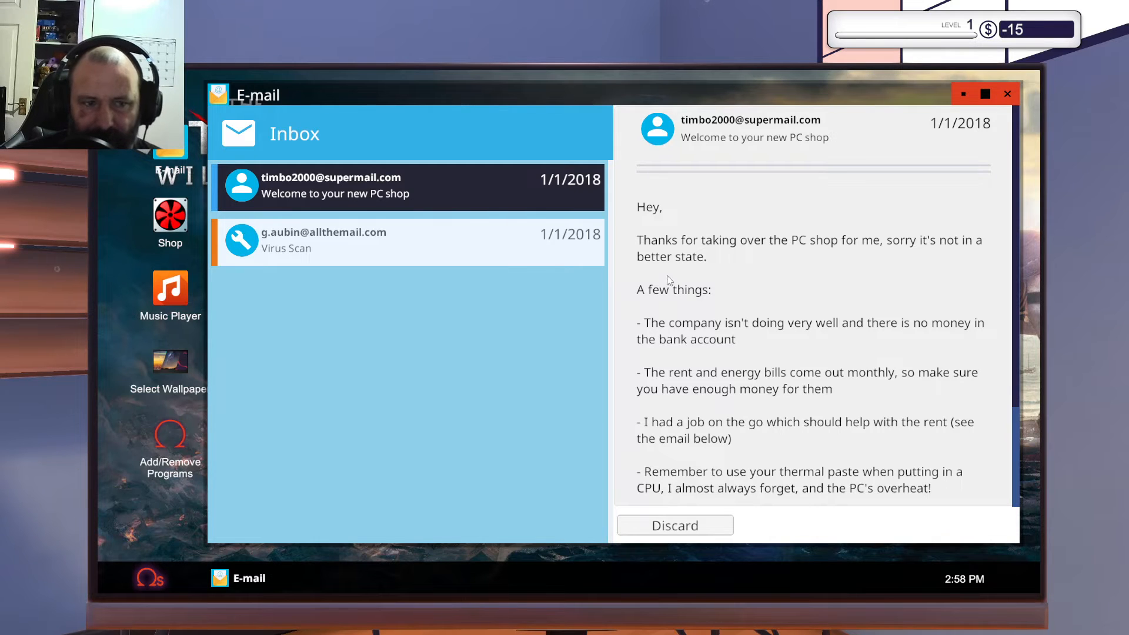
mouse_move(847, 261)
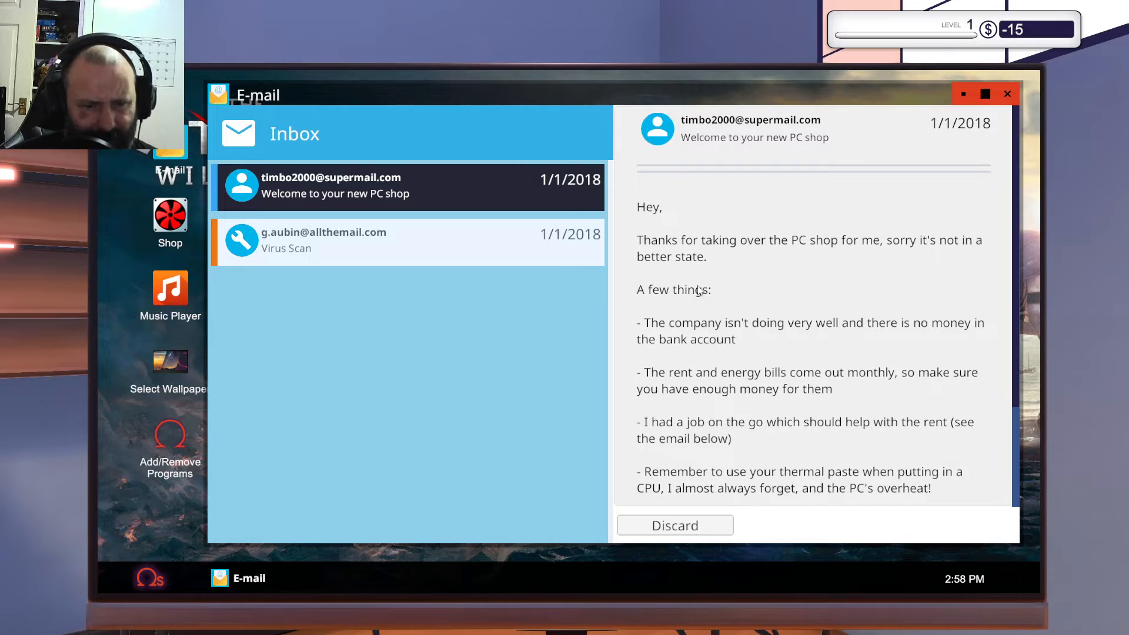
scroll("down", 3)
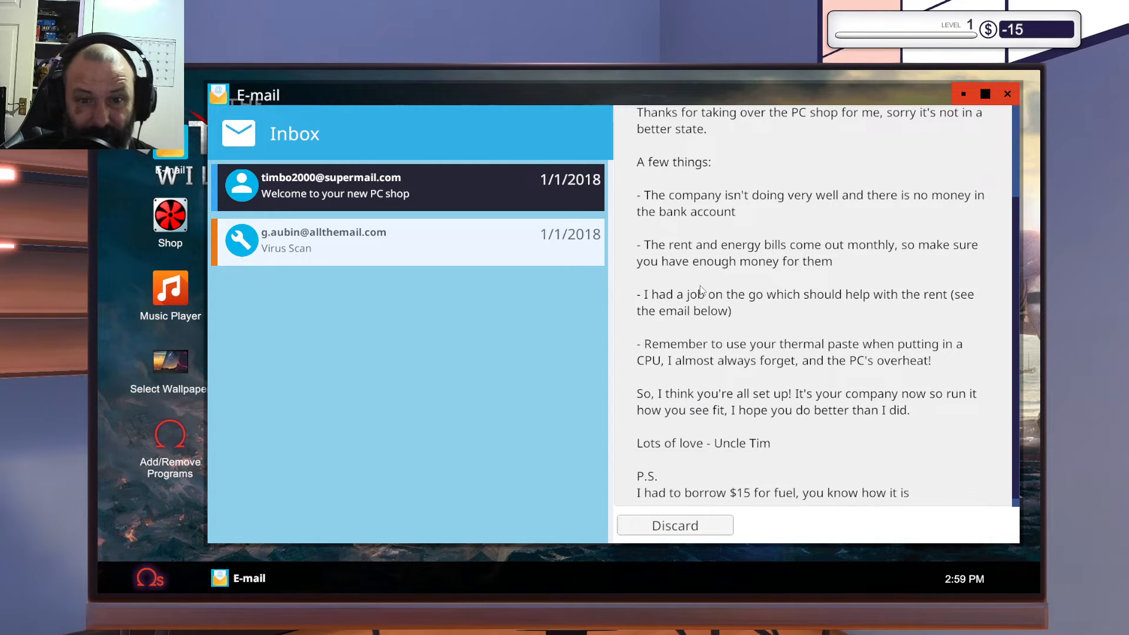
mouse_move(869, 207)
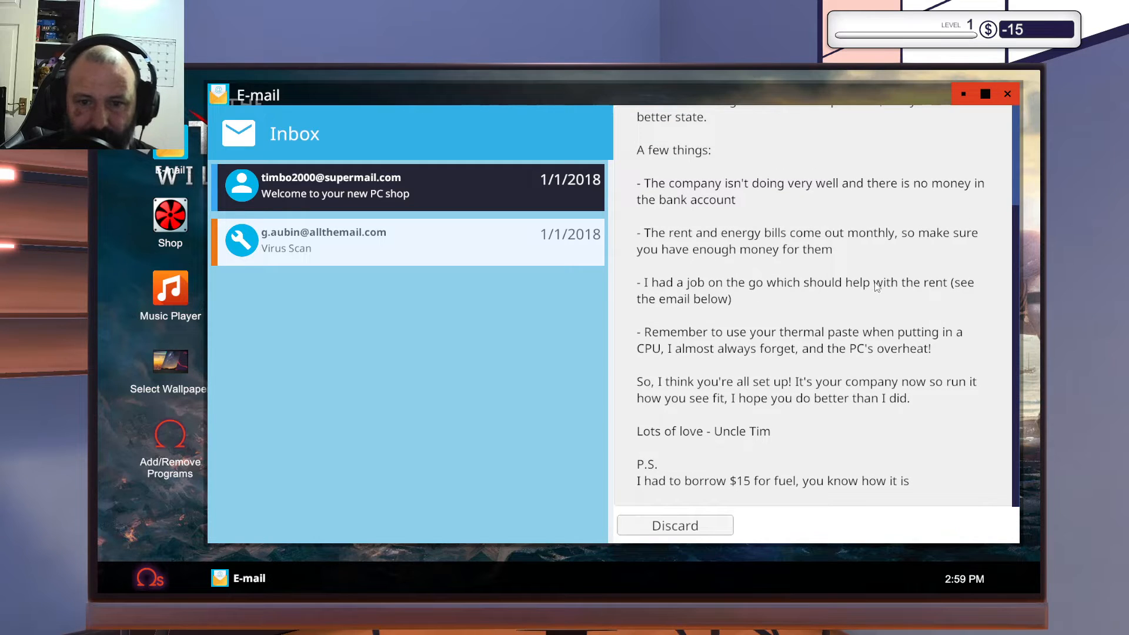
mouse_move(741, 314)
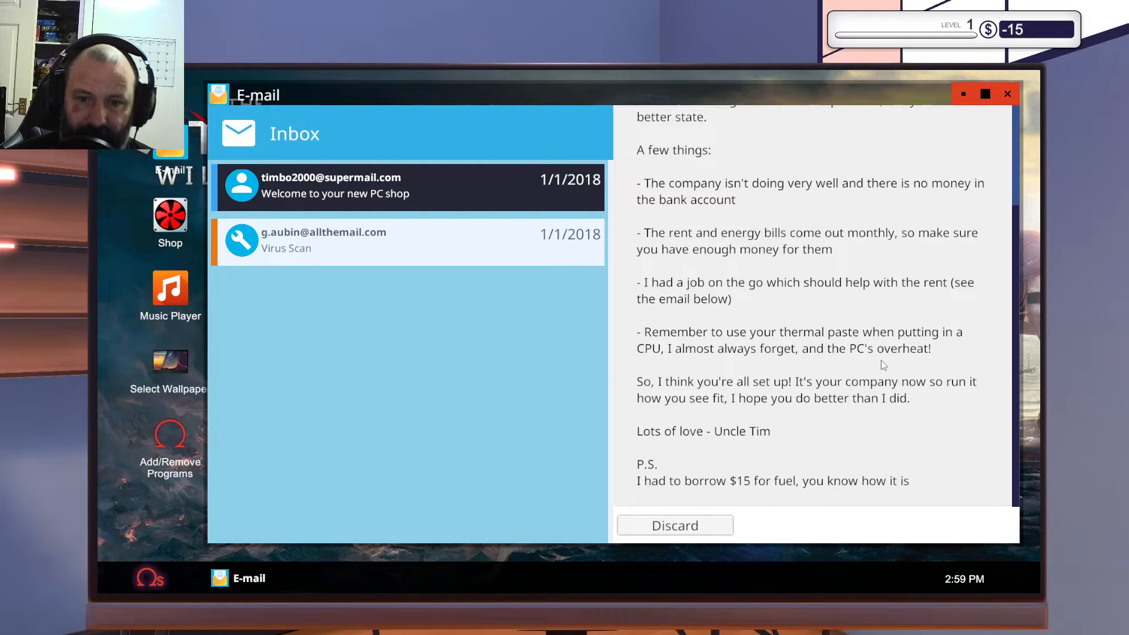
mouse_move(745, 400)
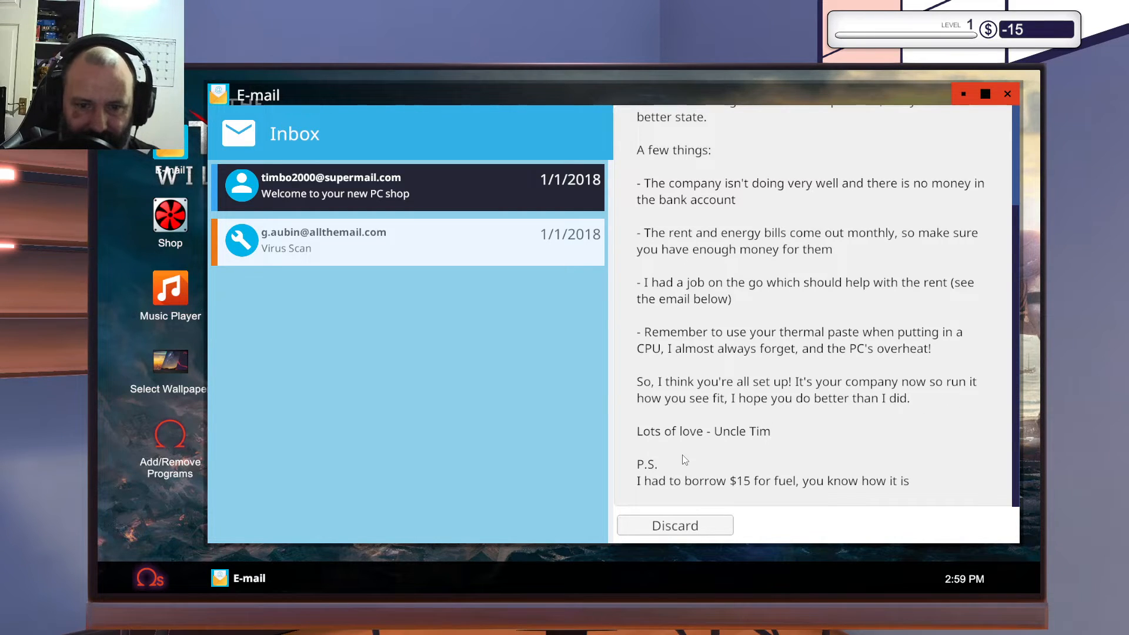
mouse_move(703, 447)
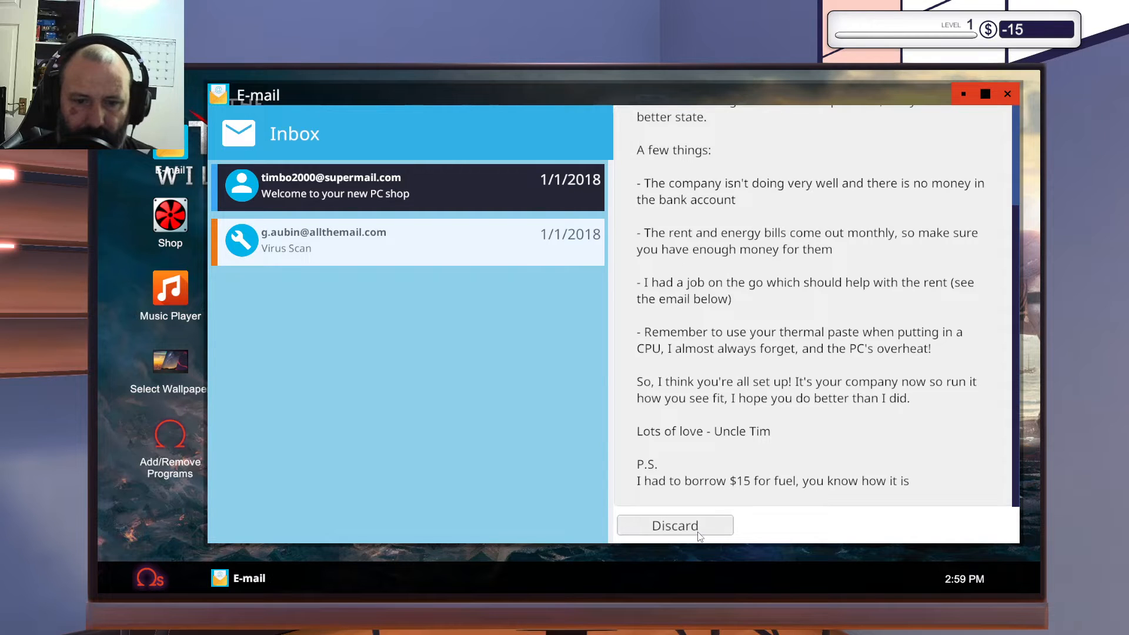
left_click(675, 525)
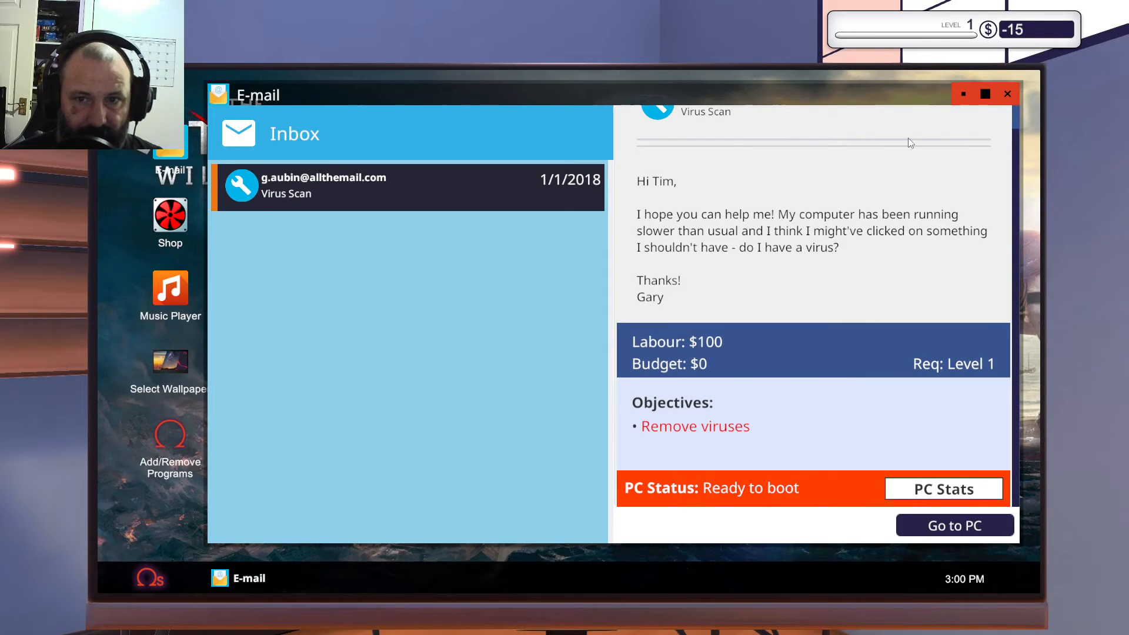
left_click(954, 525)
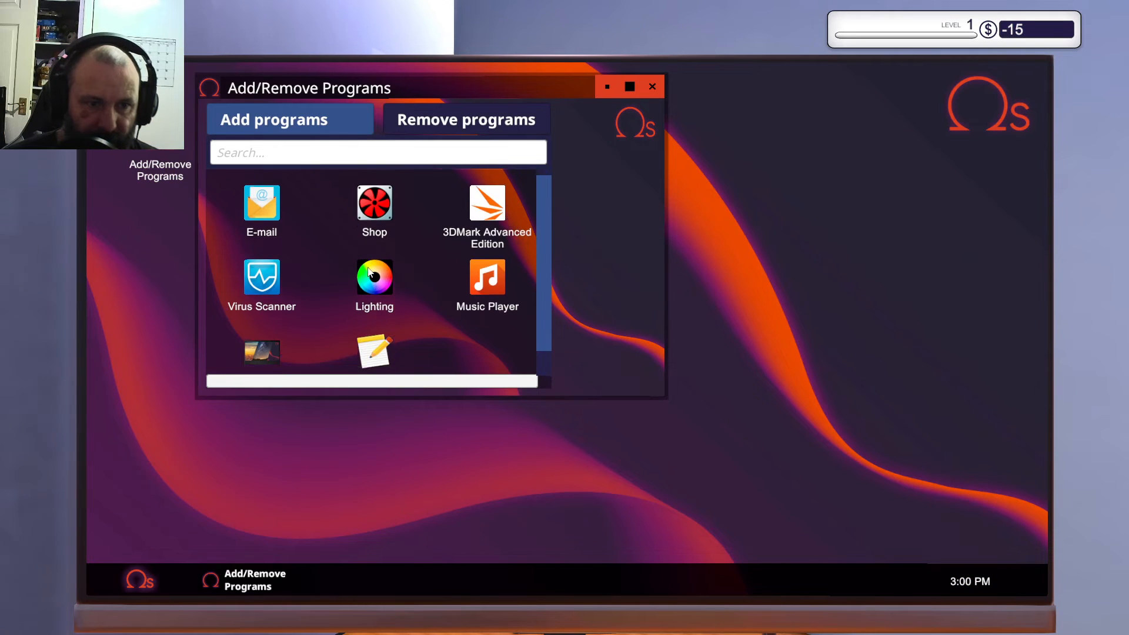
left_click(262, 277)
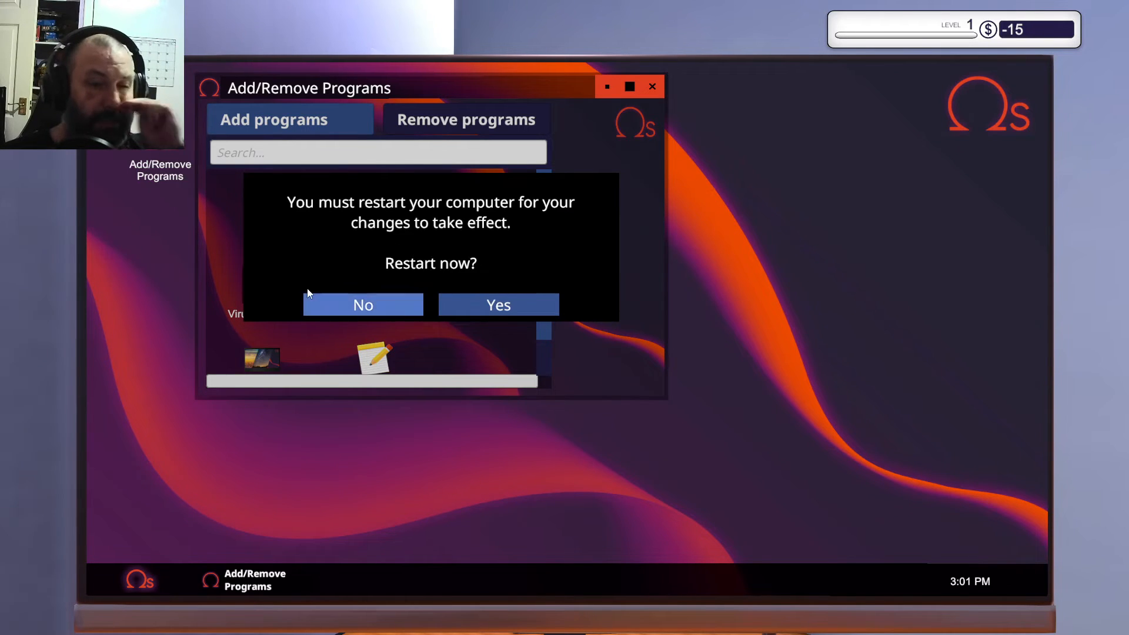
left_click(498, 305)
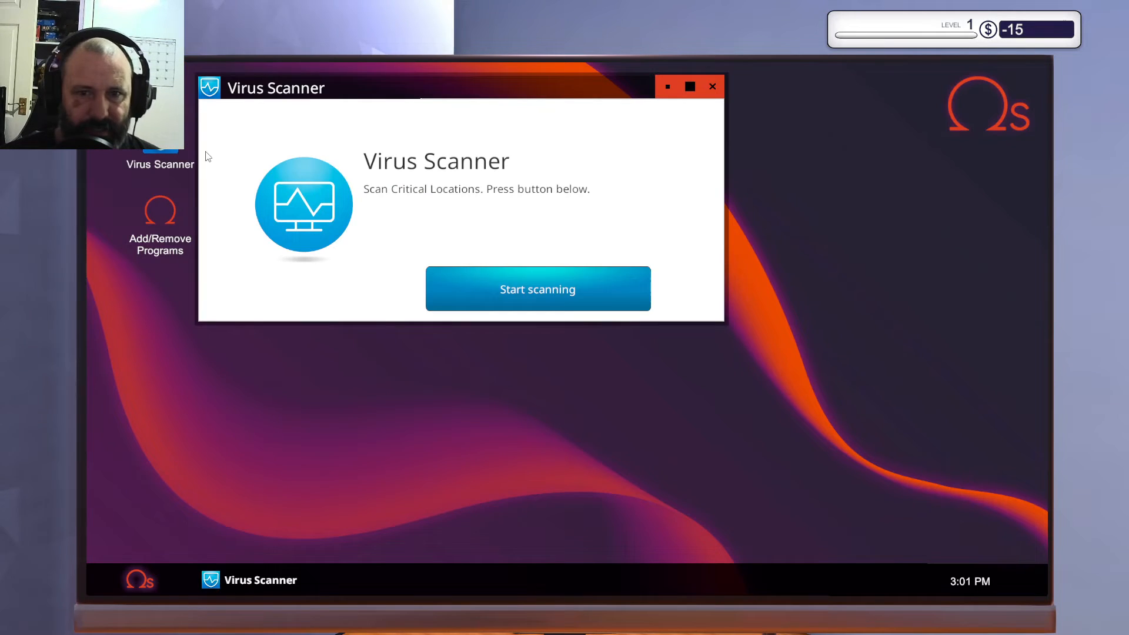
left_click(538, 288)
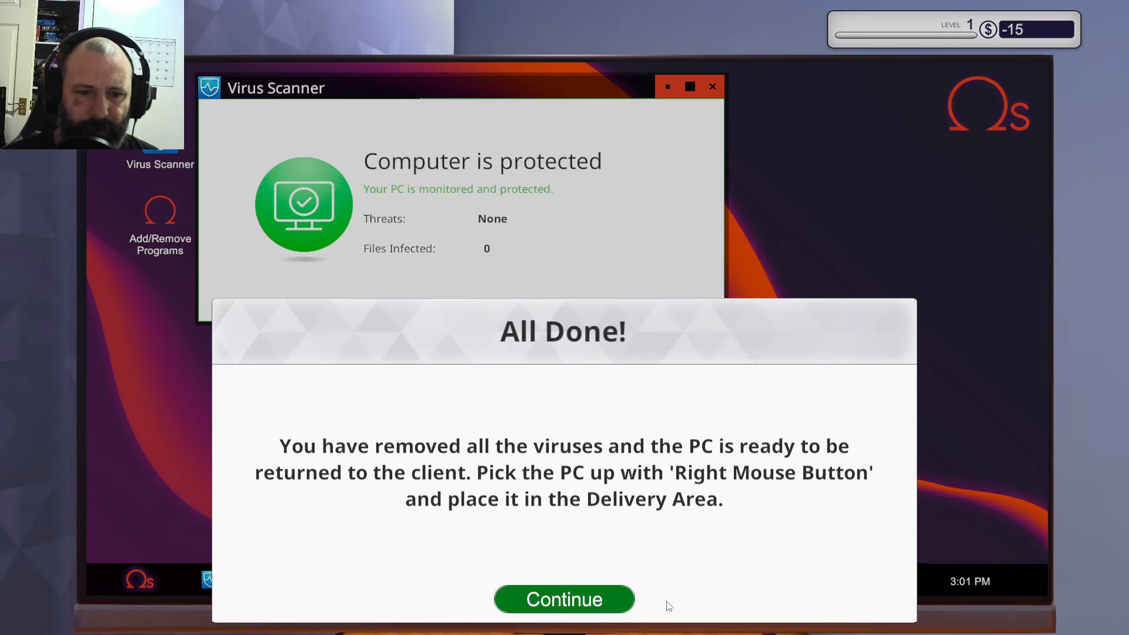
left_click(564, 599)
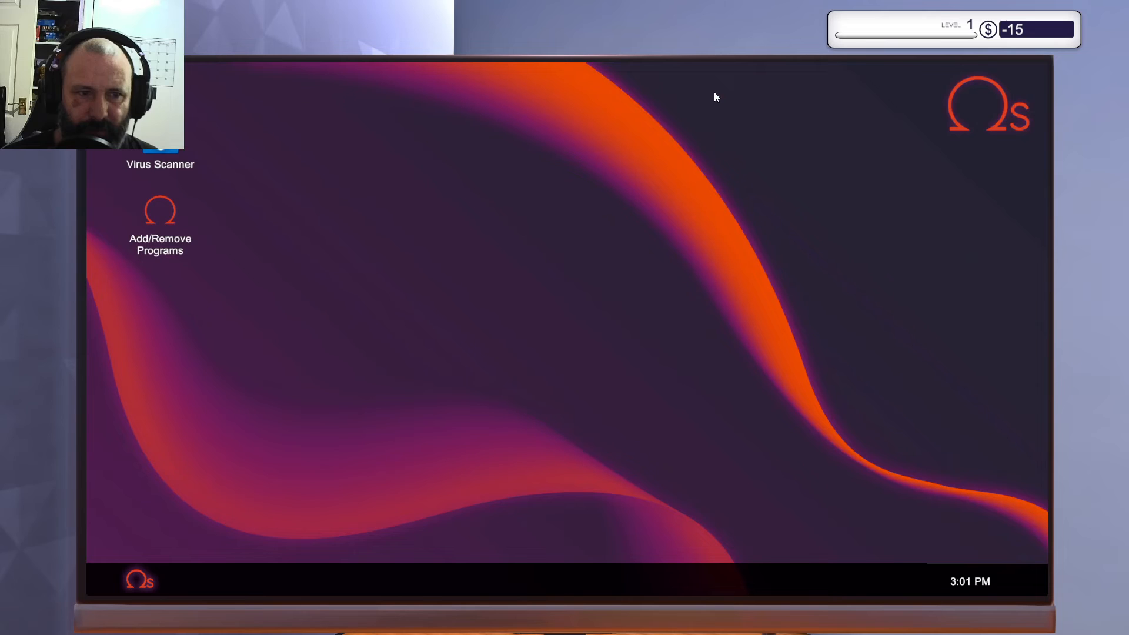
double_click(160, 210)
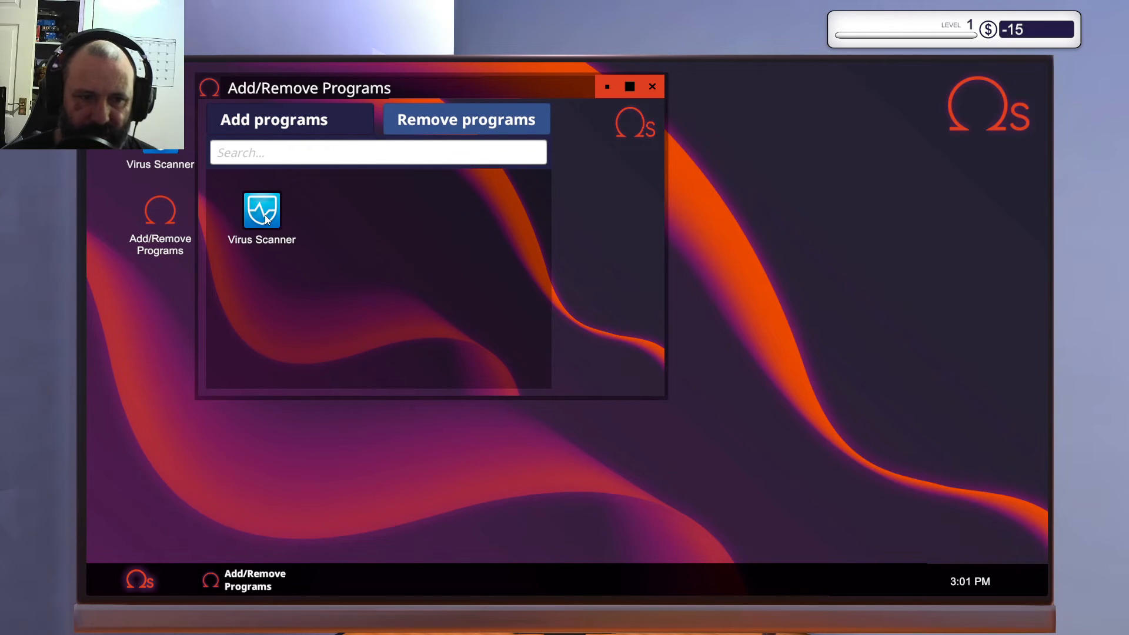
left_click(263, 210)
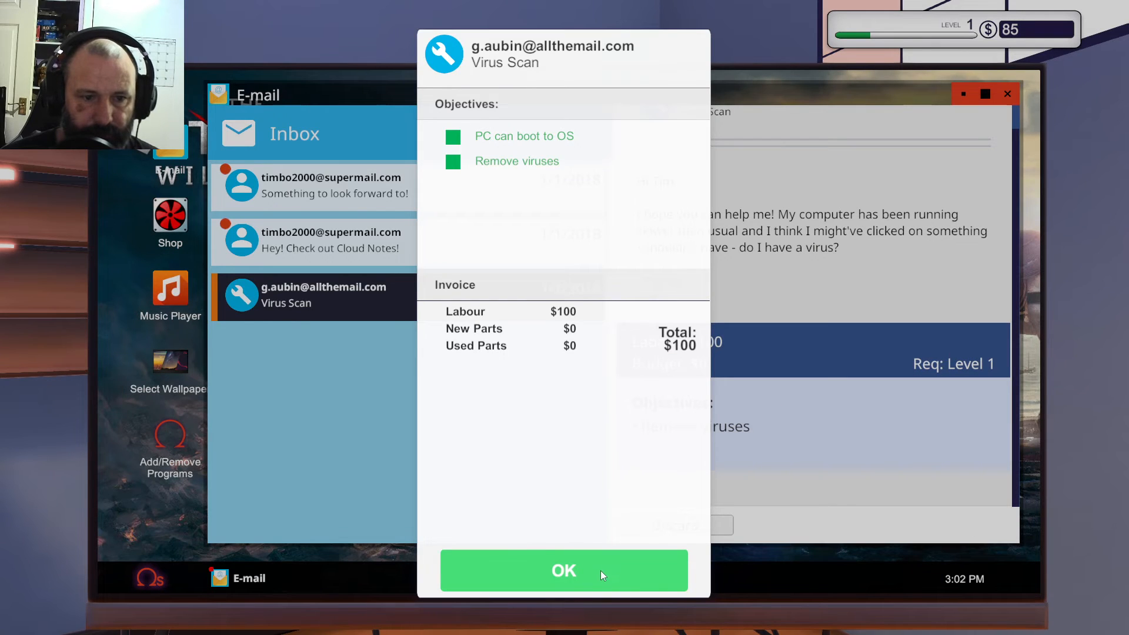
left_click(564, 570)
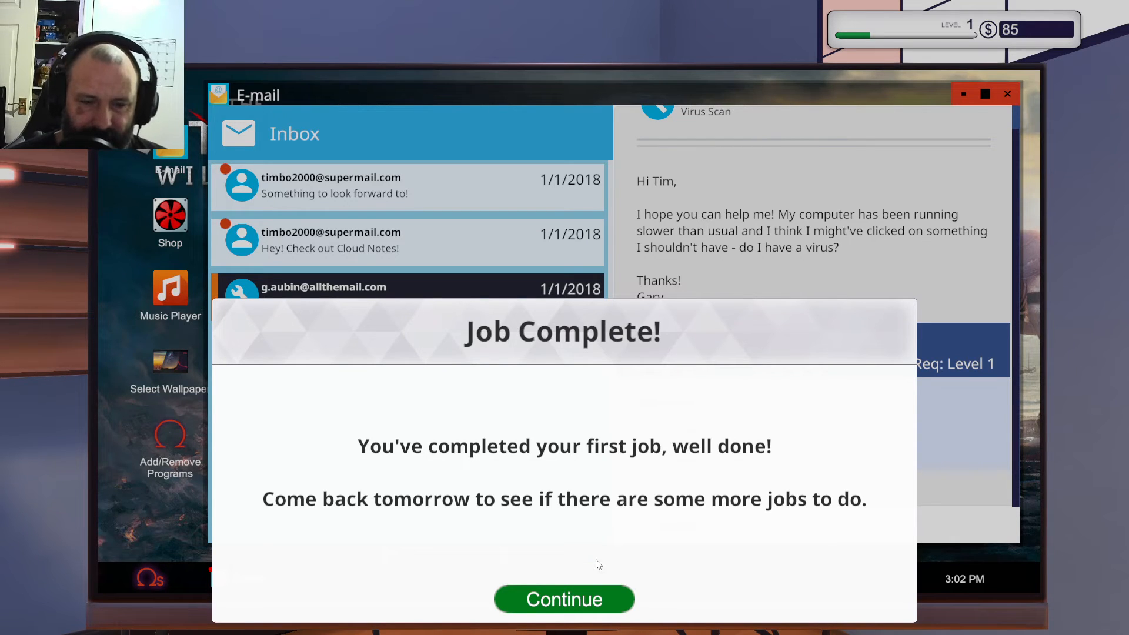
left_click(564, 599)
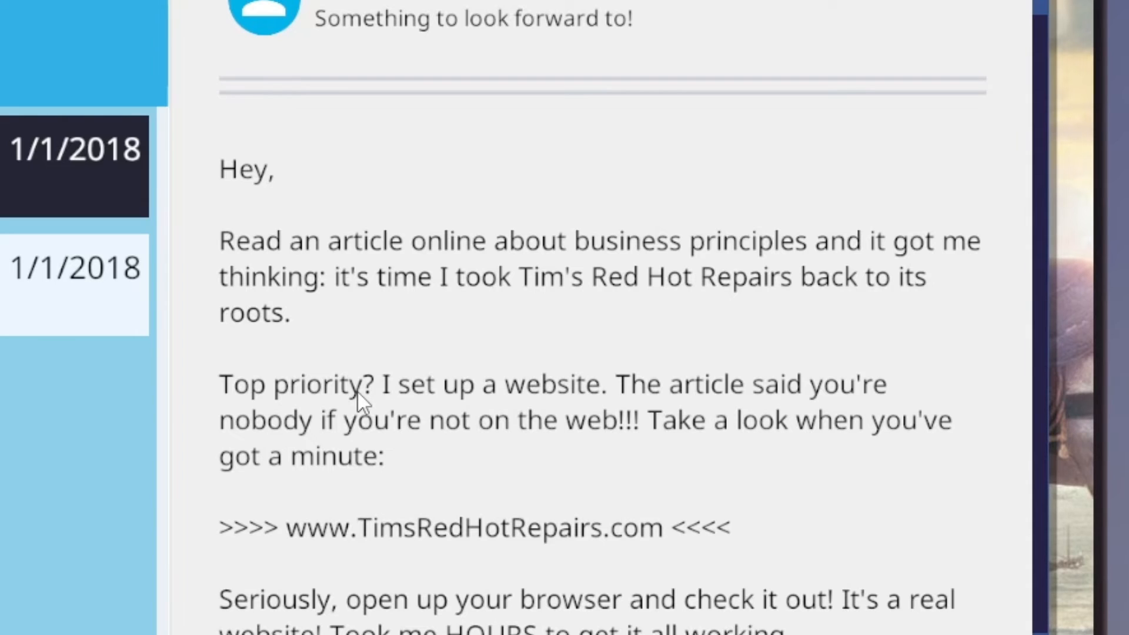
mouse_move(335, 395)
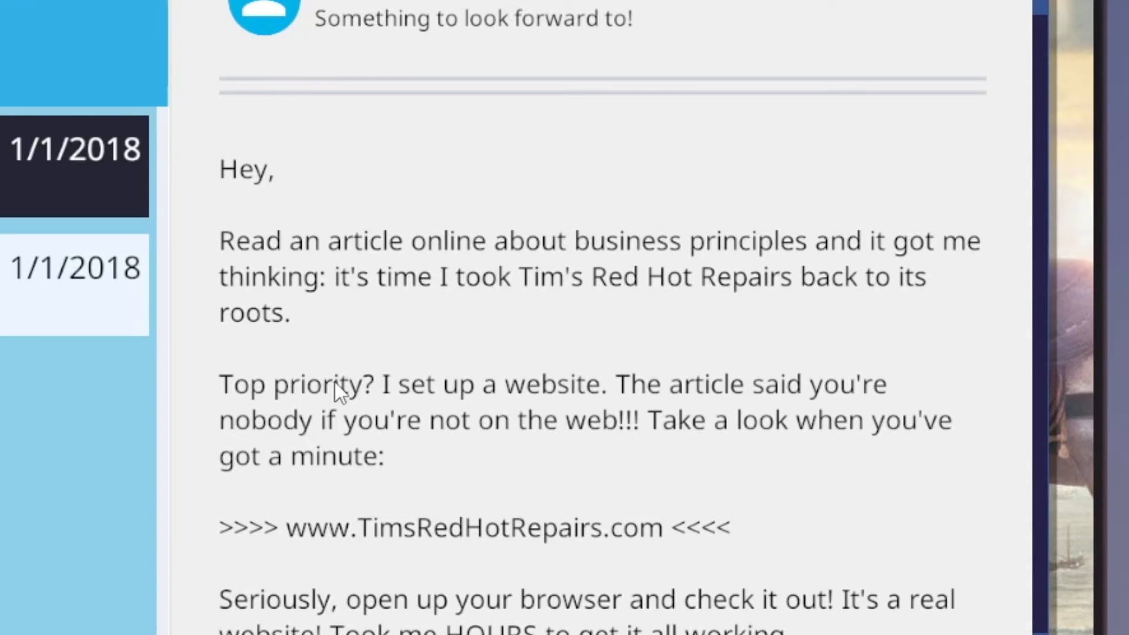
mouse_move(551, 459)
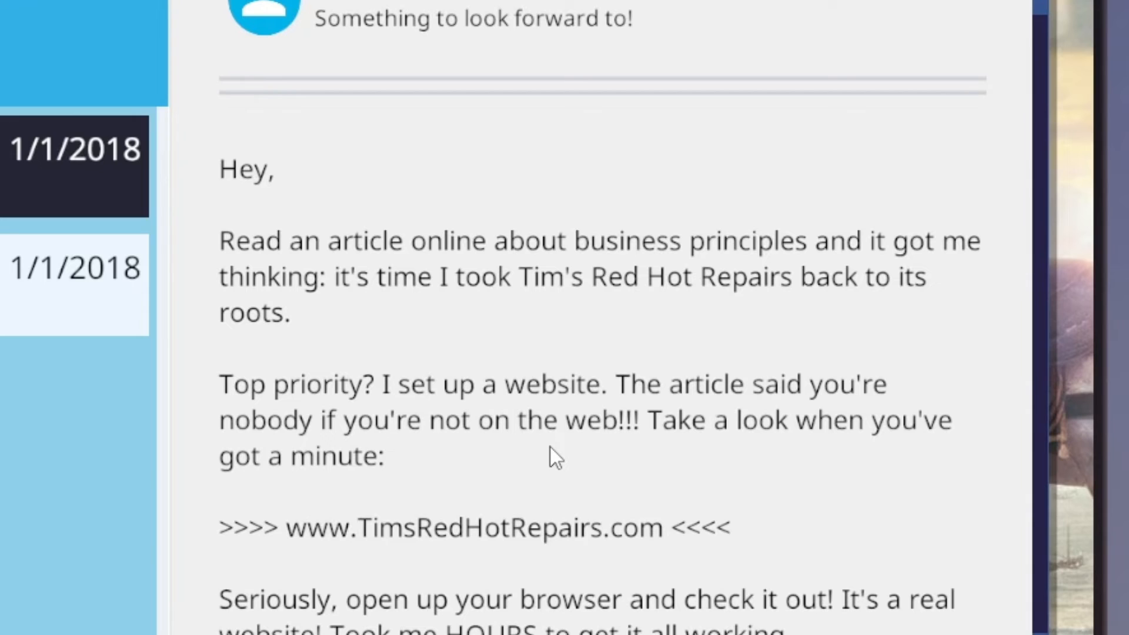
- Read Tim's 'Something to look forward to!' email, then close the Shop window
scroll("down", 3)
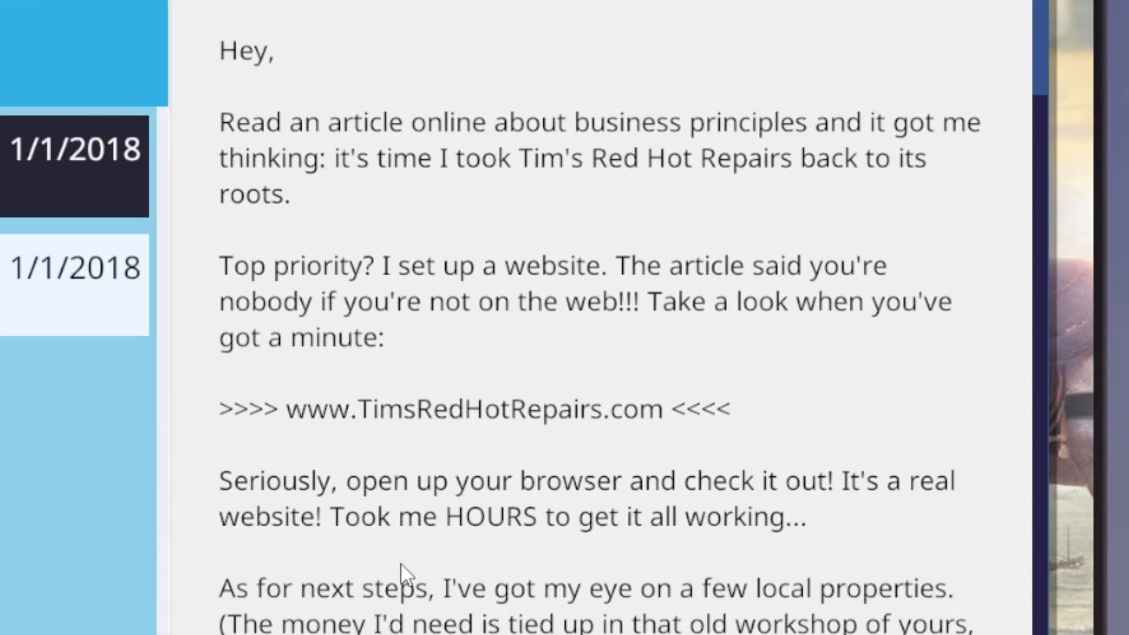
mouse_move(412, 564)
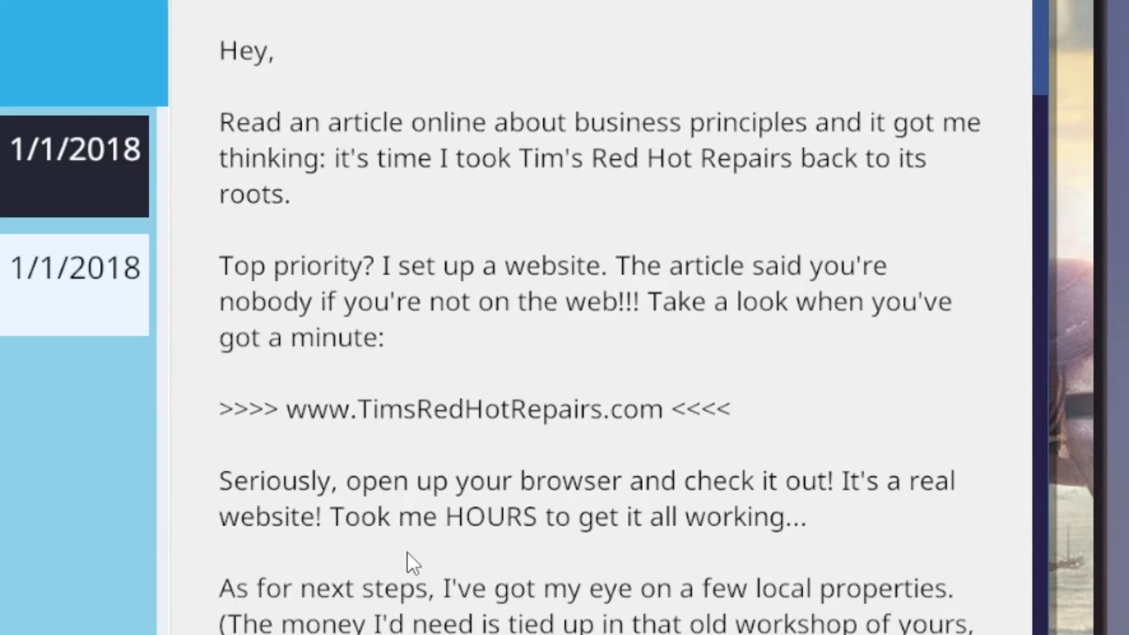
scroll("down", 3)
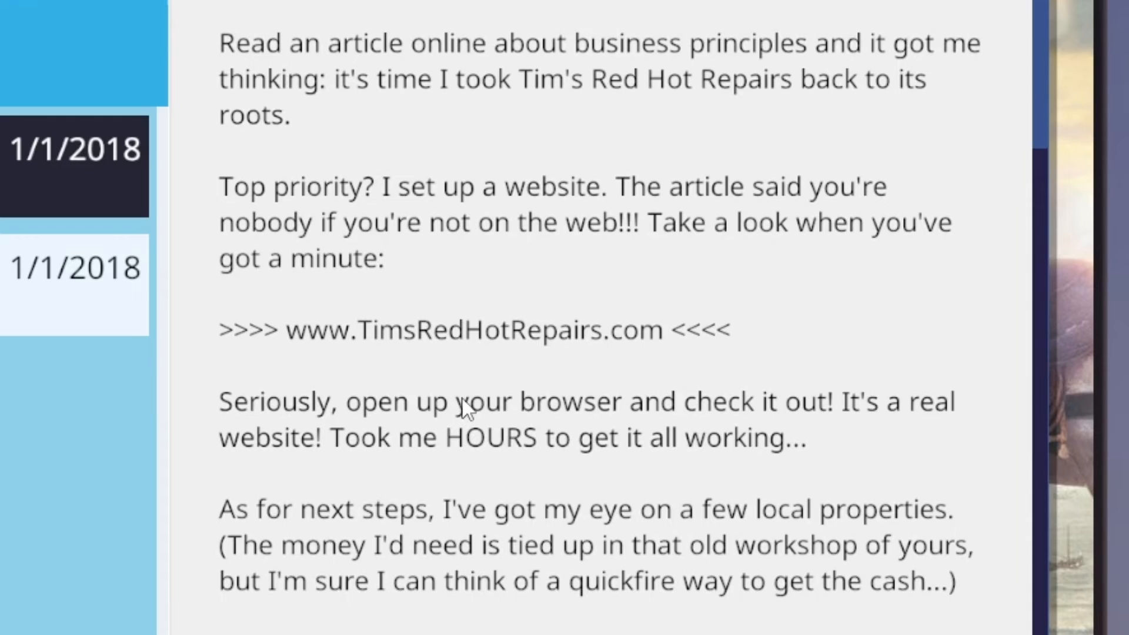
mouse_move(453, 416)
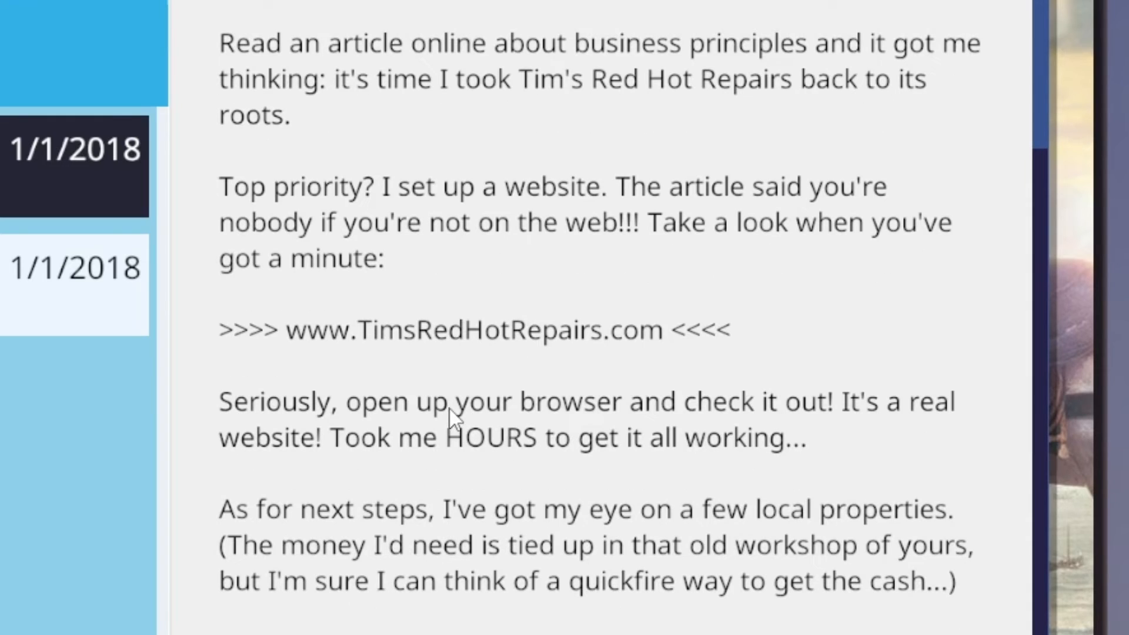
mouse_move(421, 479)
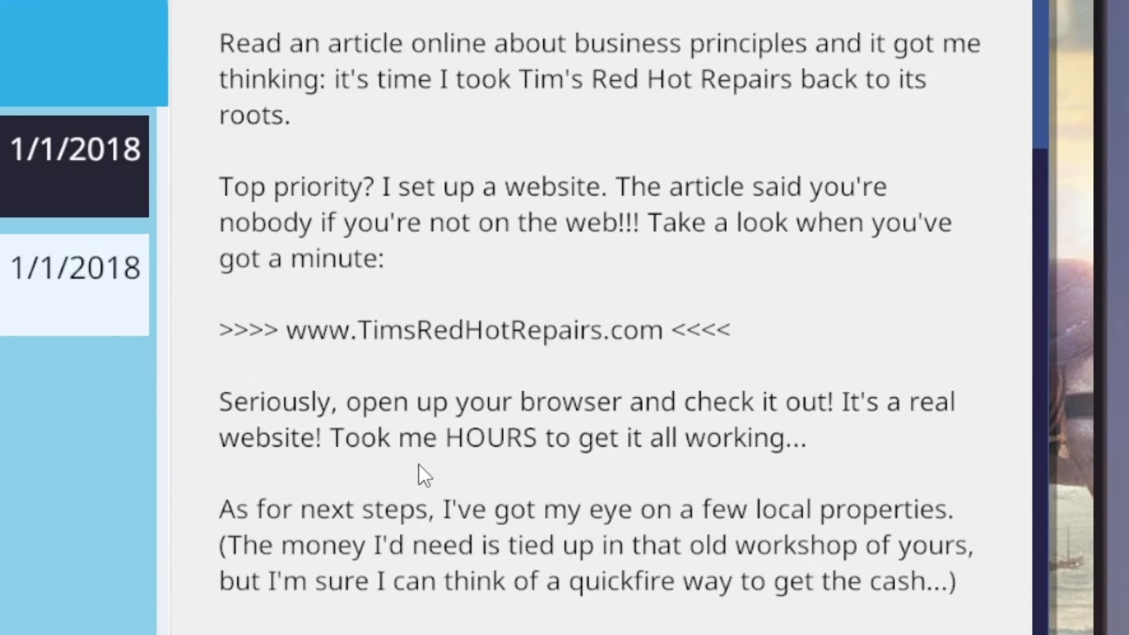
mouse_move(447, 524)
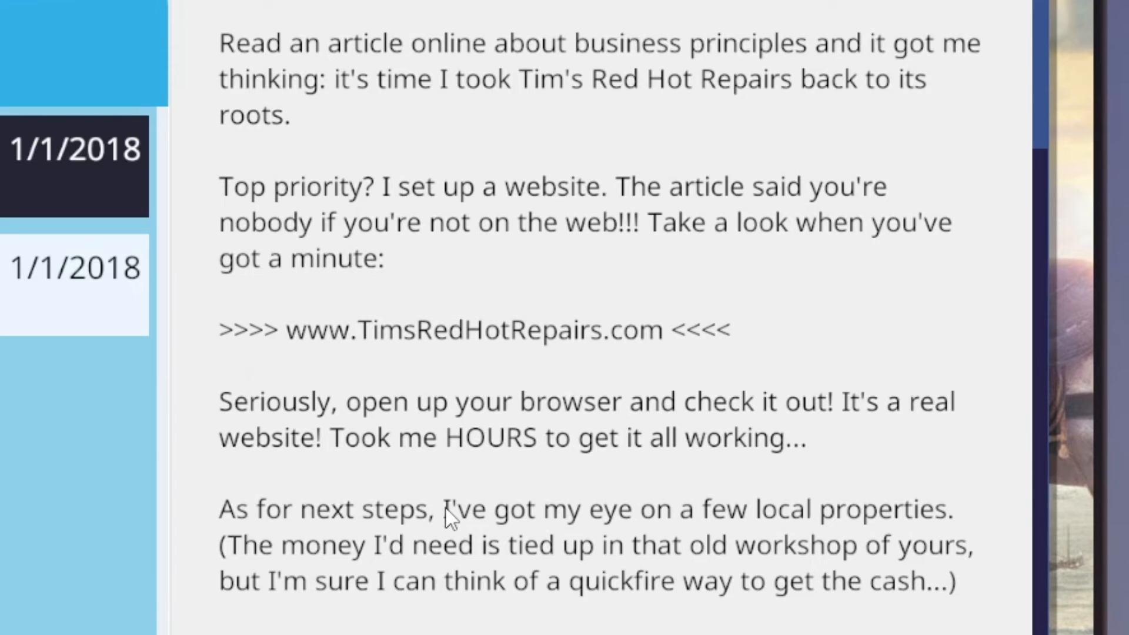
mouse_move(639, 544)
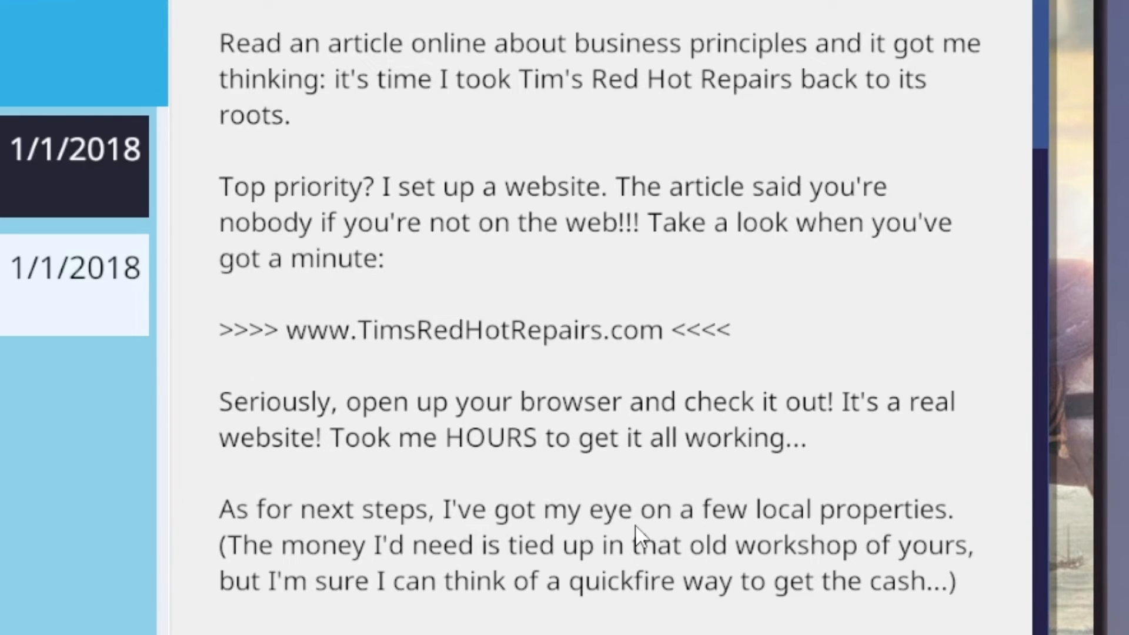
mouse_move(374, 564)
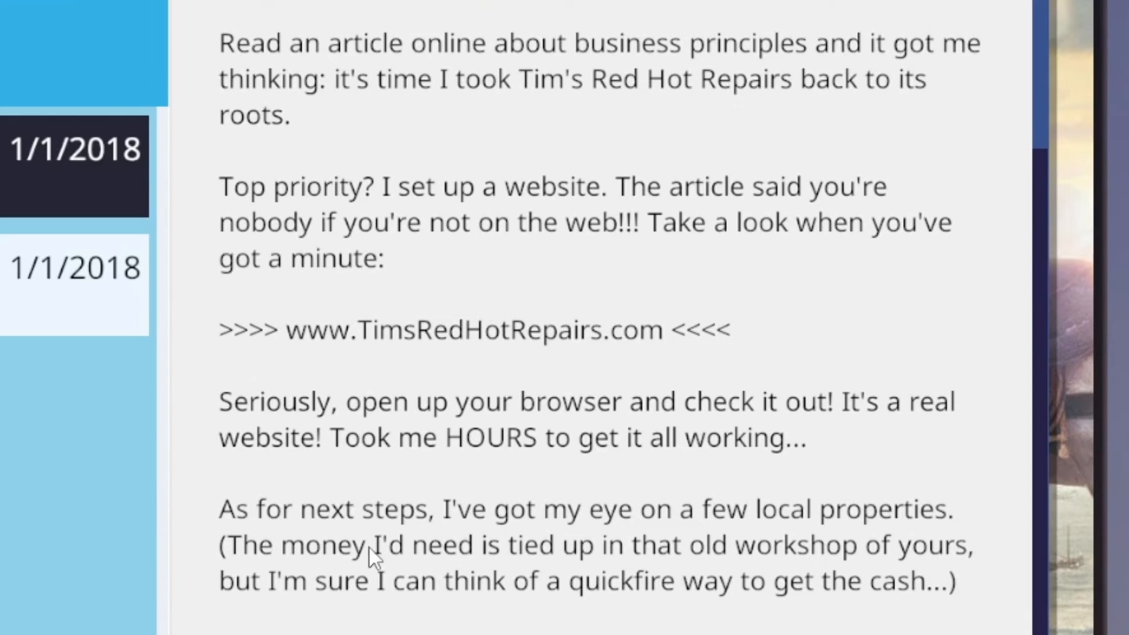
mouse_move(415, 570)
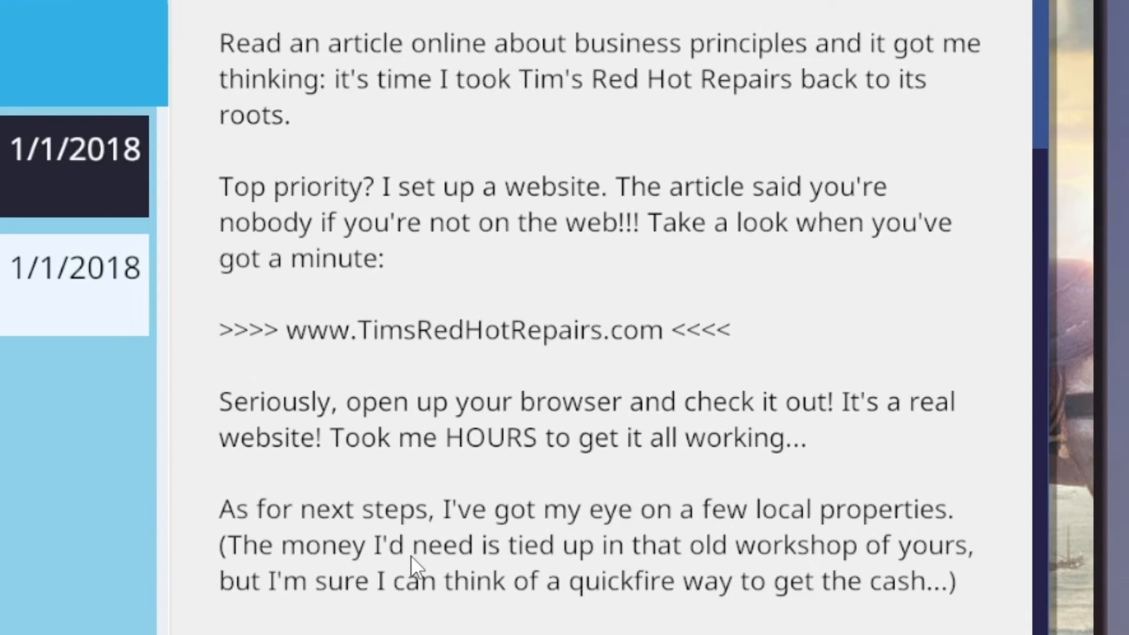
mouse_move(955, 616)
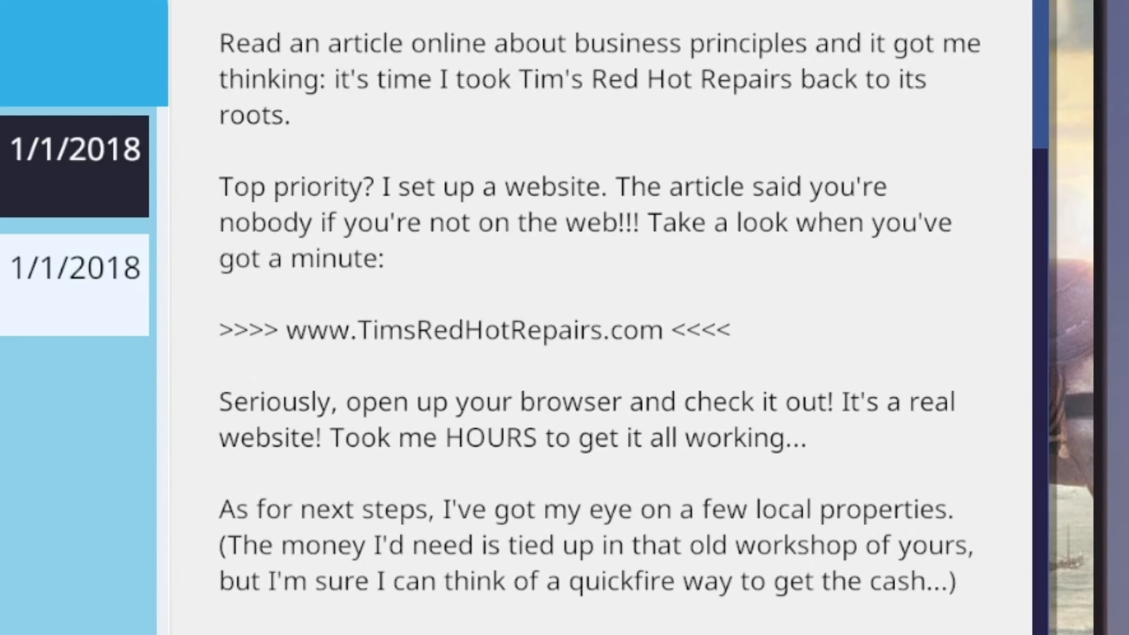
scroll("down", 3)
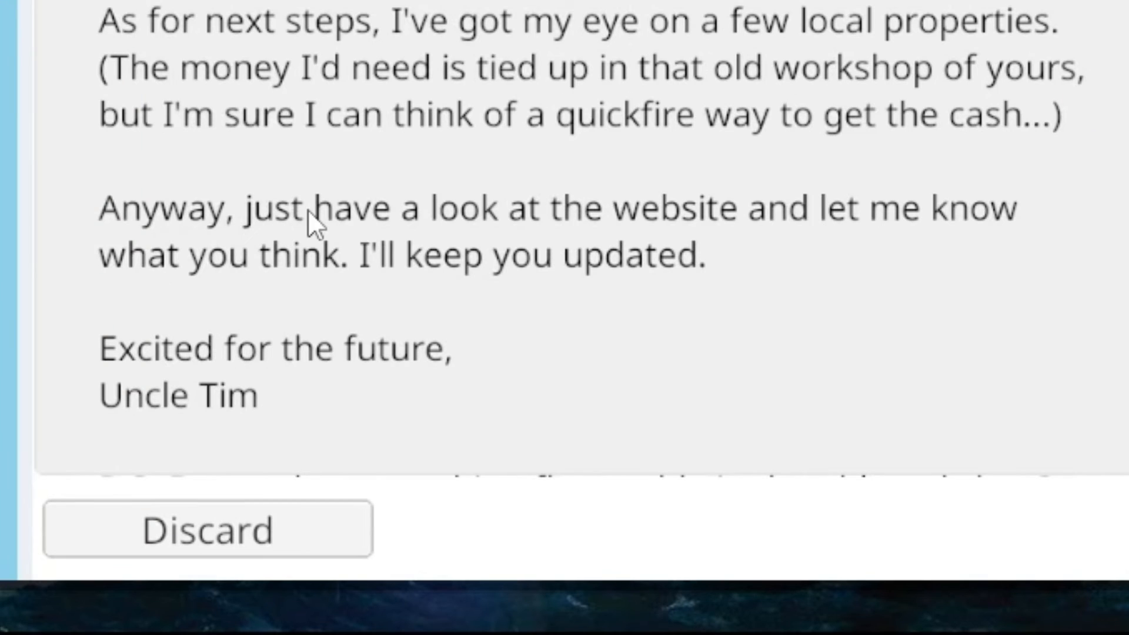
scroll("down", 3)
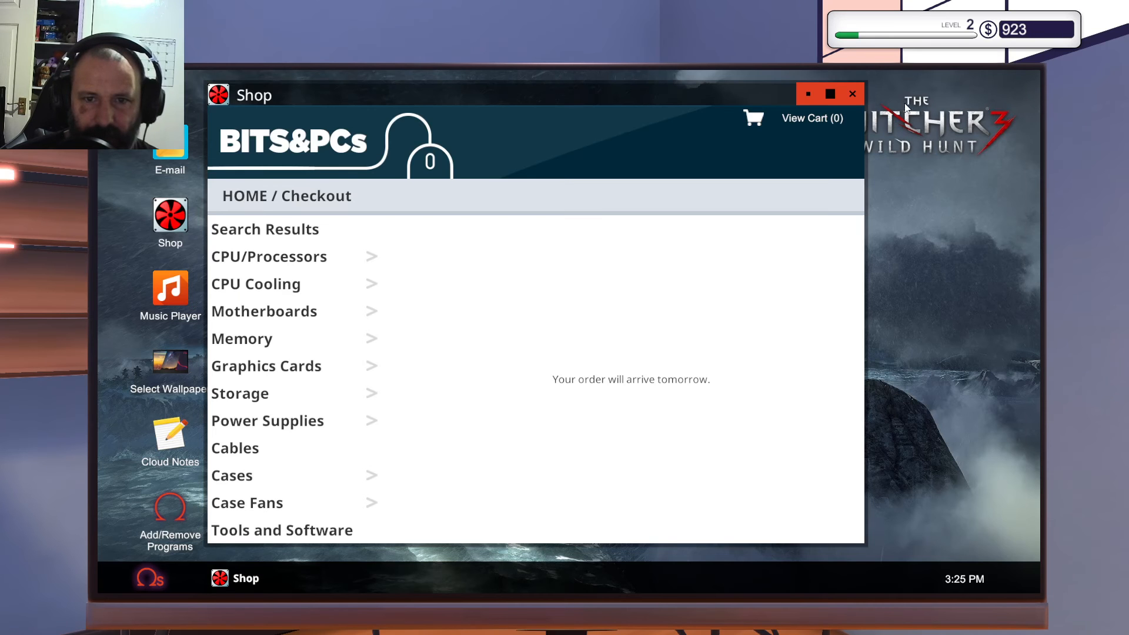
left_click(852, 94)
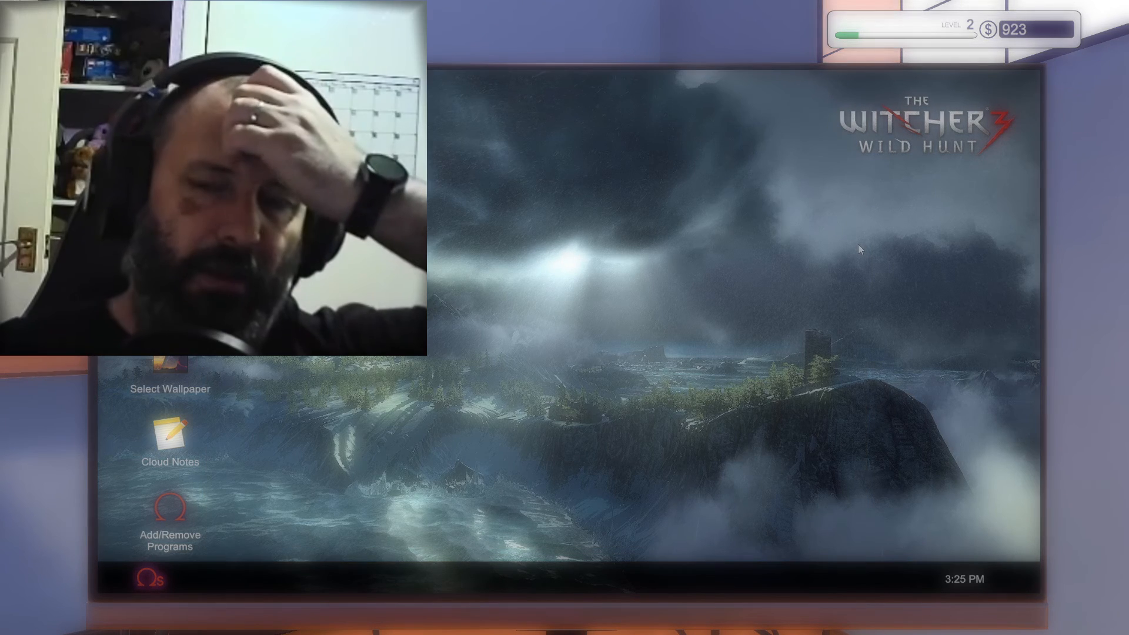